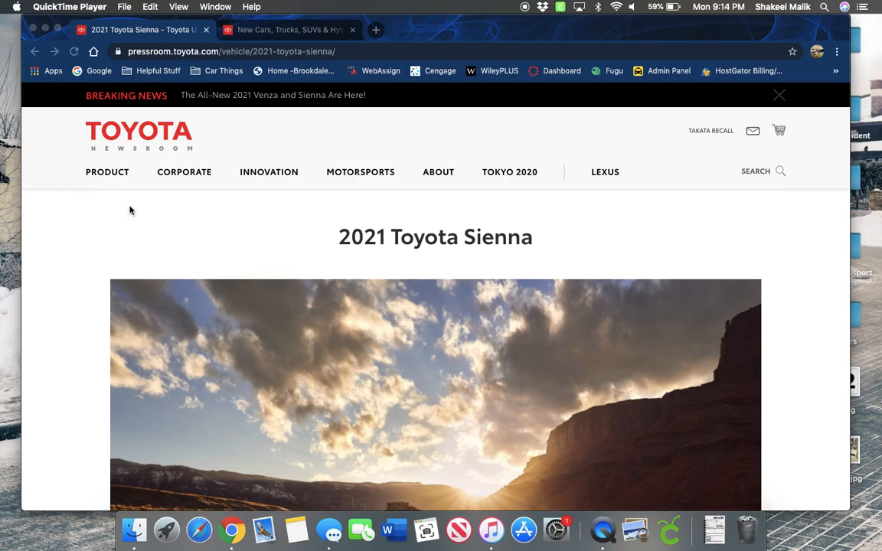
pyautogui.moveTo(115, 222)
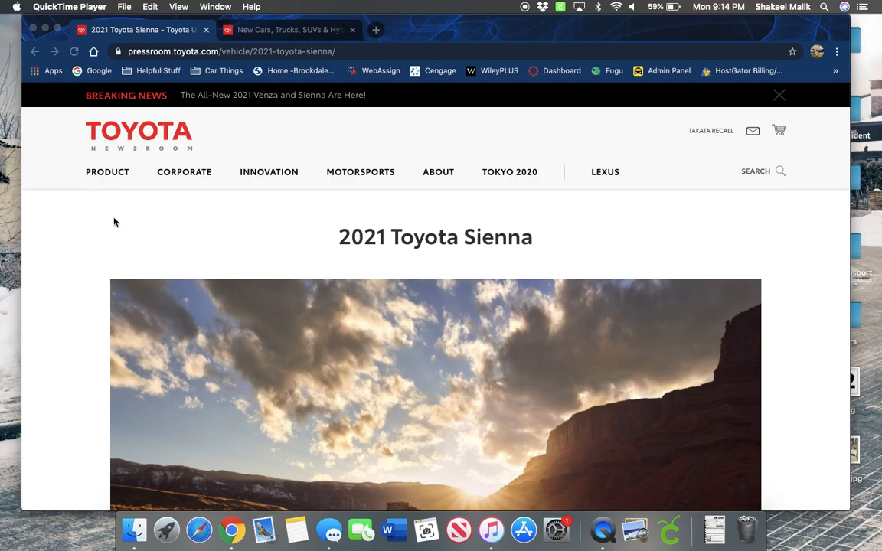
pyautogui.moveTo(77, 248)
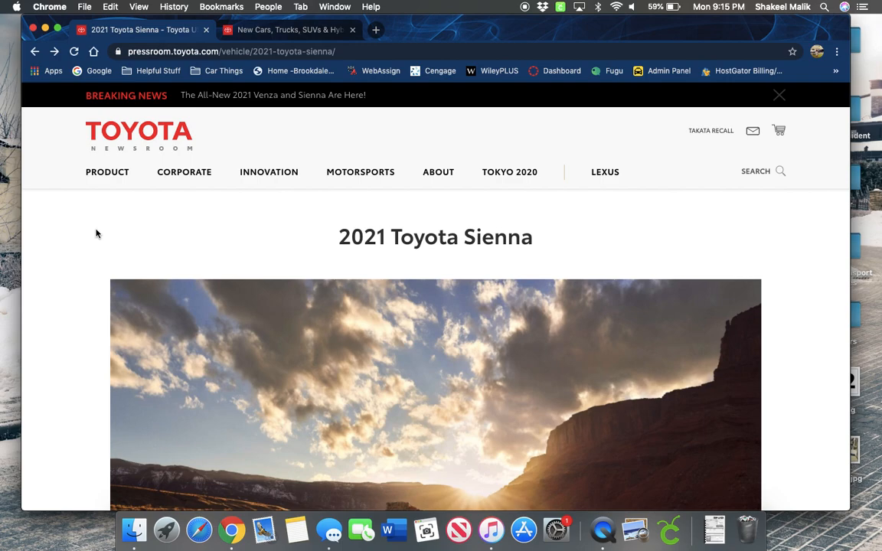
pyautogui.moveTo(79, 247)
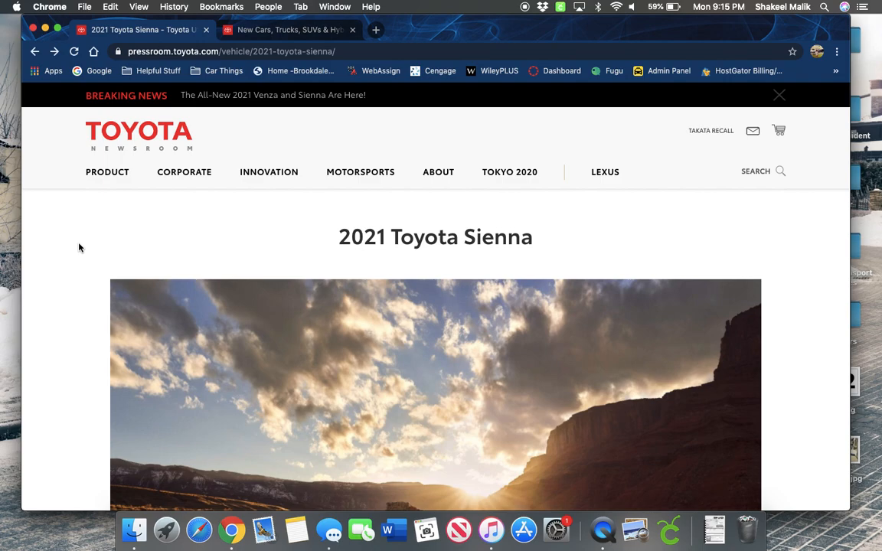
# Step: Scroll the Toyota Pressroom home page down to the News list with the Venza and Sienna stories
pyautogui.scroll(-3)
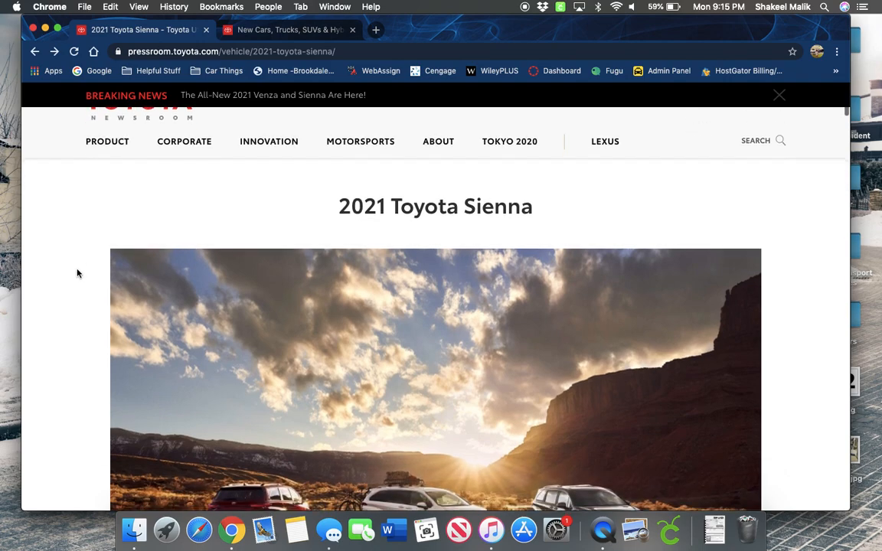
pyautogui.scroll(3)
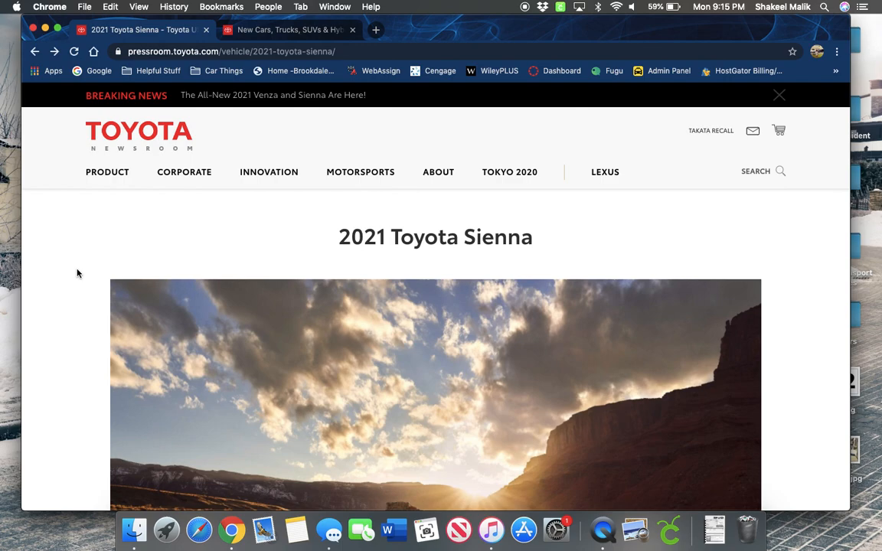
pyautogui.scroll(-3)
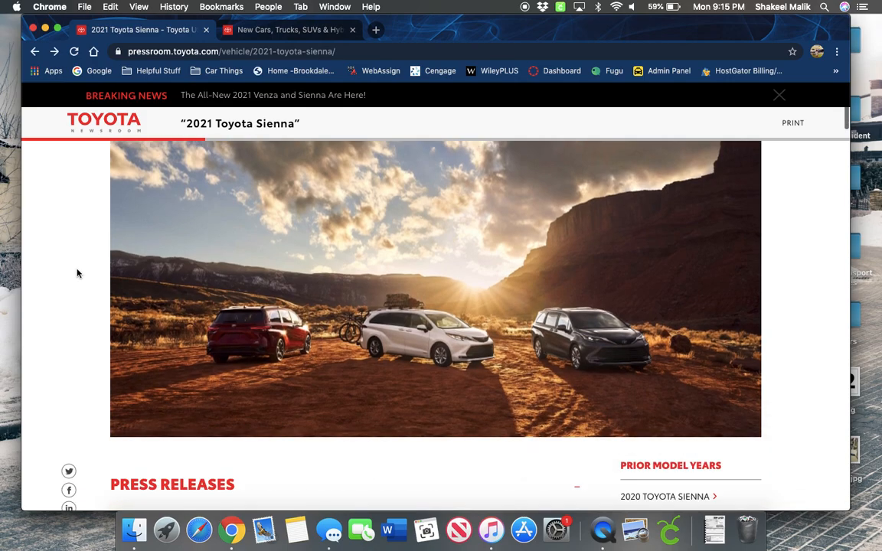
pyautogui.moveTo(72, 247)
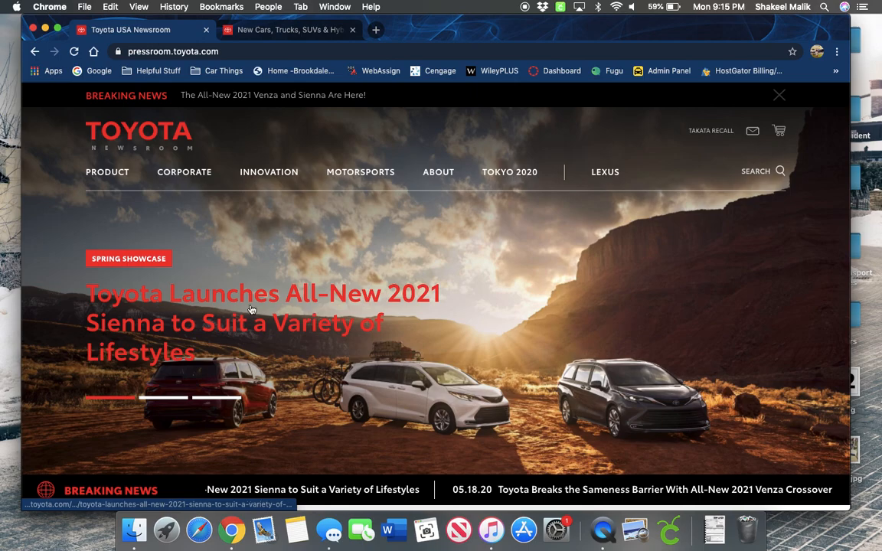
pyautogui.scroll(-3)
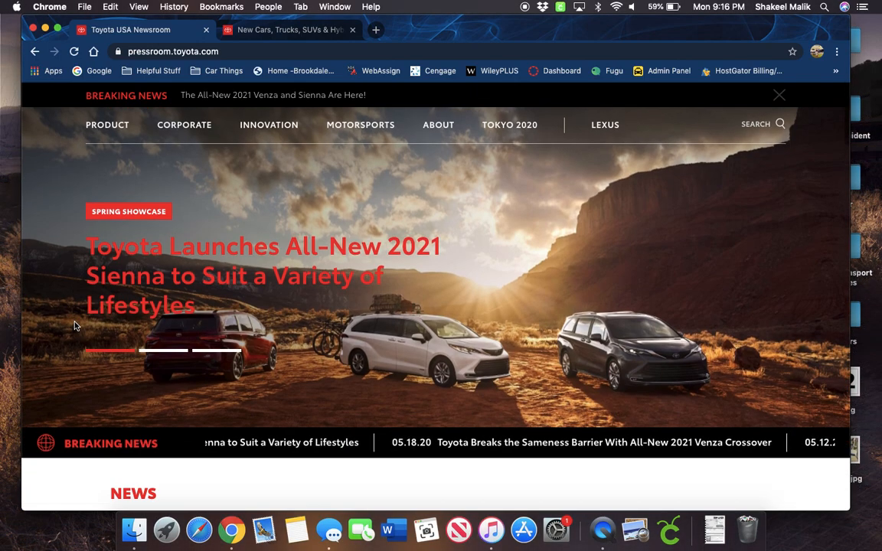
pyautogui.scroll(-3)
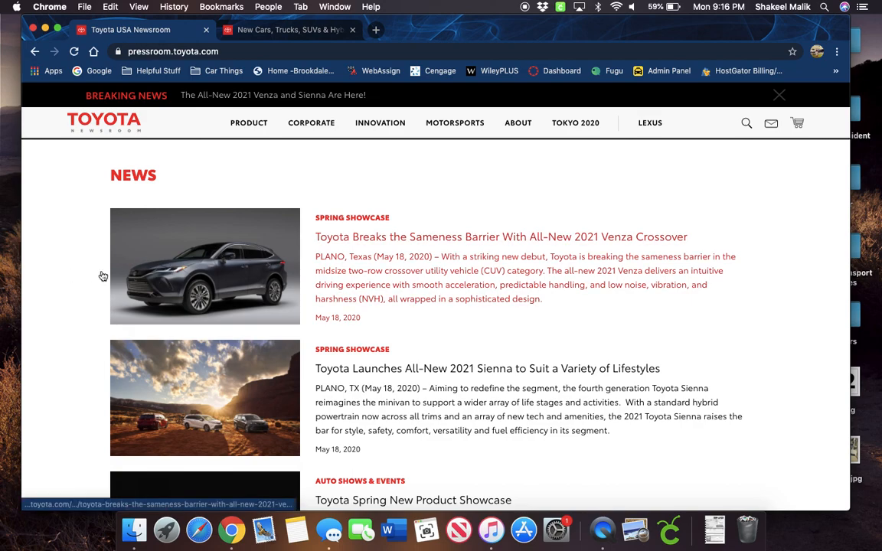
pyautogui.moveTo(84, 271)
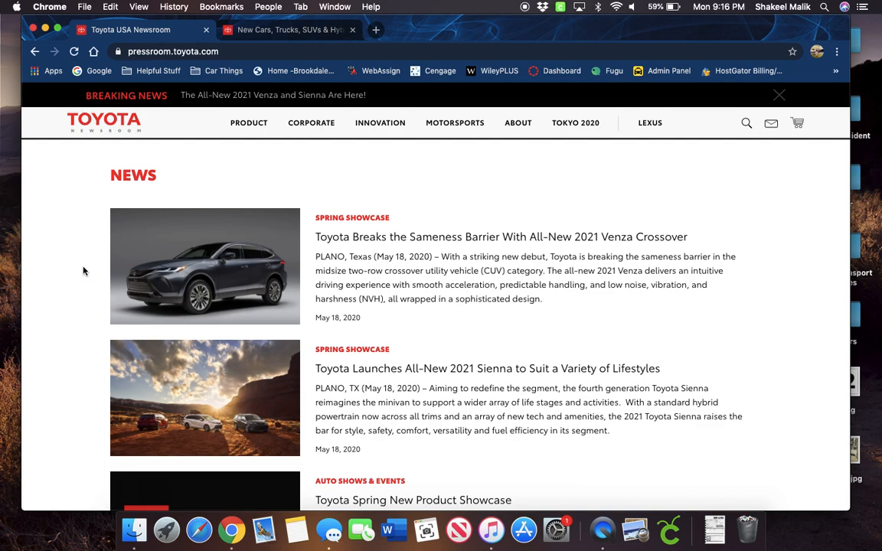
pyautogui.moveTo(97, 275)
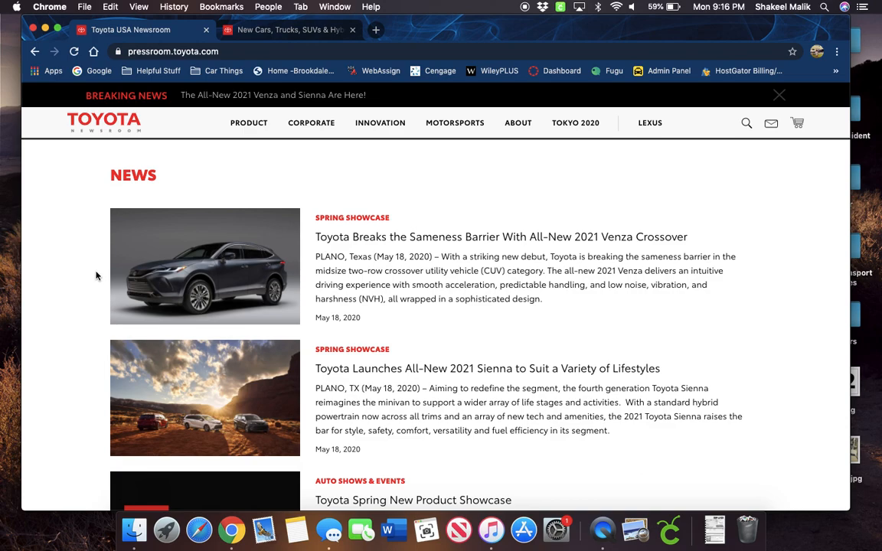
pyautogui.scroll(-3)
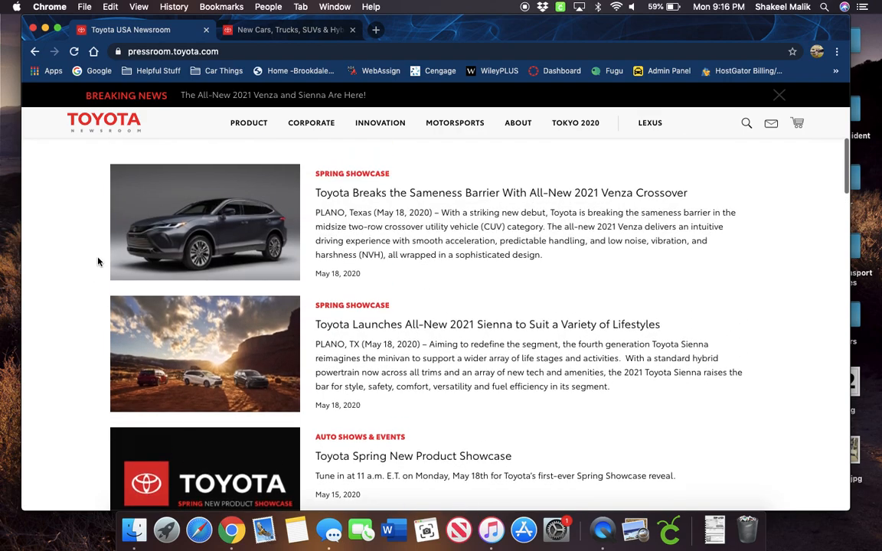
pyautogui.scroll(-3)
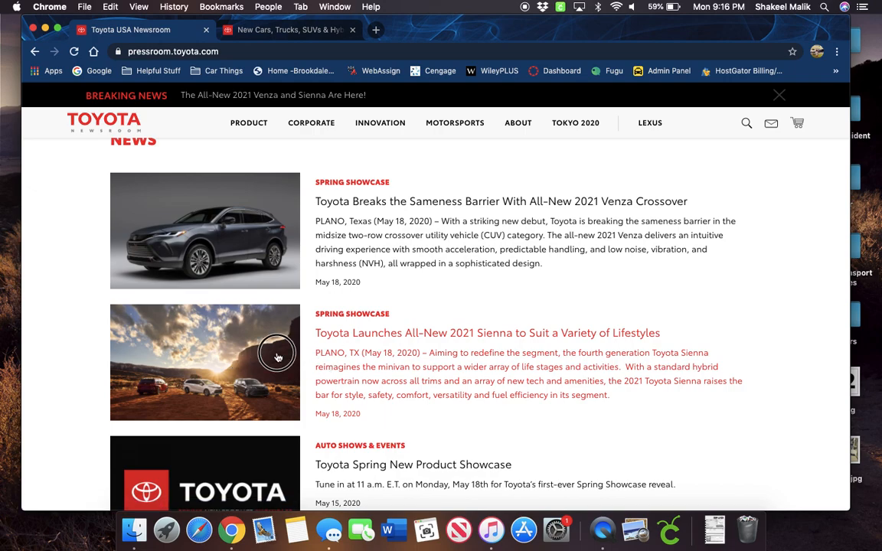
# Step: Open and skim the 'Toyota Launches All-New 2021 Sienna' article, then switch to the toyota.com tab
pyautogui.click(488, 332)
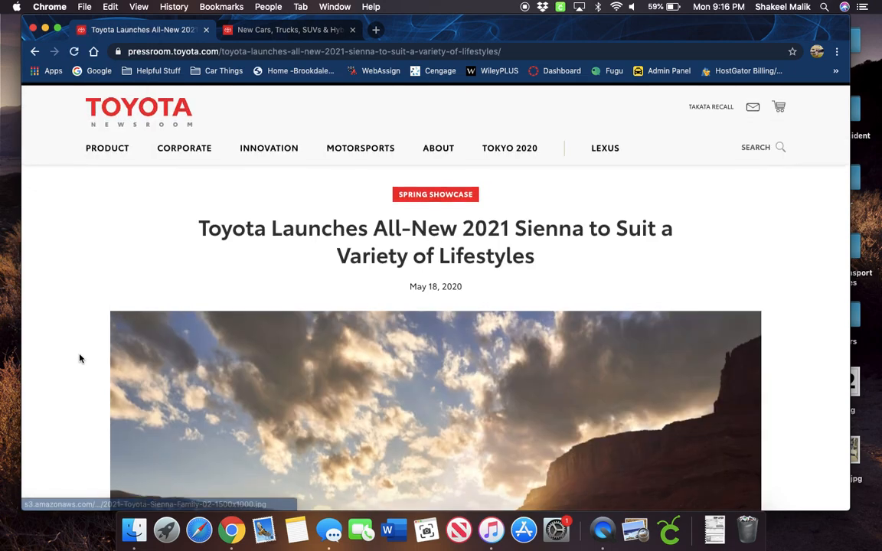
pyautogui.scroll(-3)
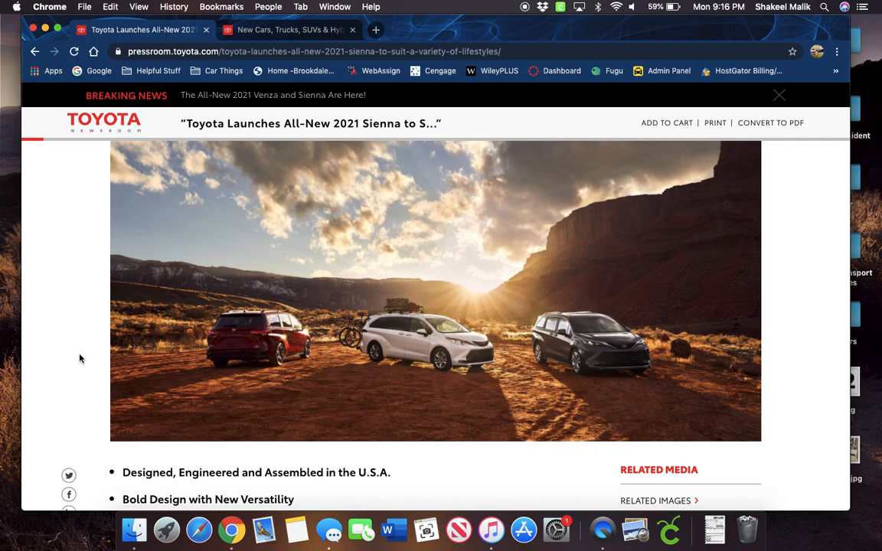
pyautogui.click(287, 30)
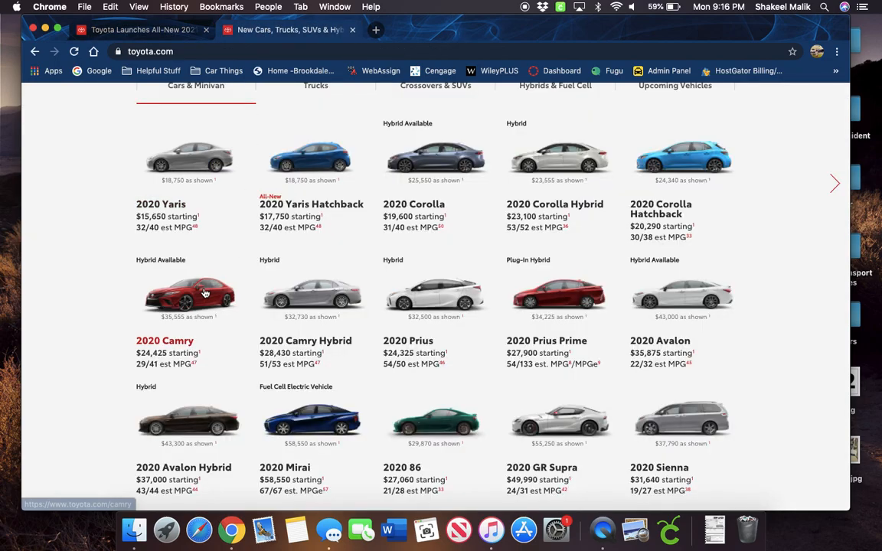
# Step: Visit the Toyota.com home page, advance the featured-offers carousel twice, and return to the Sienna article
pyautogui.scroll(3)
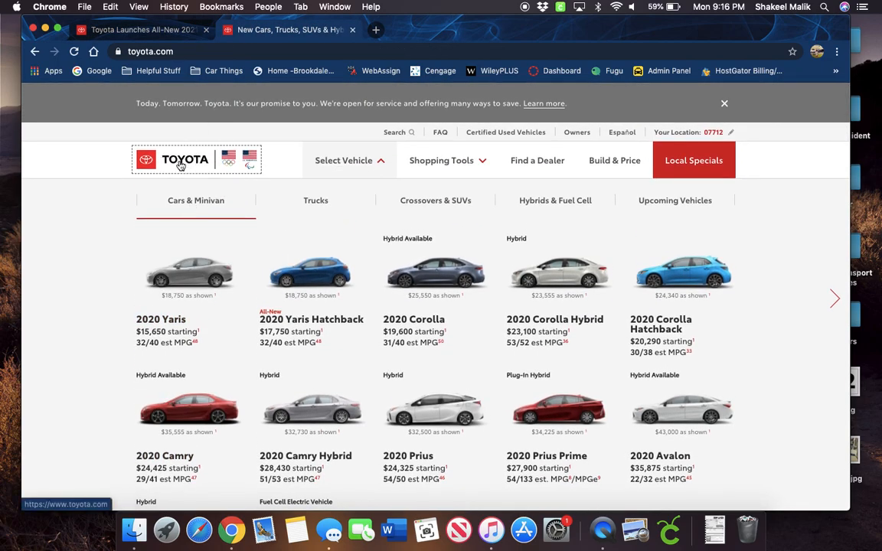
pyautogui.click(183, 160)
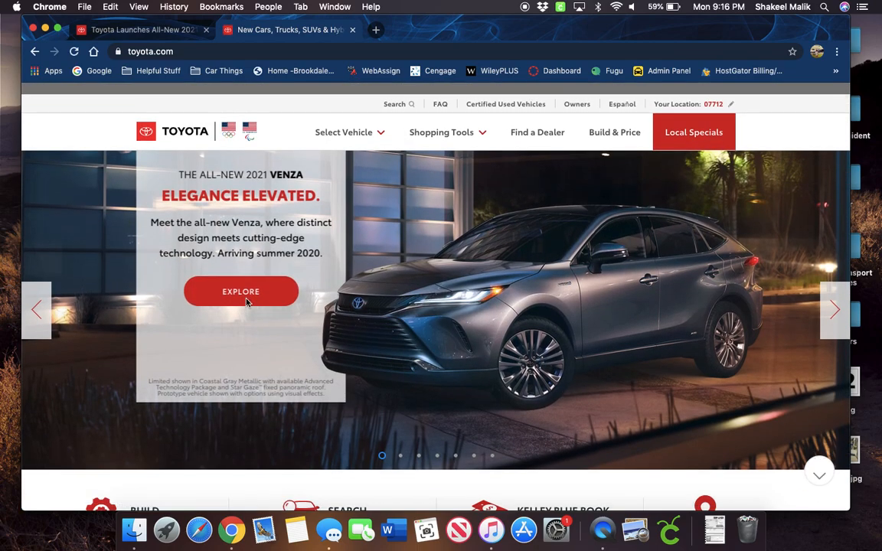
pyautogui.click(834, 310)
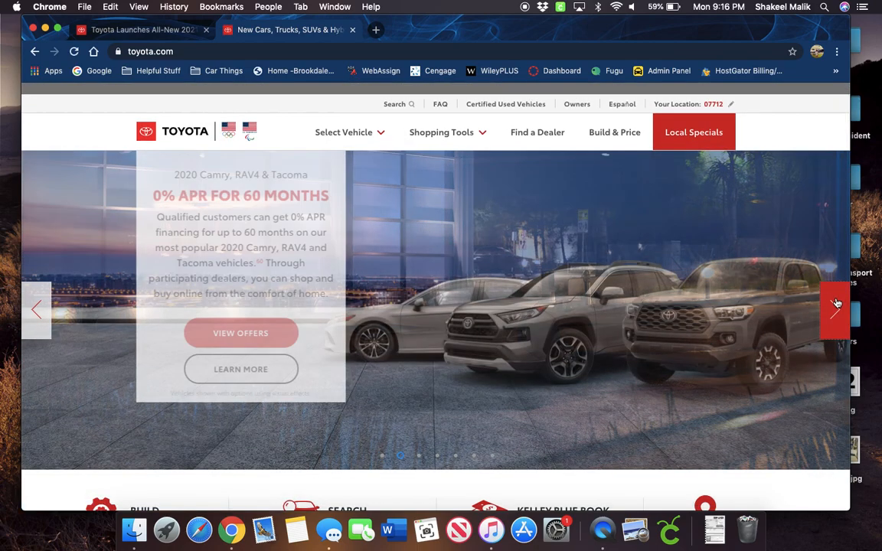
pyautogui.click(835, 309)
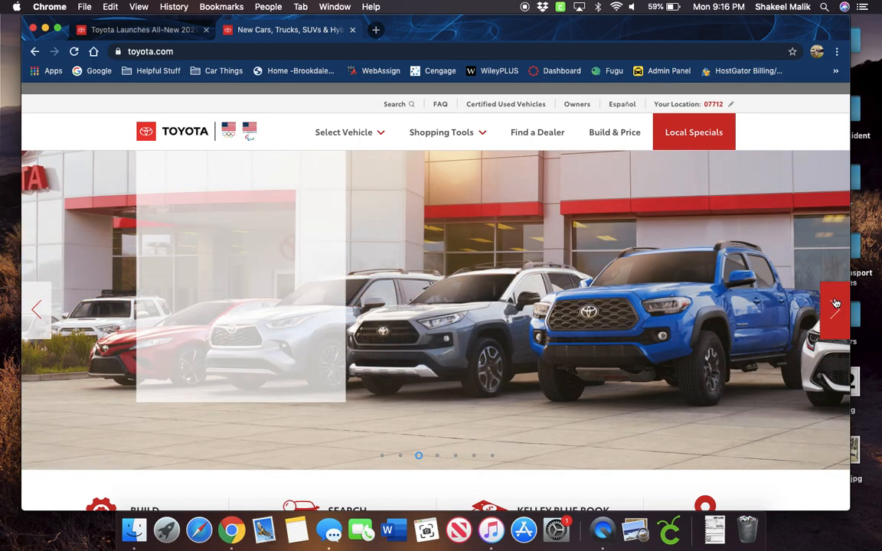
pyautogui.click(835, 309)
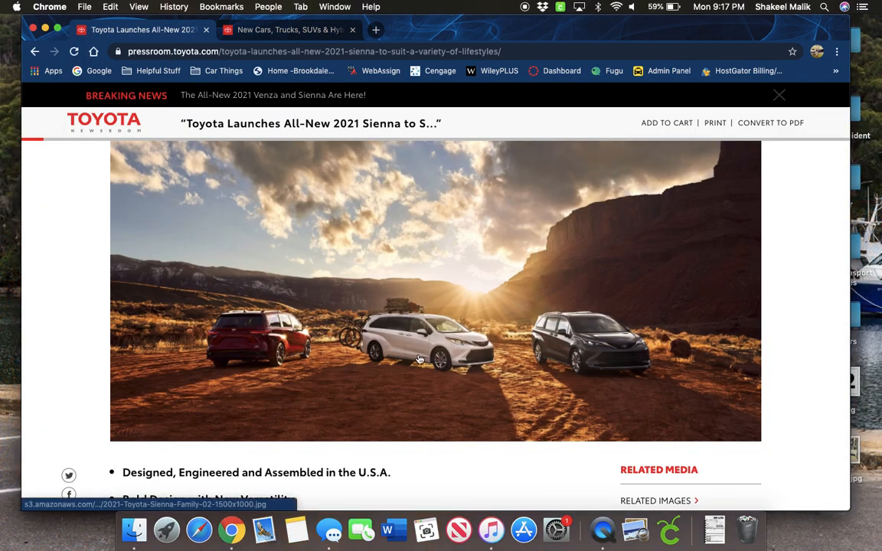
# Step: Scroll the Sienna article down to the 'Bold Design Meets Spacious Interior' section and photo
pyautogui.scroll(-3)
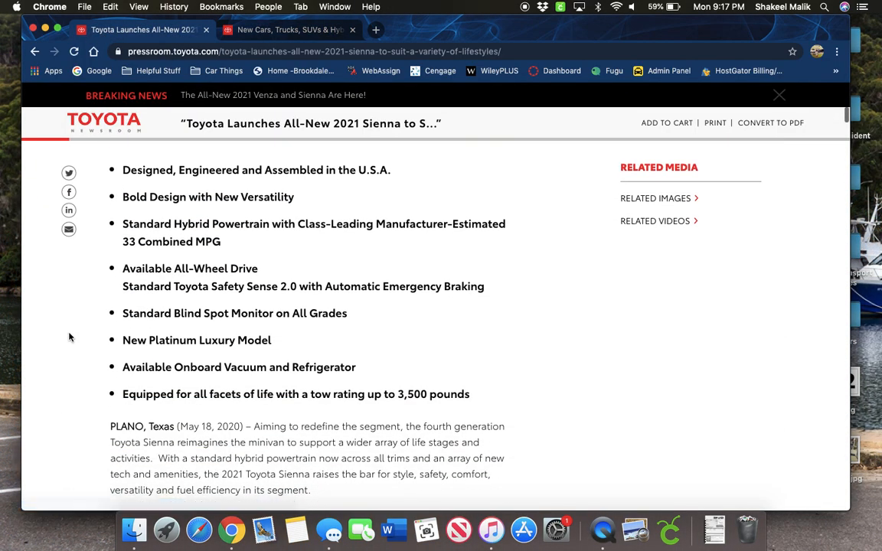
pyautogui.moveTo(95, 346)
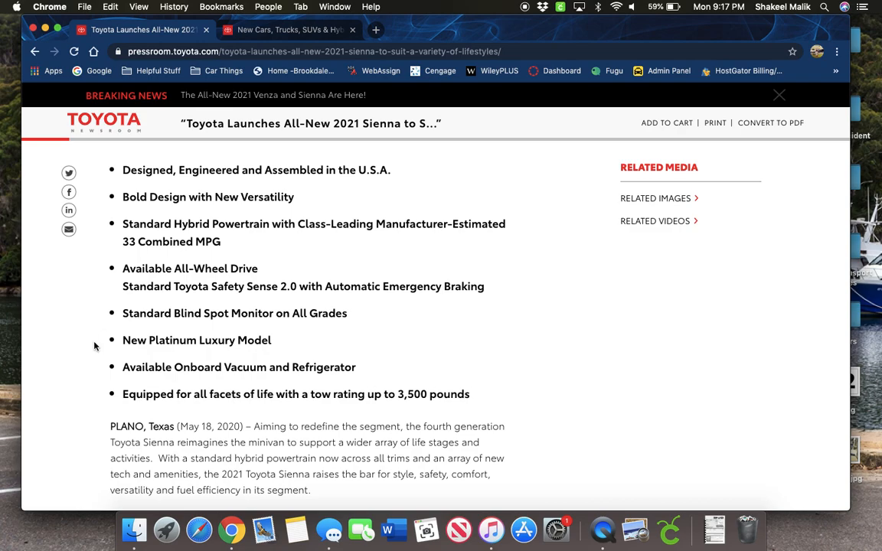
pyautogui.moveTo(107, 212)
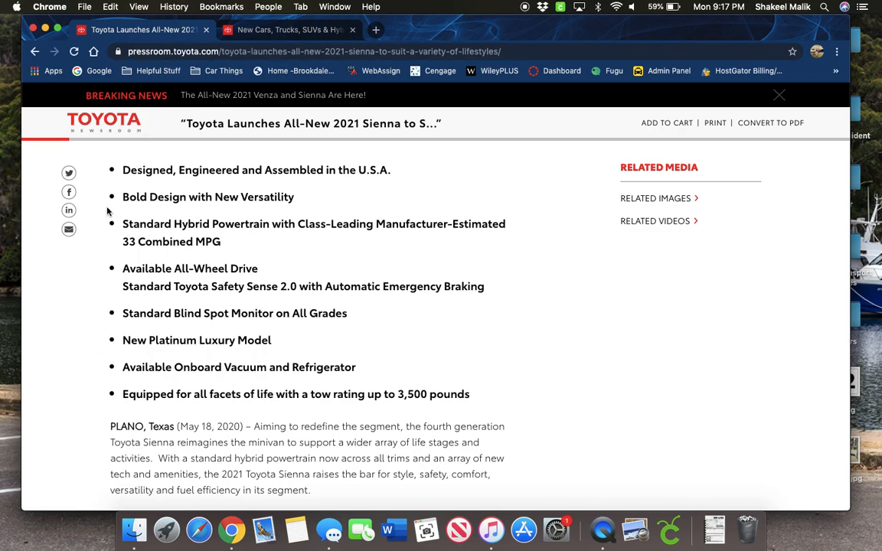
pyautogui.scroll(-3)
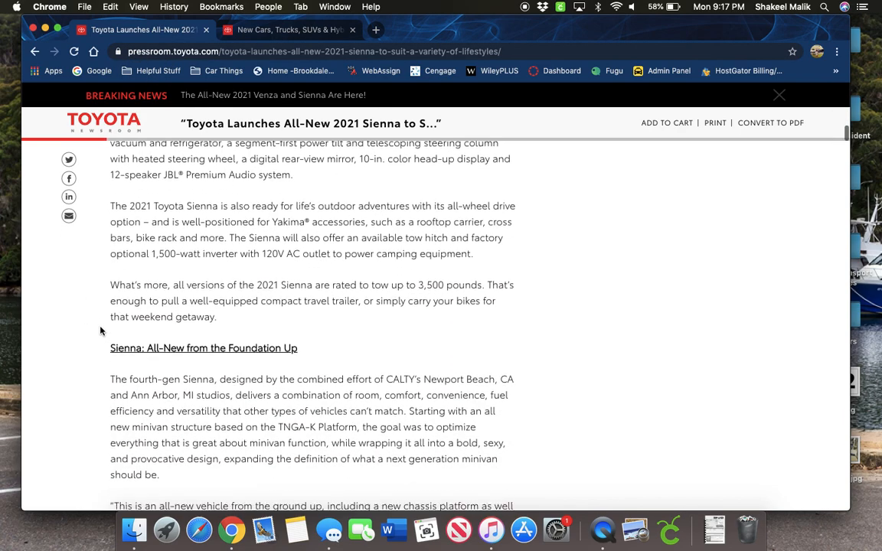
pyautogui.scroll(-3)
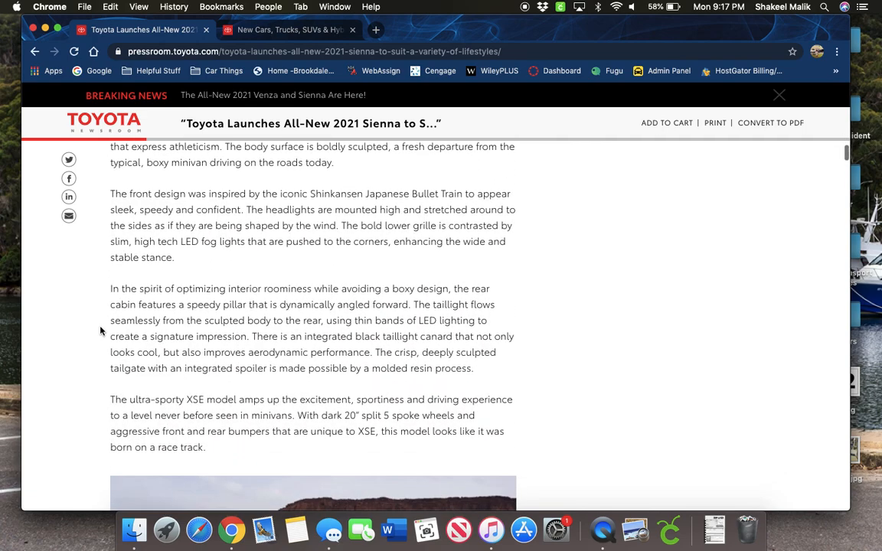
pyautogui.scroll(-3)
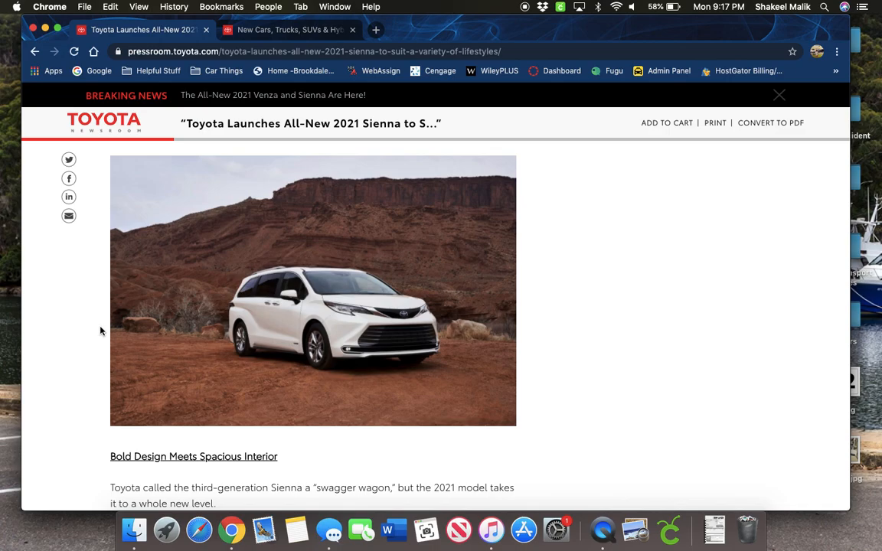
pyautogui.scroll(-3)
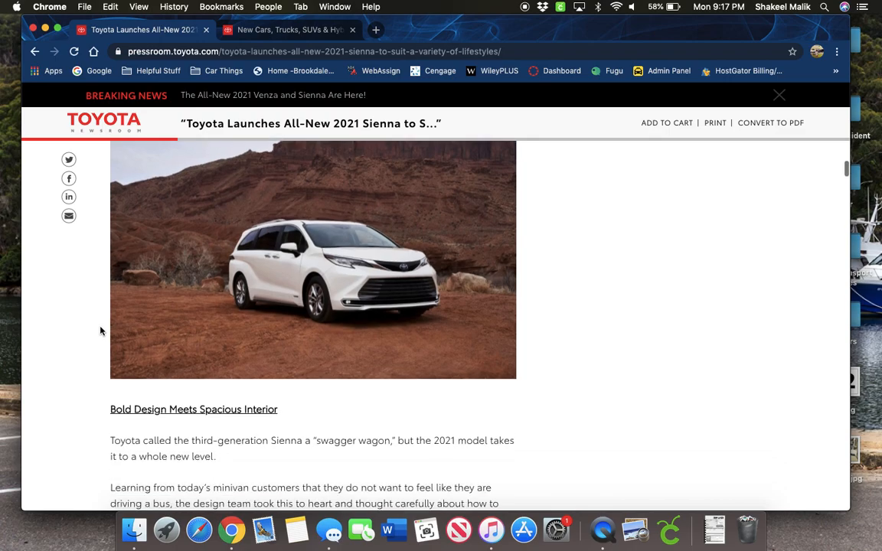
pyautogui.scroll(-3)
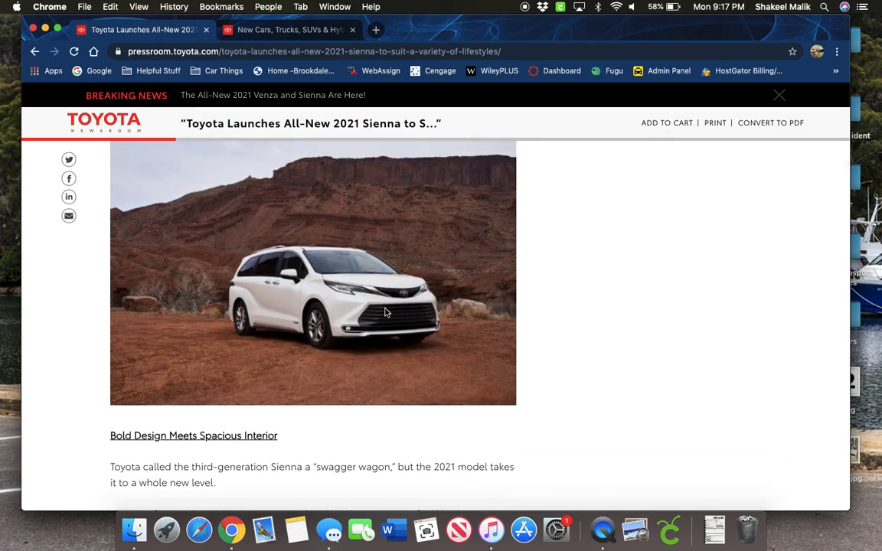
pyautogui.moveTo(94, 340)
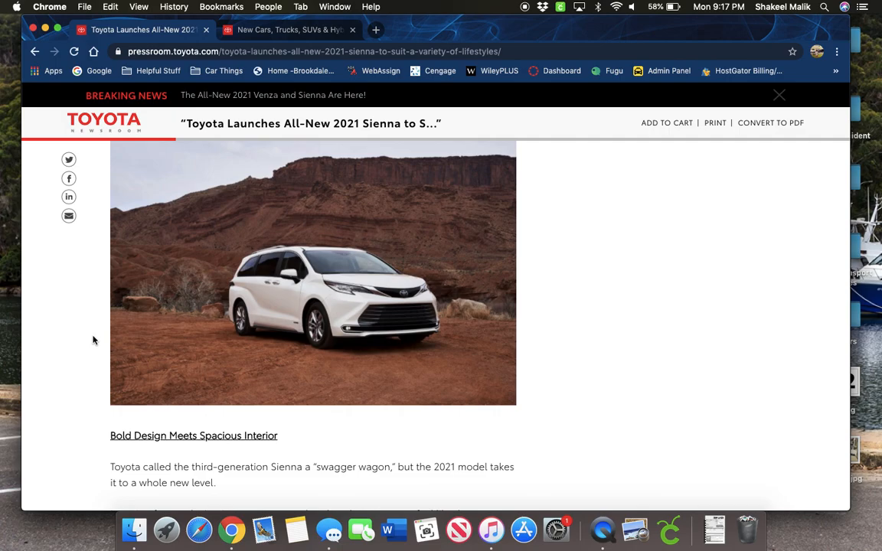
pyautogui.moveTo(84, 322)
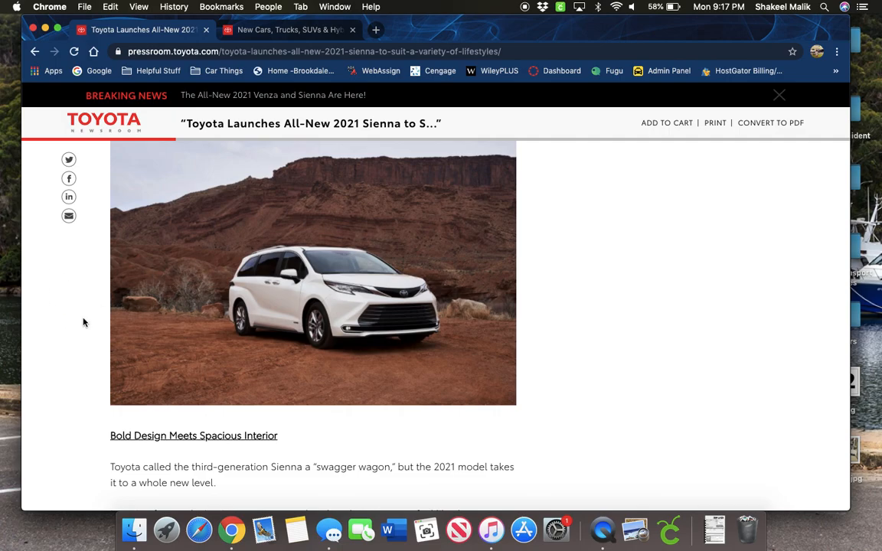
pyautogui.moveTo(129, 324)
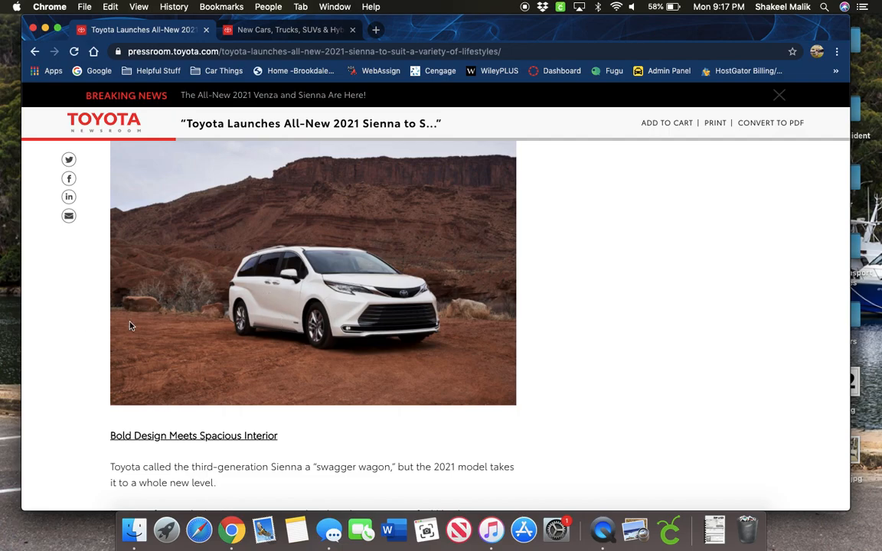
pyautogui.scroll(-3)
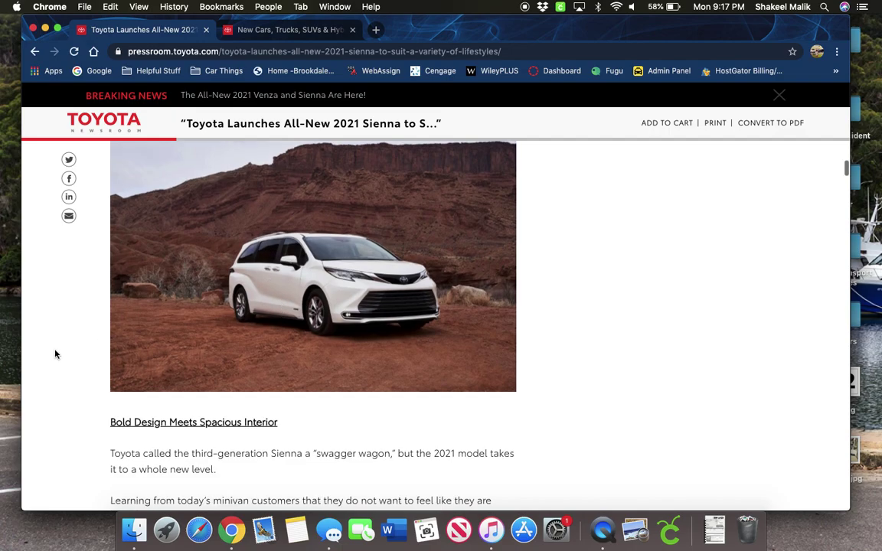
pyautogui.moveTo(243, 285)
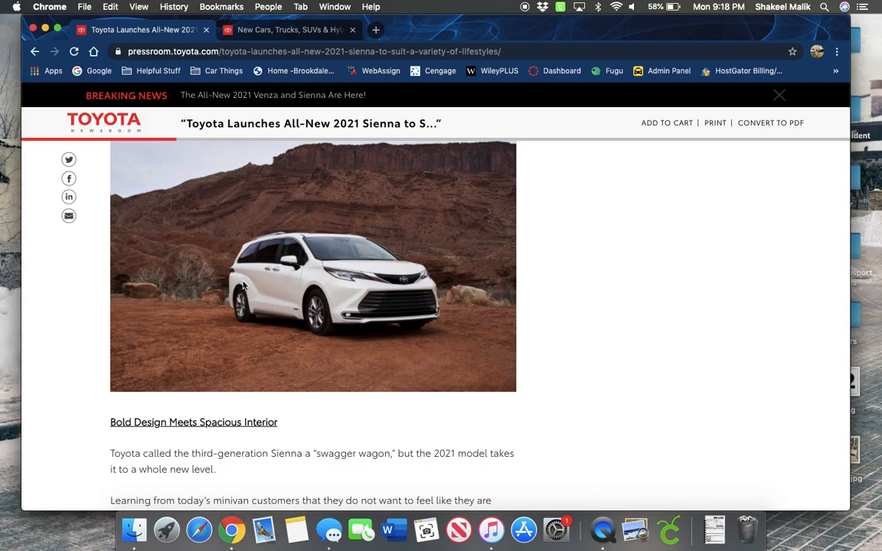
pyautogui.moveTo(274, 303)
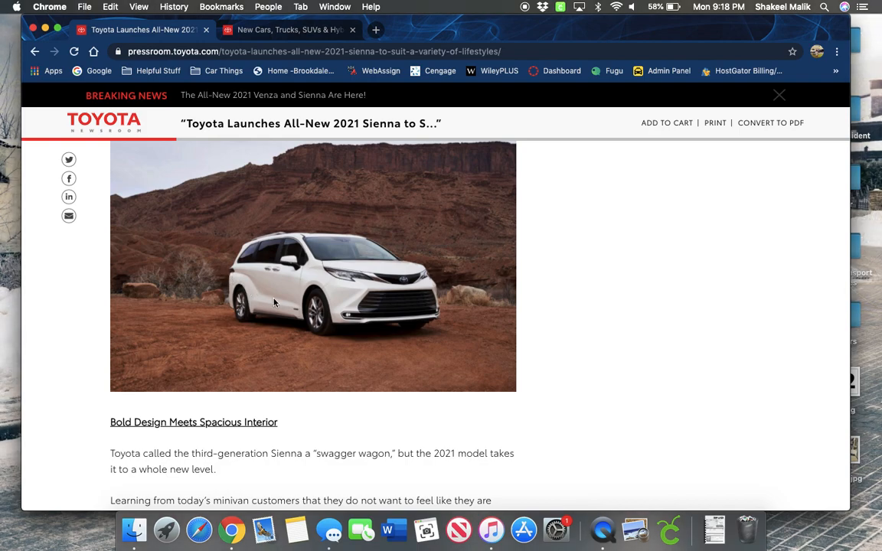
pyautogui.moveTo(274, 298)
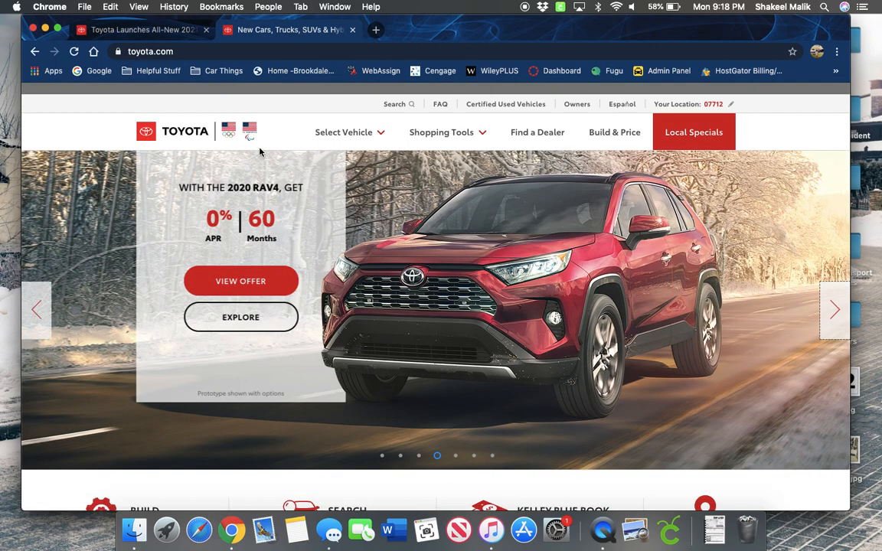
# Step: Open the 2020 Highlander page from Crossovers & SUVs, then show the Cars & Minivan lineup
pyautogui.click(343, 132)
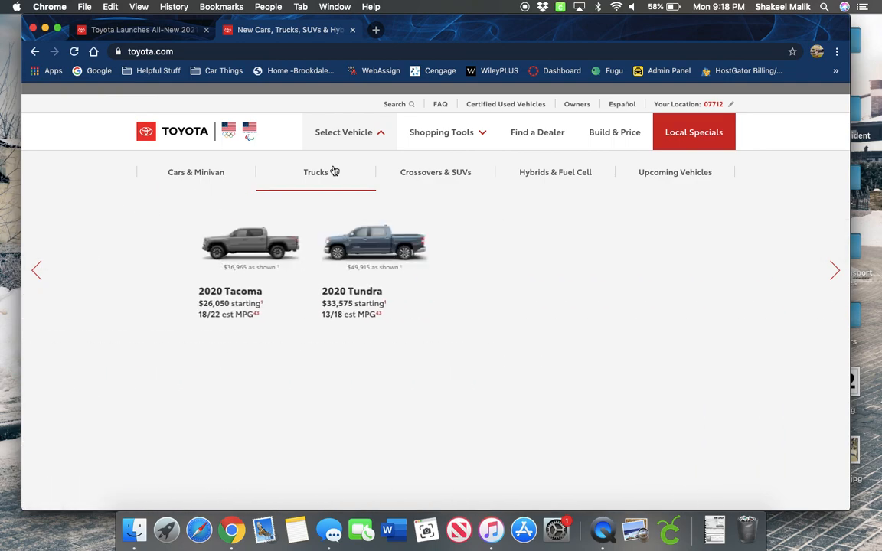
pyautogui.click(436, 171)
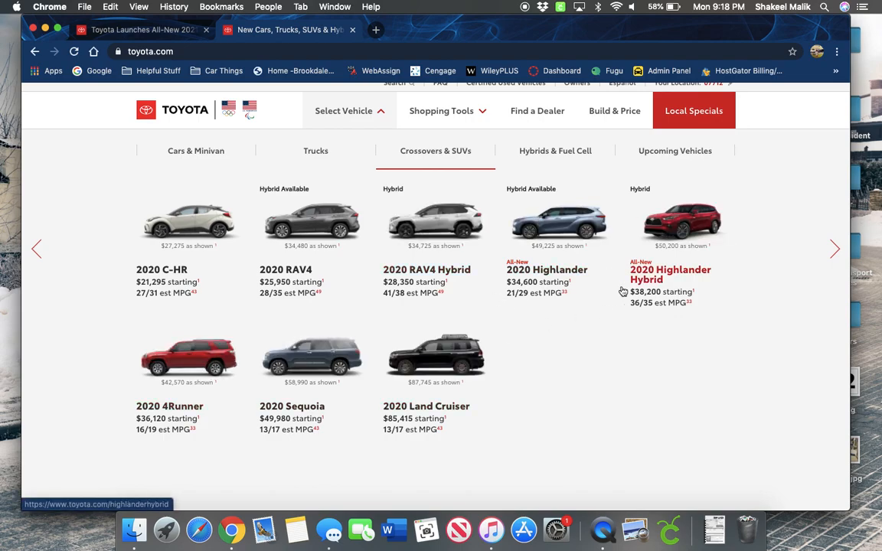
pyautogui.click(547, 269)
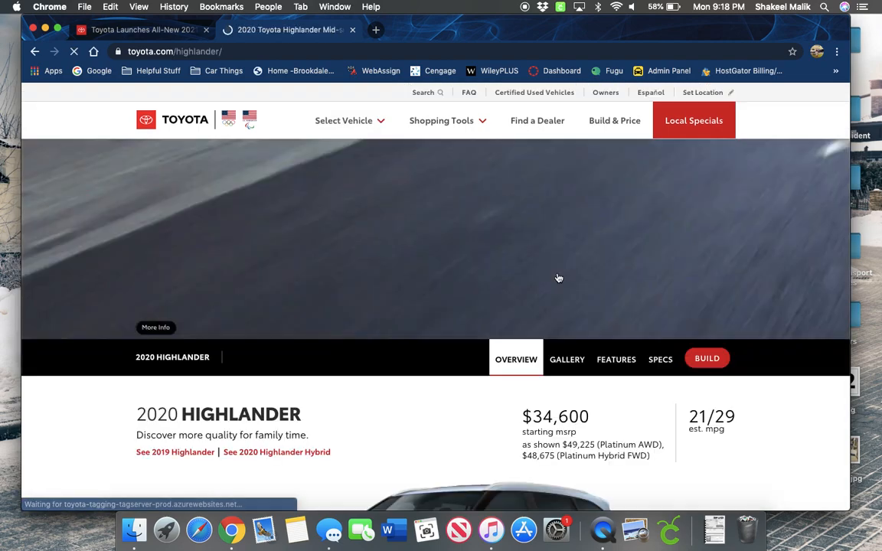
pyautogui.scroll(-3)
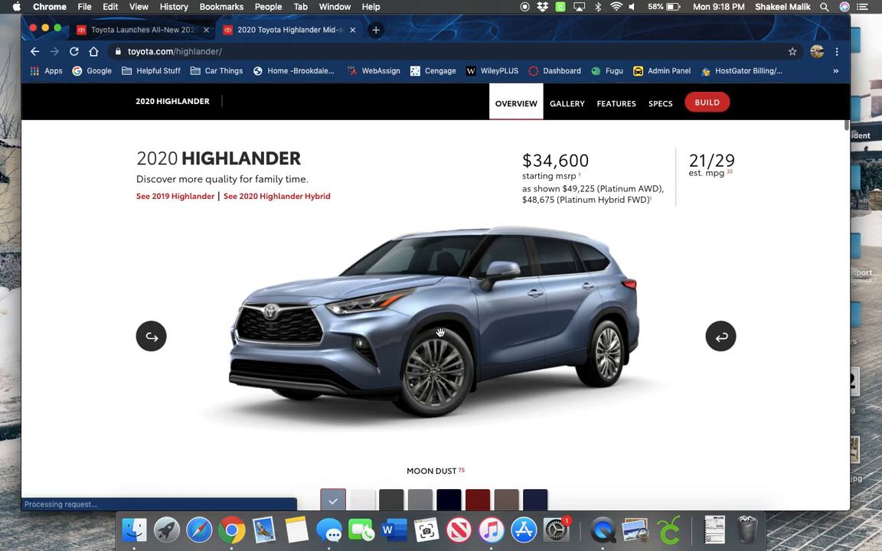
pyautogui.moveTo(348, 316)
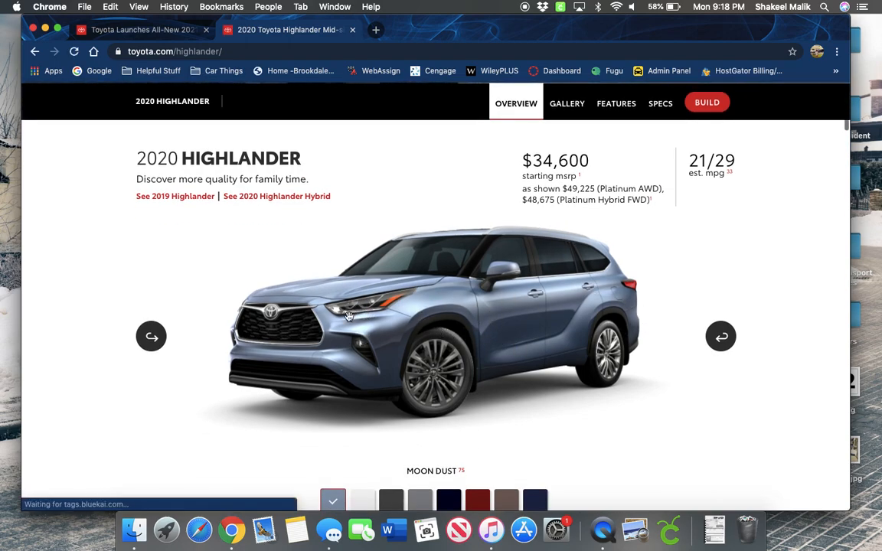
pyautogui.scroll(3)
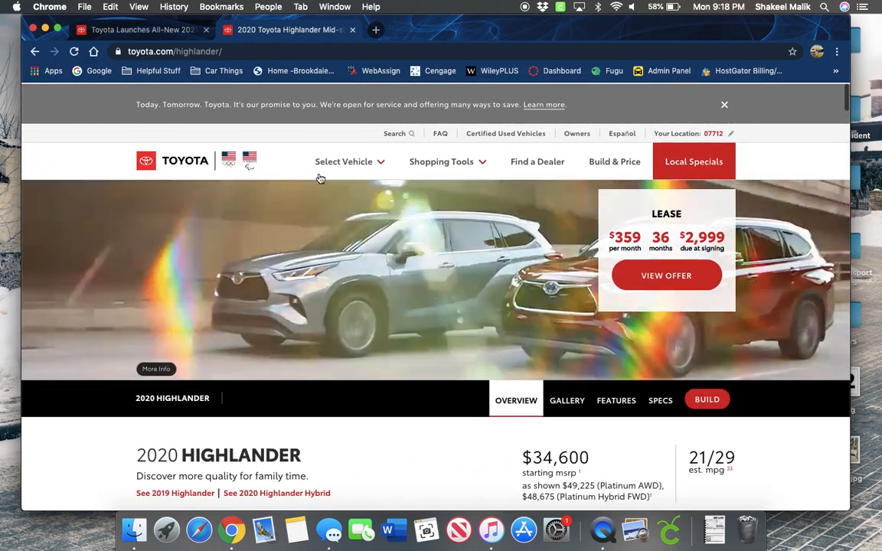
pyautogui.click(343, 162)
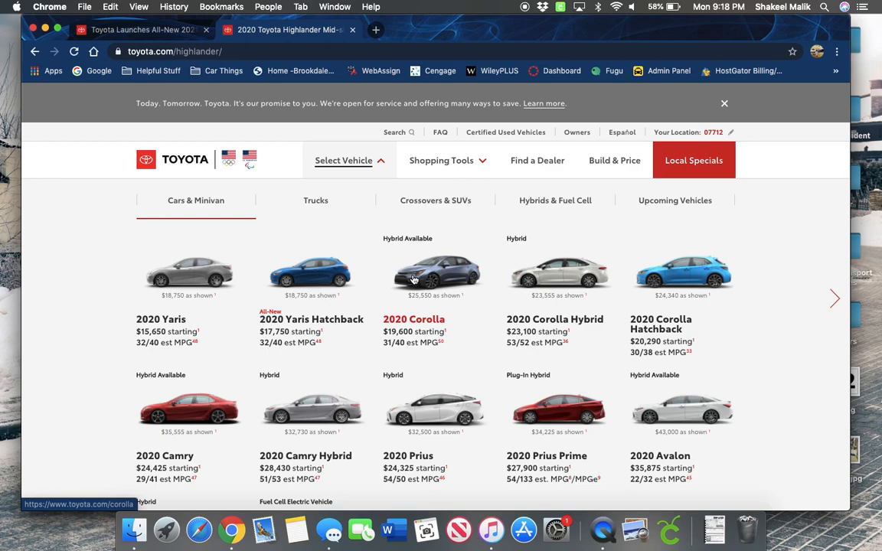
pyautogui.moveTo(471, 160)
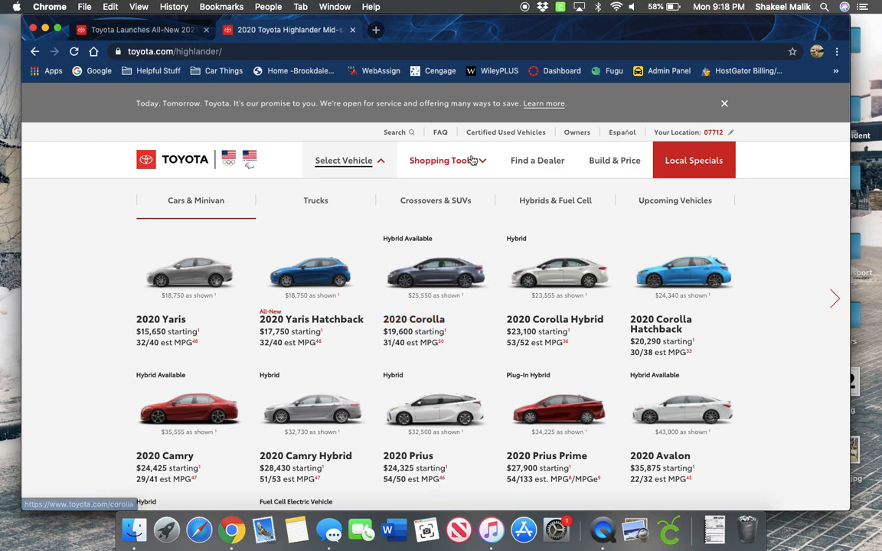
pyautogui.moveTo(435, 273)
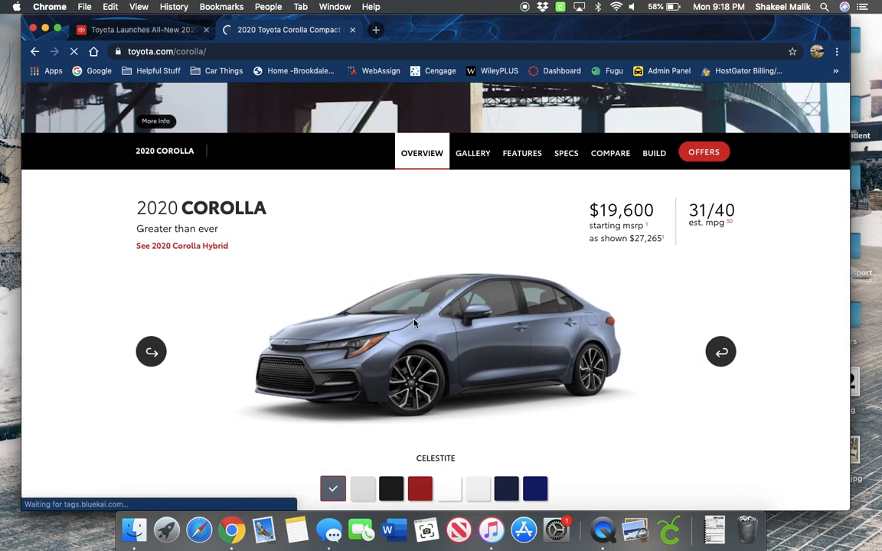
# Step: Glance at the Sienna article, then open the 2020 Avalon page from the Corolla tab's vehicle menu
pyautogui.scroll(-3)
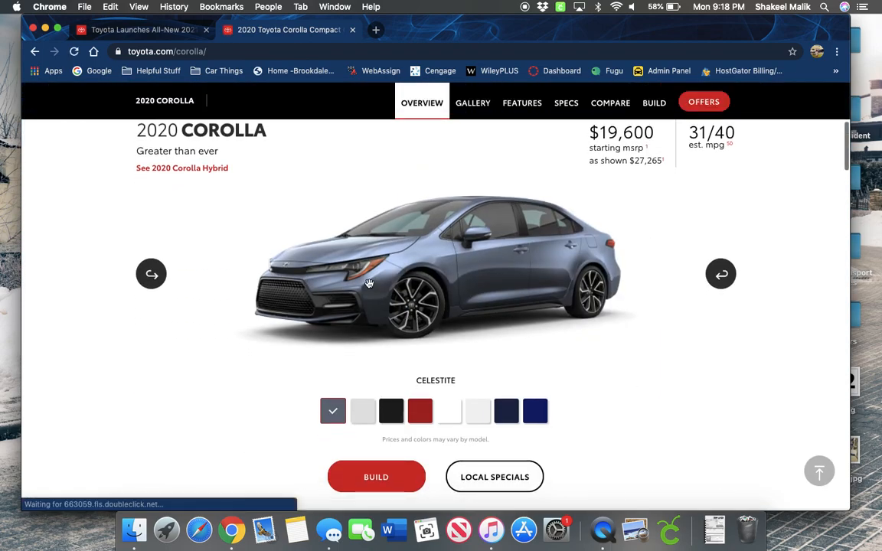
pyautogui.click(138, 29)
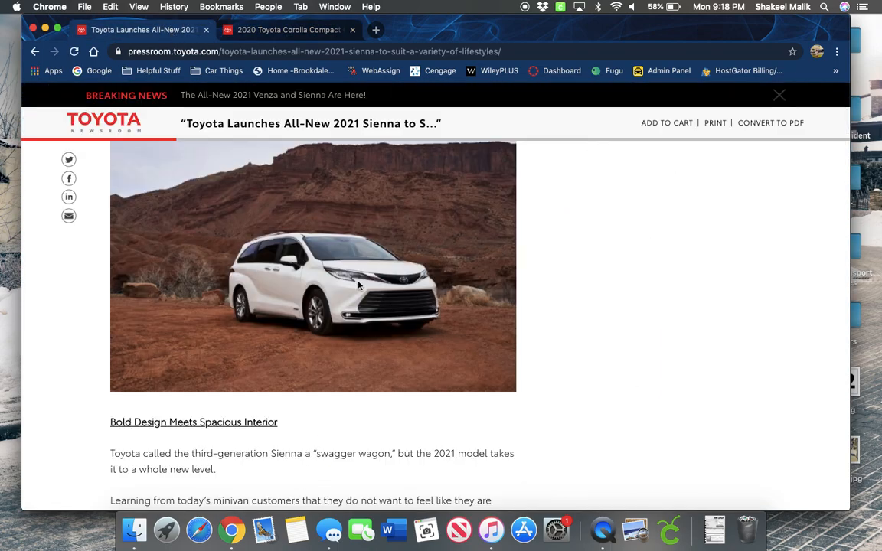
pyautogui.click(288, 30)
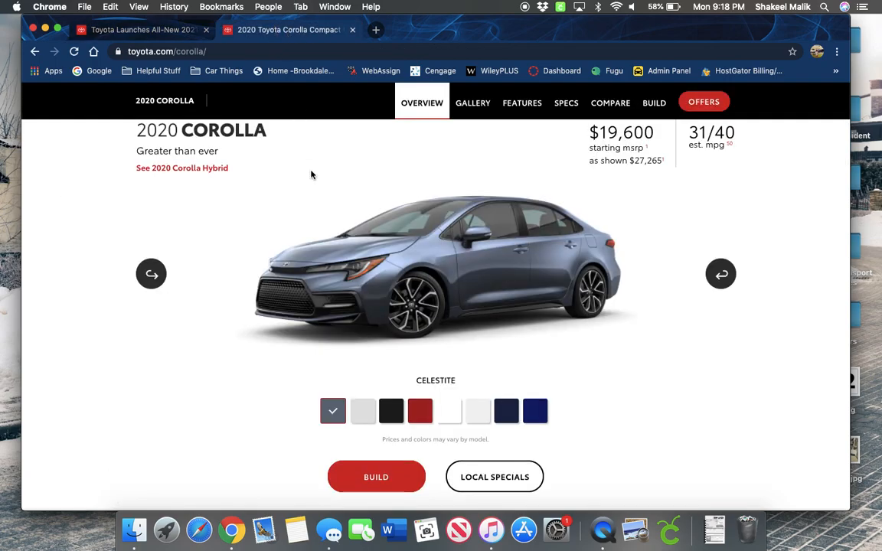
pyautogui.scroll(3)
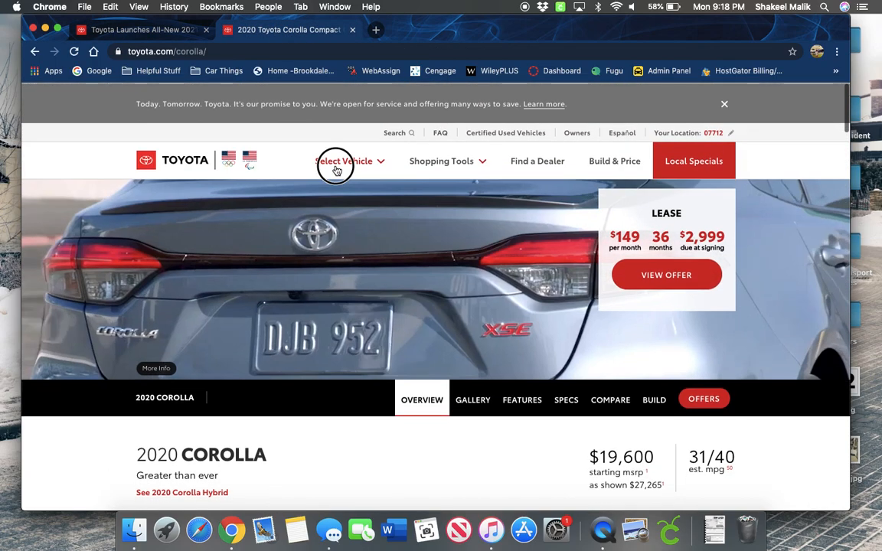
pyautogui.click(343, 161)
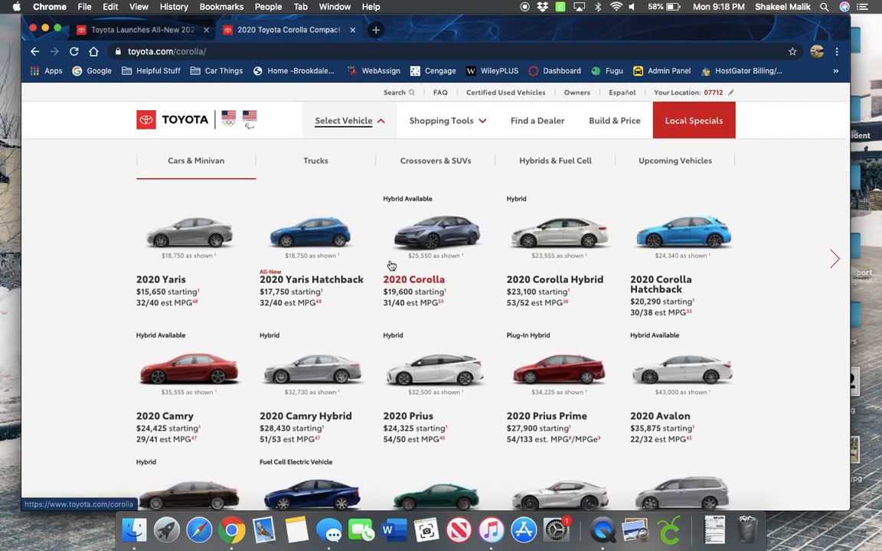
pyautogui.click(660, 416)
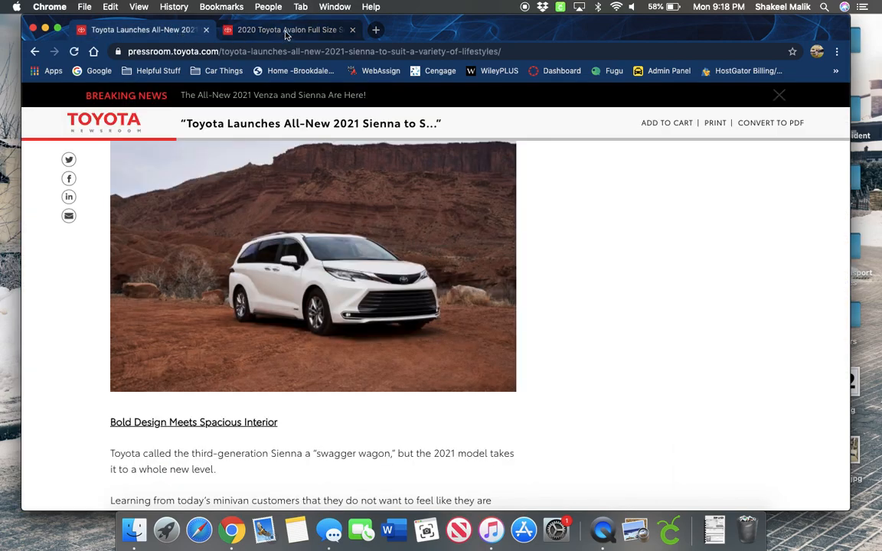
# Step: On the Avalon tab, open the vehicle menu and show the Crossovers & SUVs lineup
pyautogui.click(289, 30)
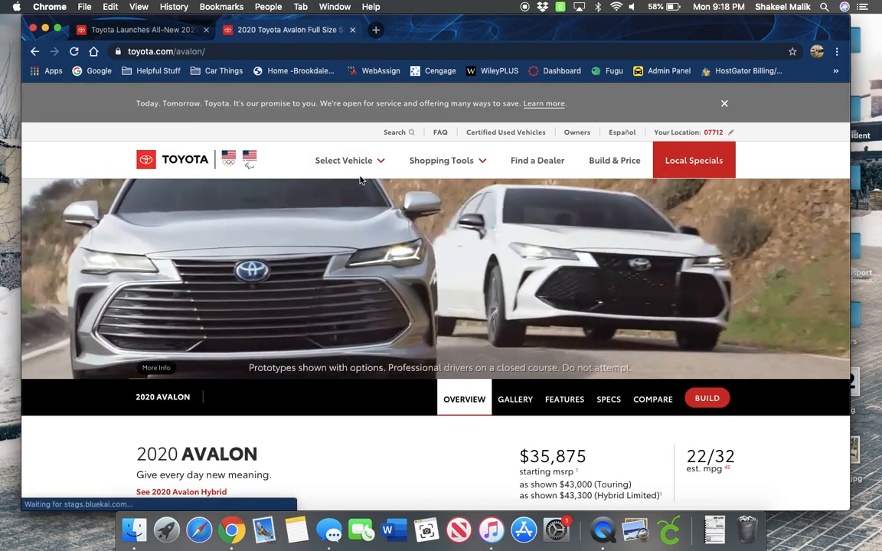
pyautogui.click(343, 160)
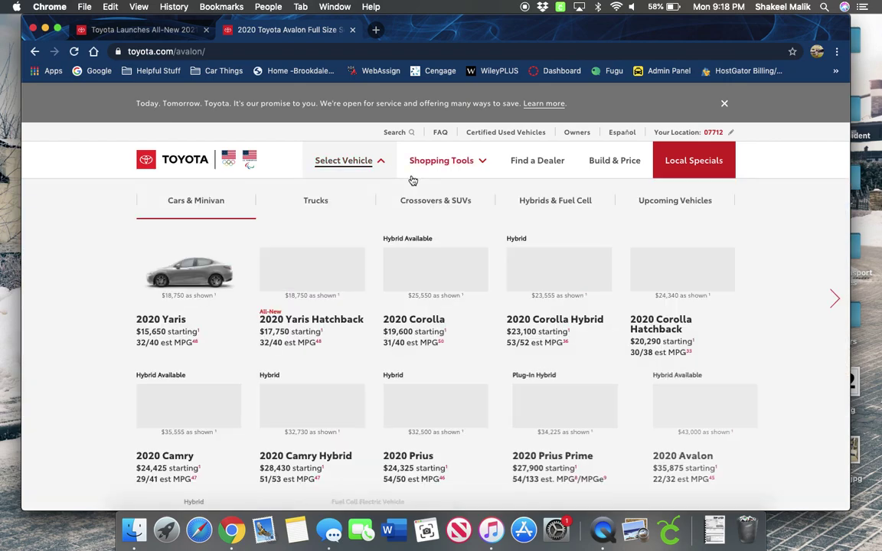
pyautogui.click(435, 199)
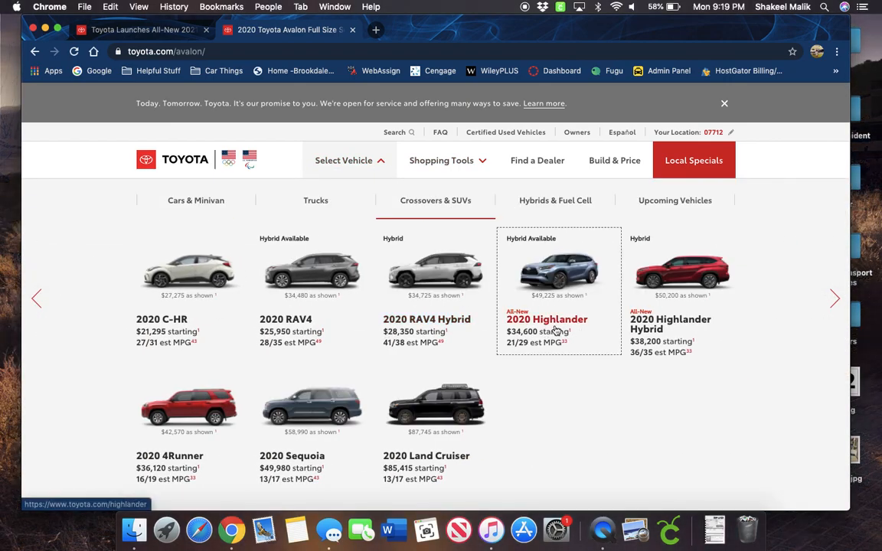
# Step: Open the 2020 Highlander page, rotate its 360° view to a side angle, and check the Sienna article
pyautogui.click(546, 319)
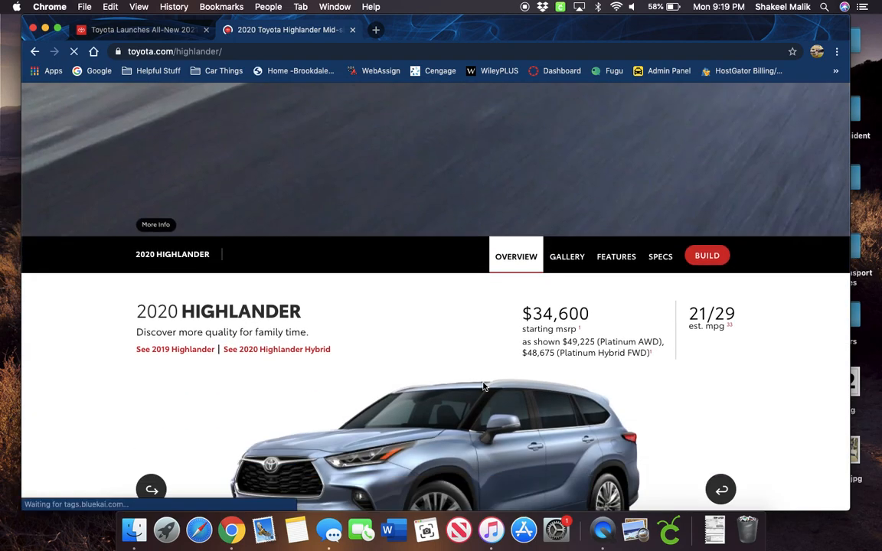
pyautogui.scroll(-3)
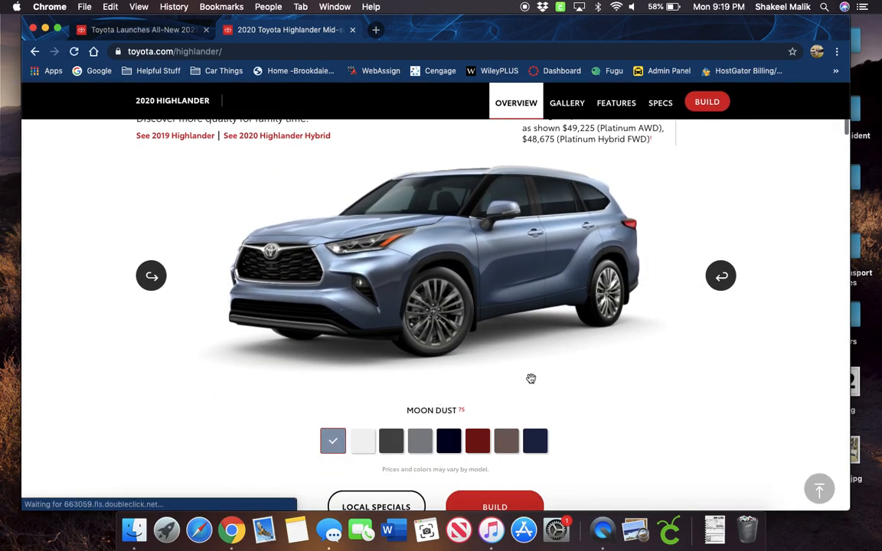
pyautogui.moveTo(645, 279)
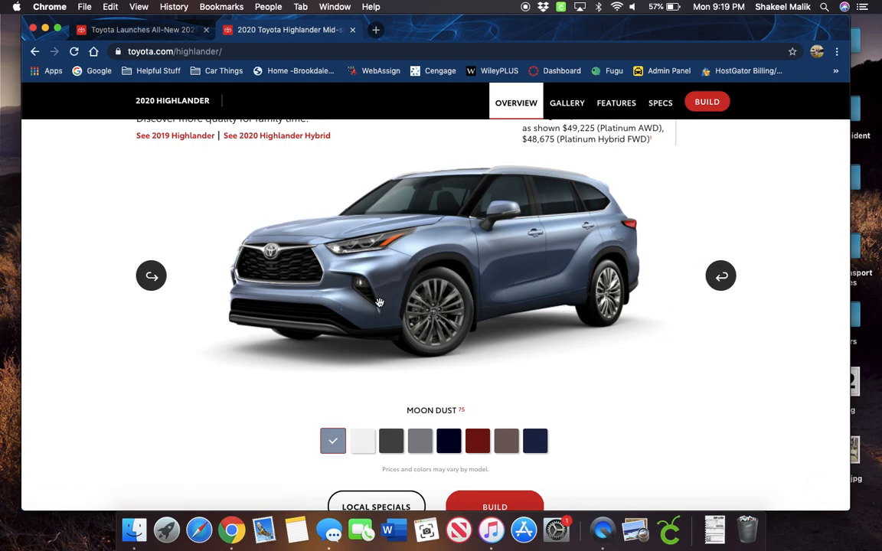
pyautogui.moveTo(720, 277)
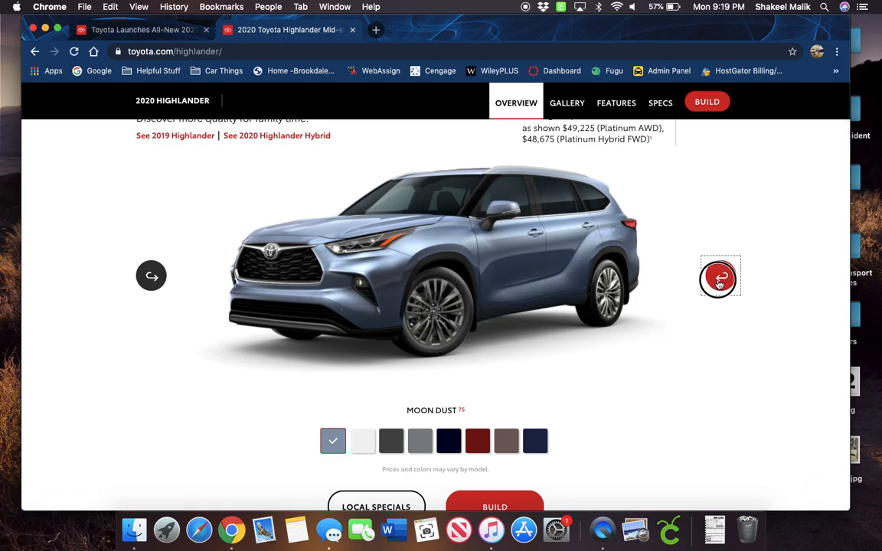
pyautogui.click(720, 277)
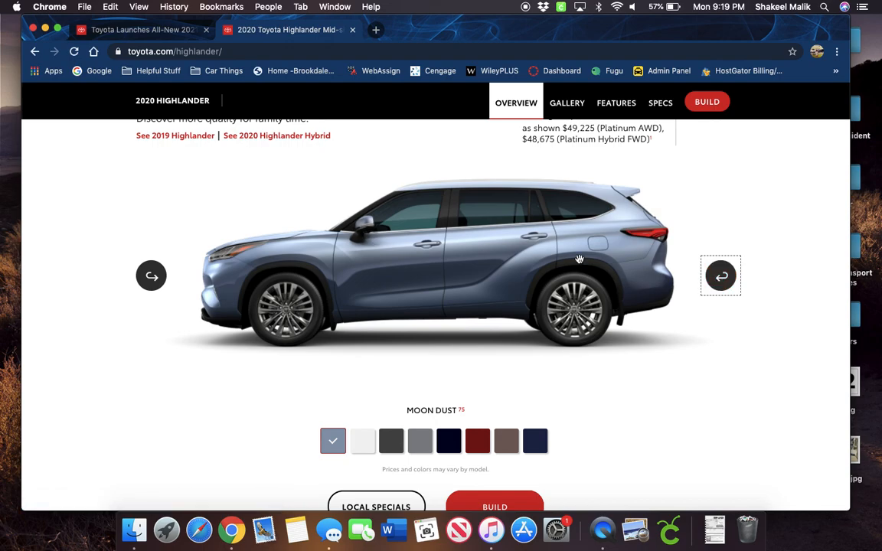
pyautogui.moveTo(232, 277)
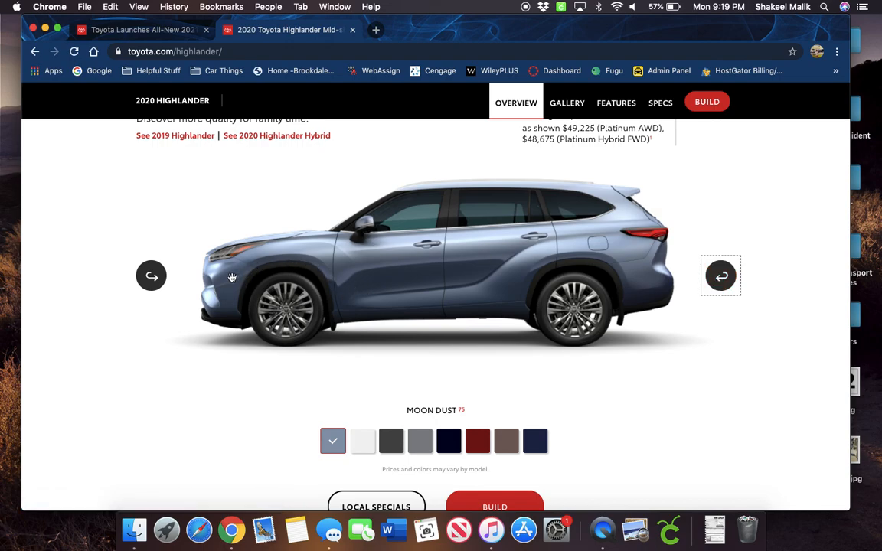
pyautogui.moveTo(402, 299)
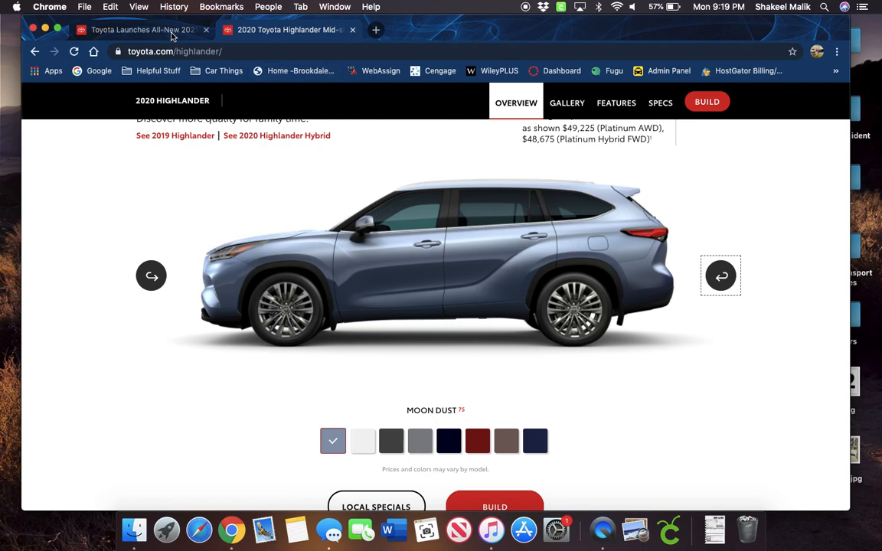
pyautogui.click(142, 30)
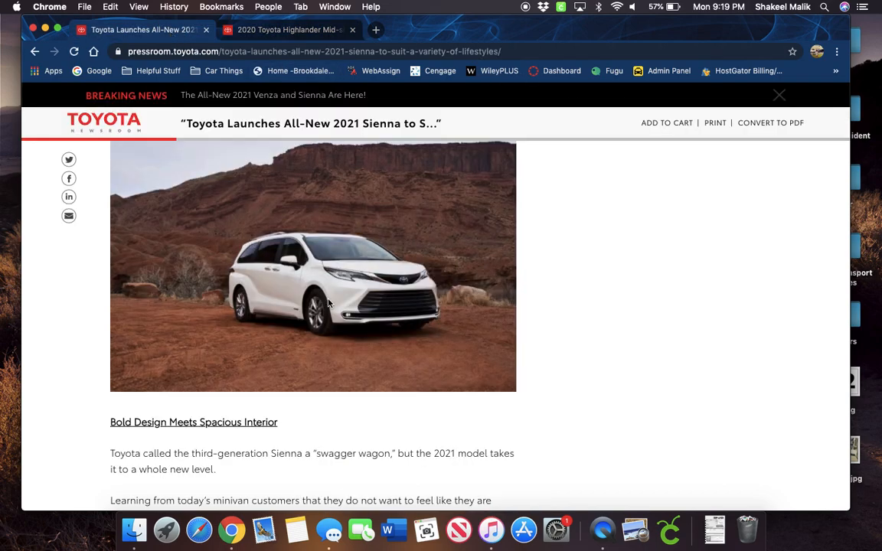
pyautogui.moveTo(257, 295)
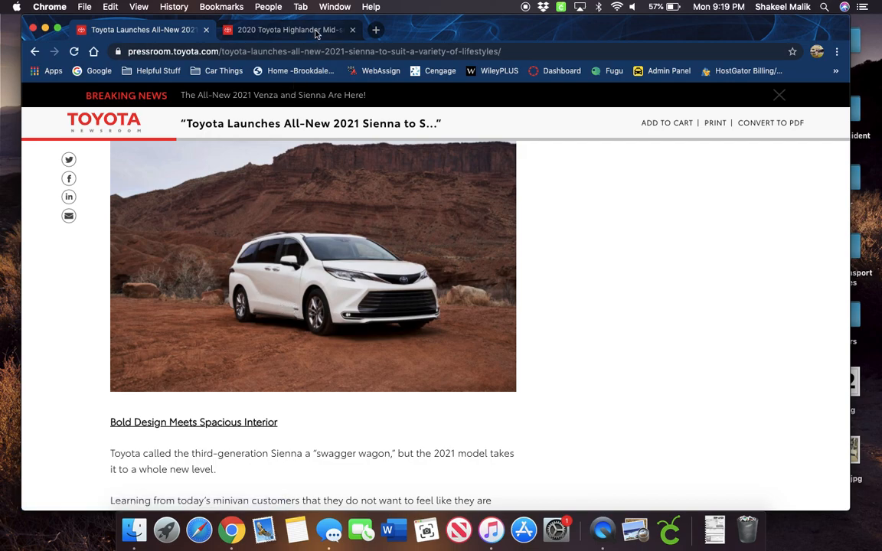
# Step: Return to the Highlander, rotate it to show rear and front, then go back to the Sienna article
pyautogui.click(289, 30)
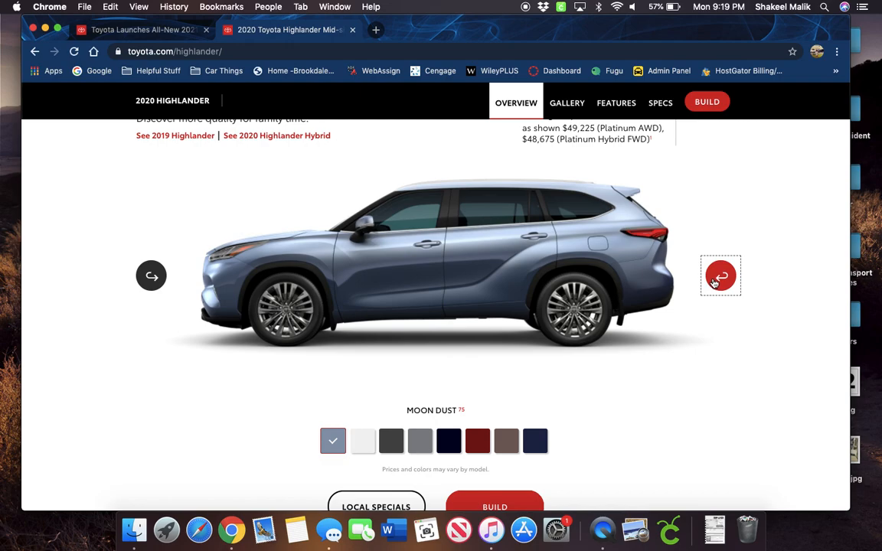
pyautogui.click(720, 276)
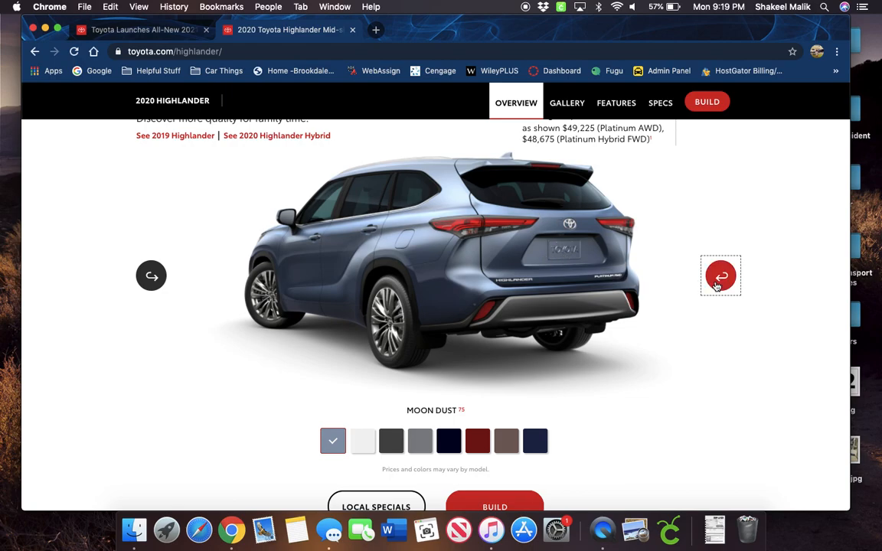
pyautogui.click(720, 276)
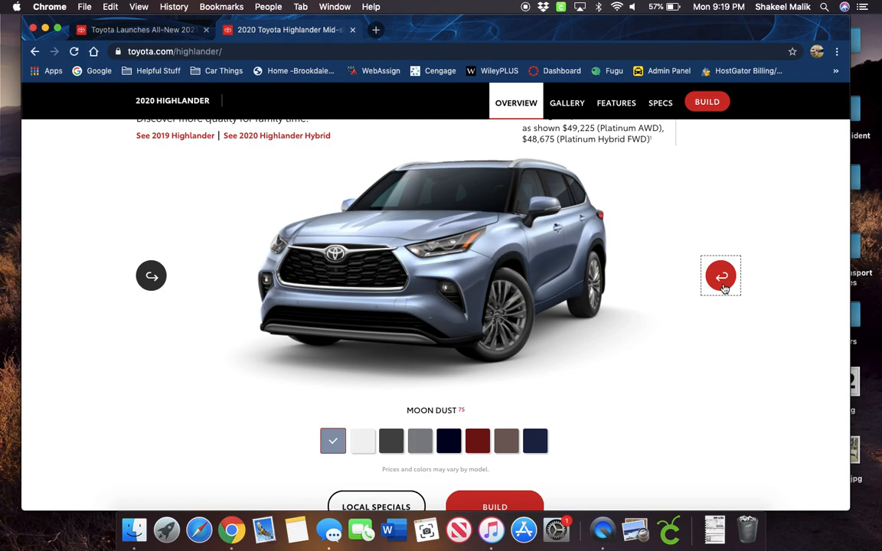
pyautogui.click(720, 276)
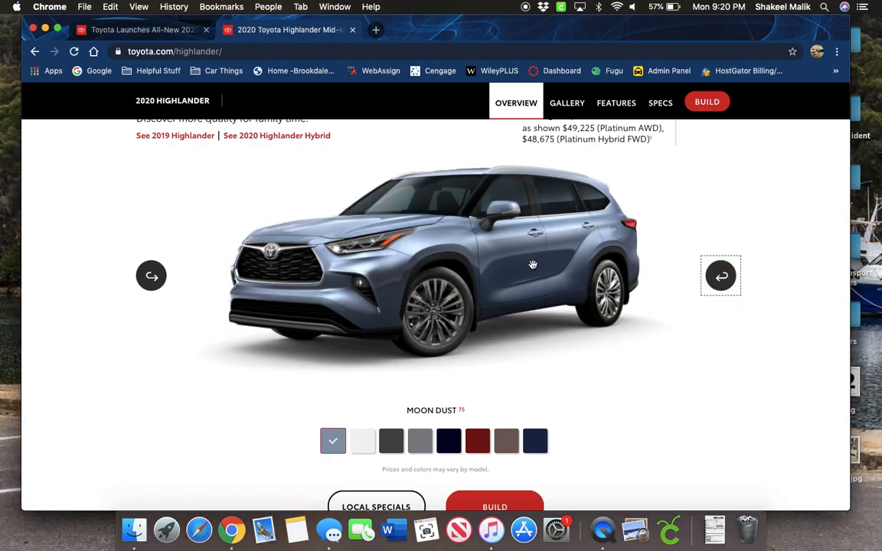
pyautogui.click(142, 30)
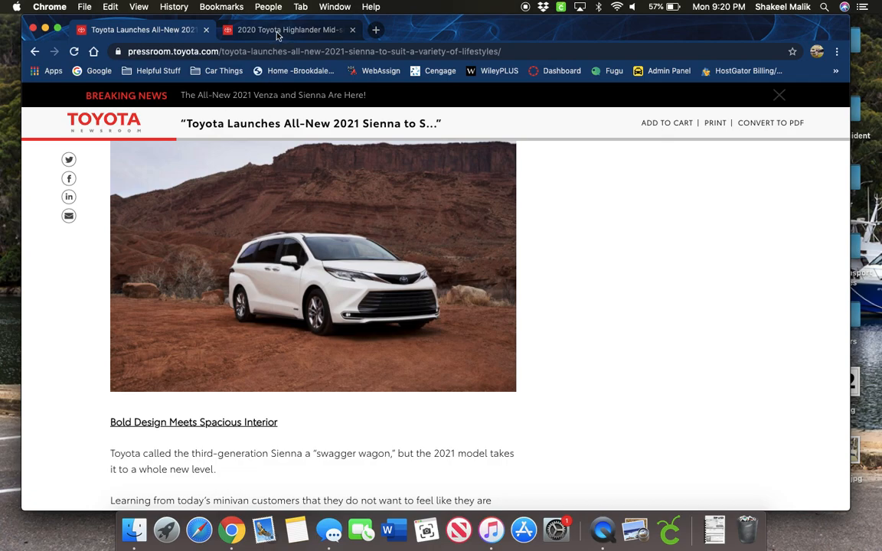
pyautogui.moveTo(57, 255)
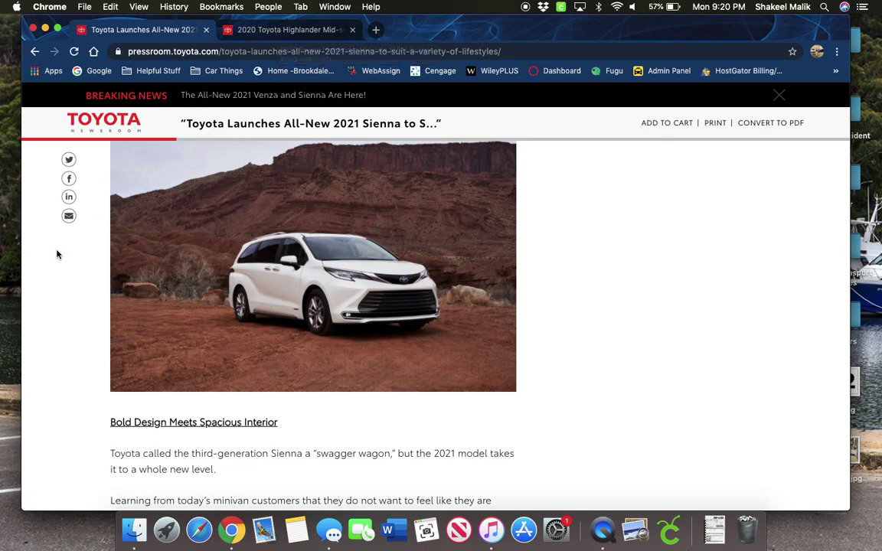
pyautogui.moveTo(65, 277)
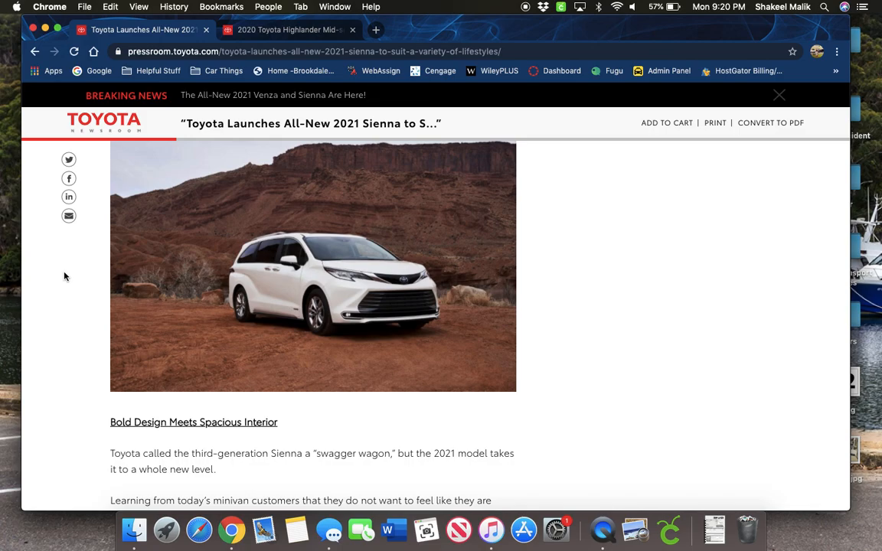
pyautogui.scroll(-3)
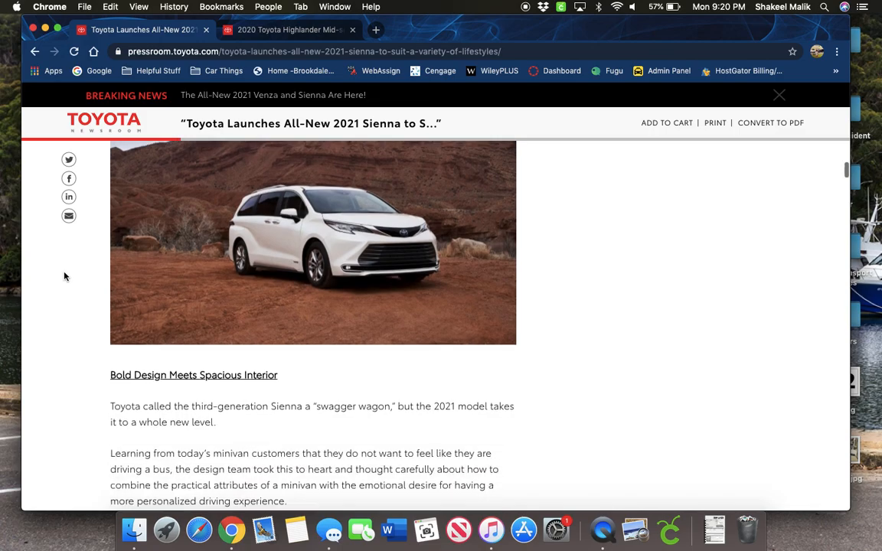
pyautogui.scroll(3)
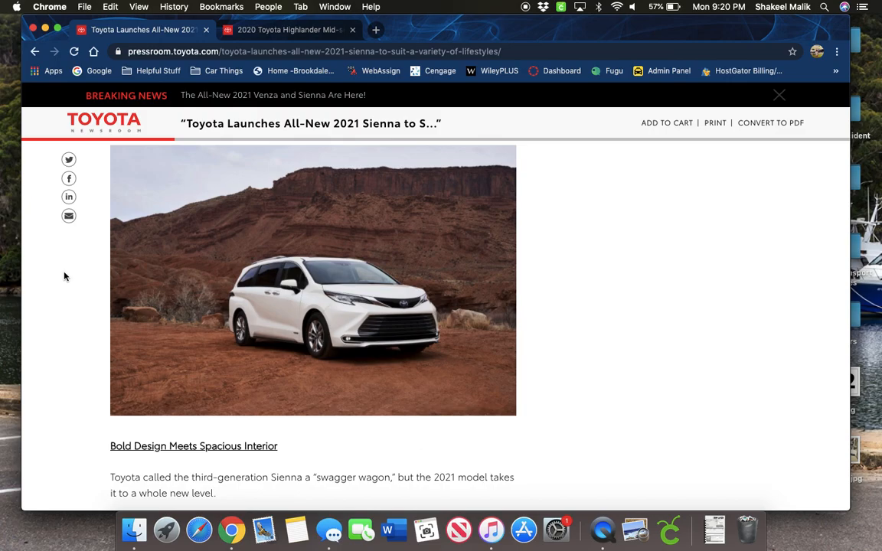
pyautogui.moveTo(330, 312)
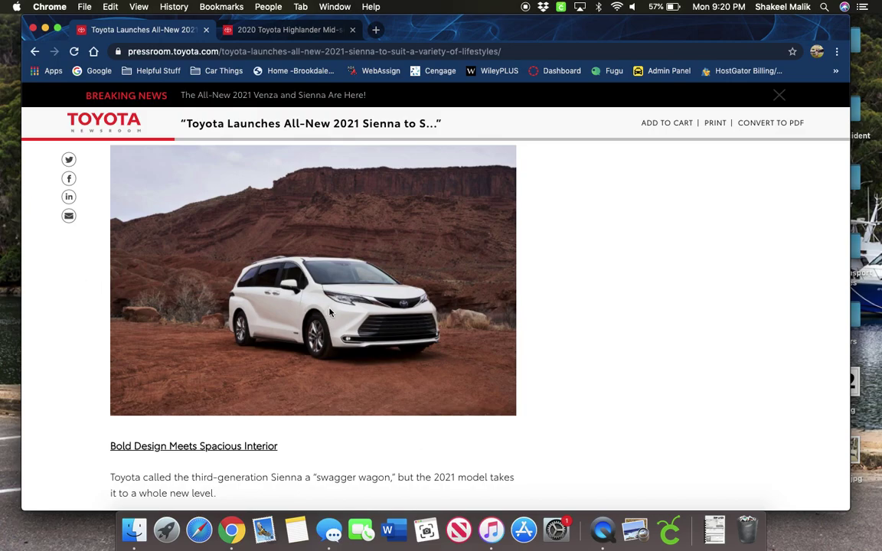
pyautogui.moveTo(392, 319)
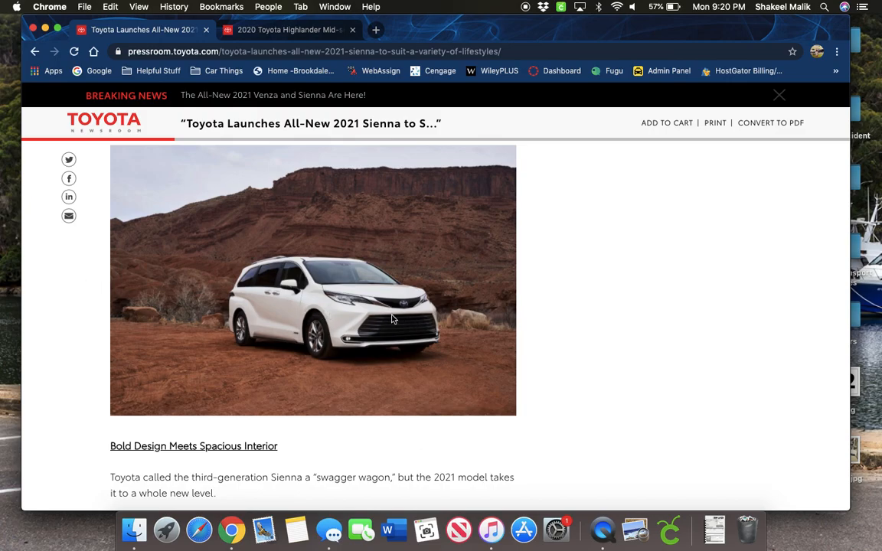
pyautogui.moveTo(228, 302)
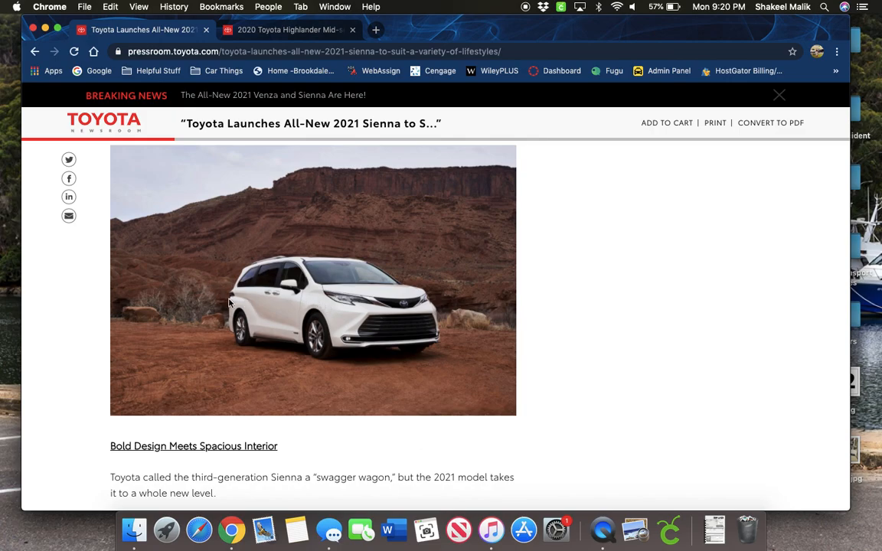
pyautogui.moveTo(299, 339)
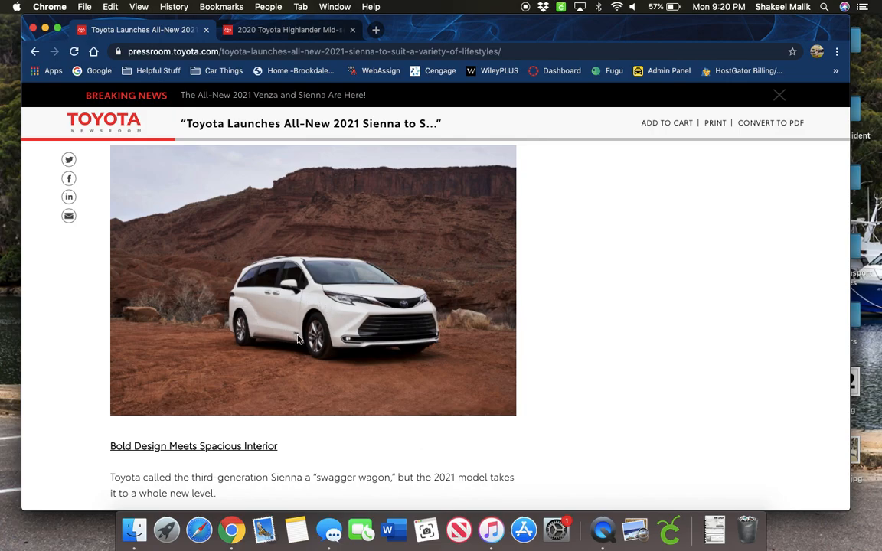
pyautogui.moveTo(273, 357)
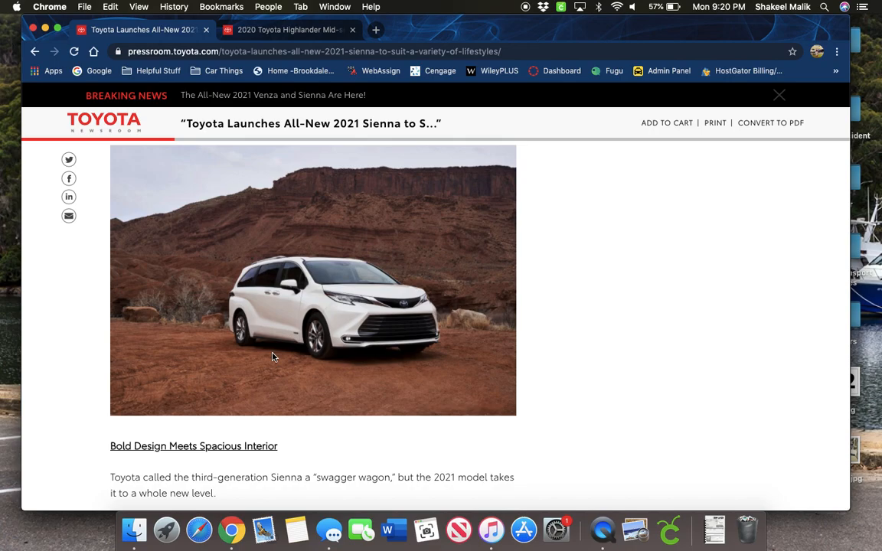
pyautogui.moveTo(79, 351)
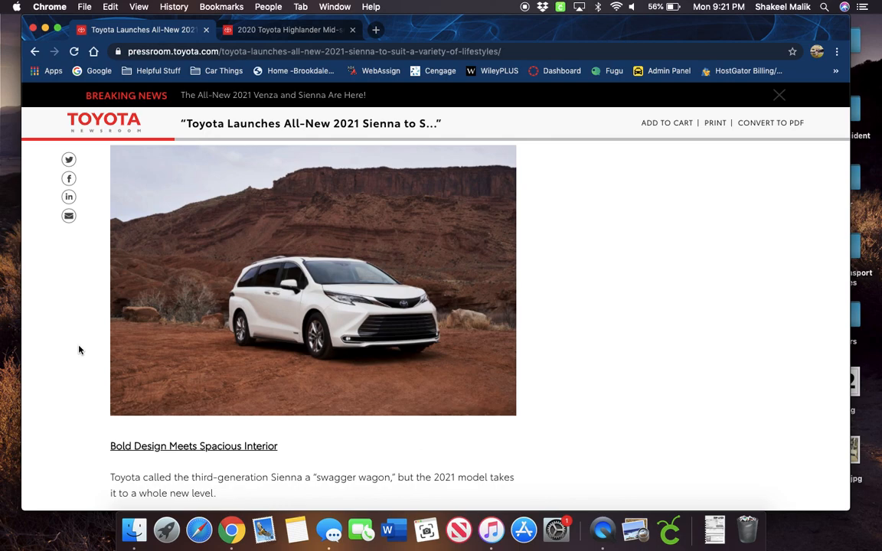
pyautogui.moveTo(81, 341)
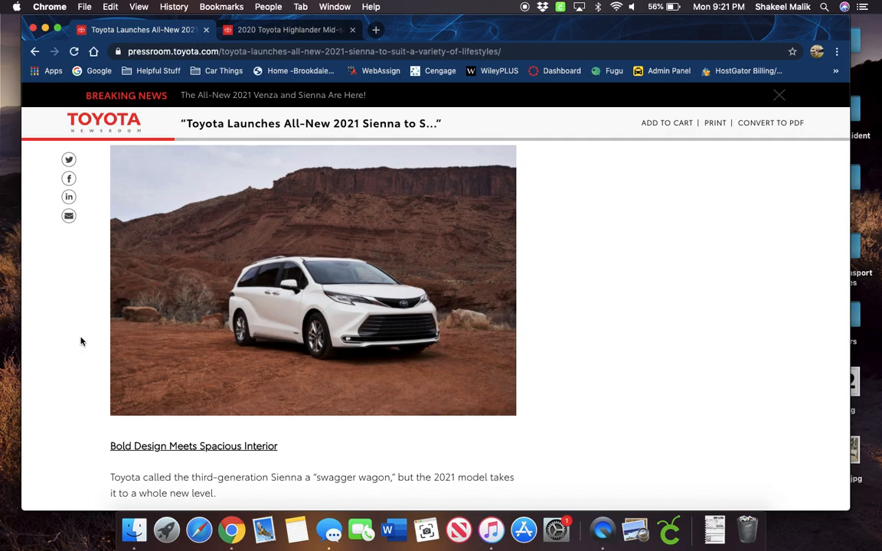
# Step: Scroll the Sienna article past the Safety airbag details to the interior console photo
pyautogui.scroll(-3)
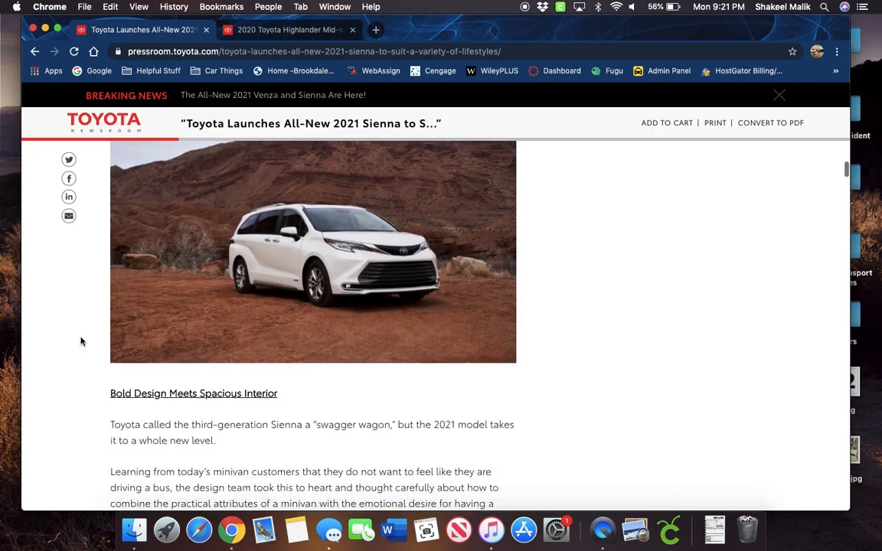
pyautogui.scroll(-3)
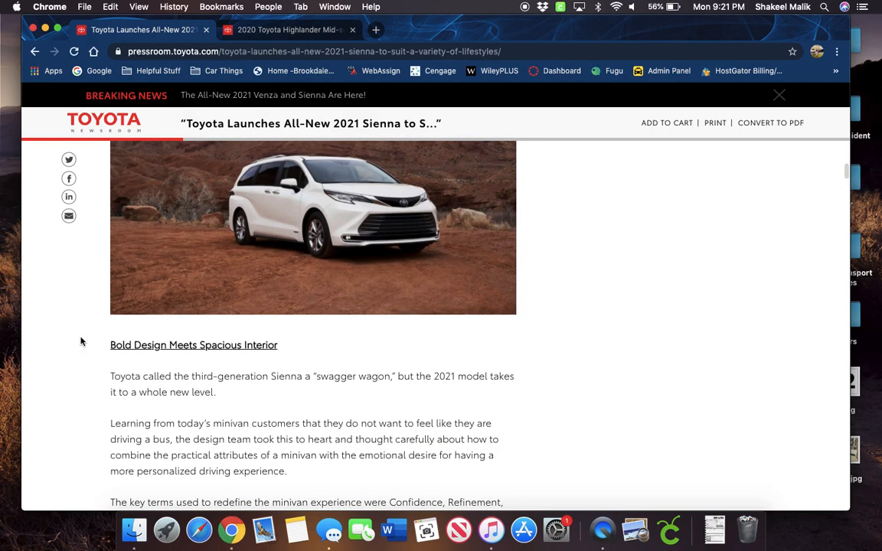
pyautogui.scroll(-3)
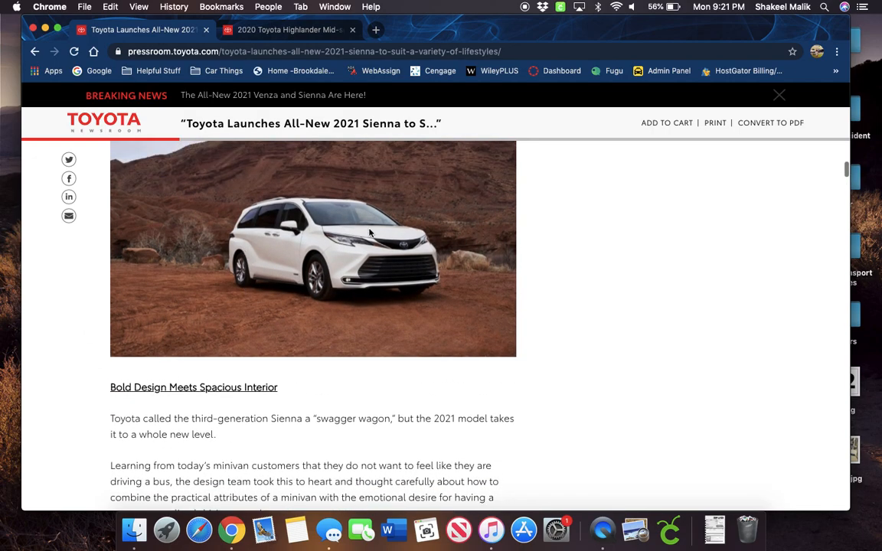
pyautogui.moveTo(50, 389)
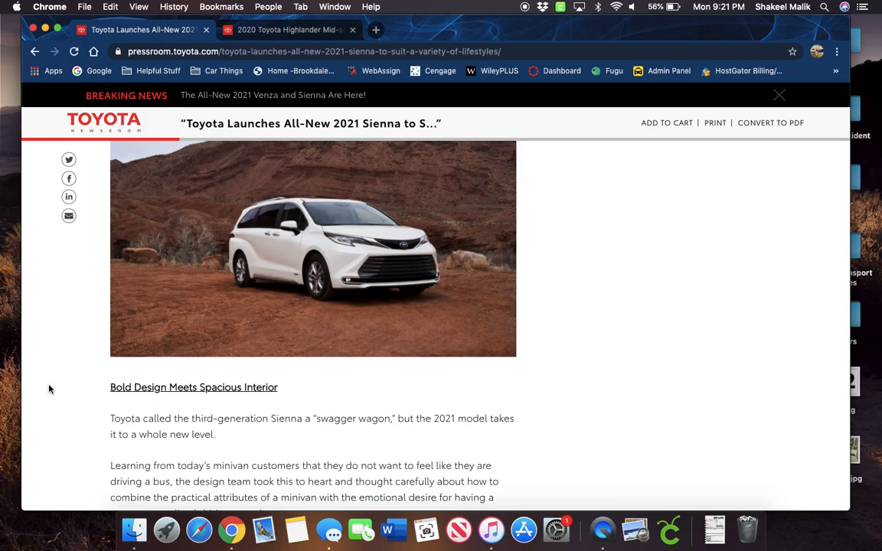
pyautogui.scroll(-3)
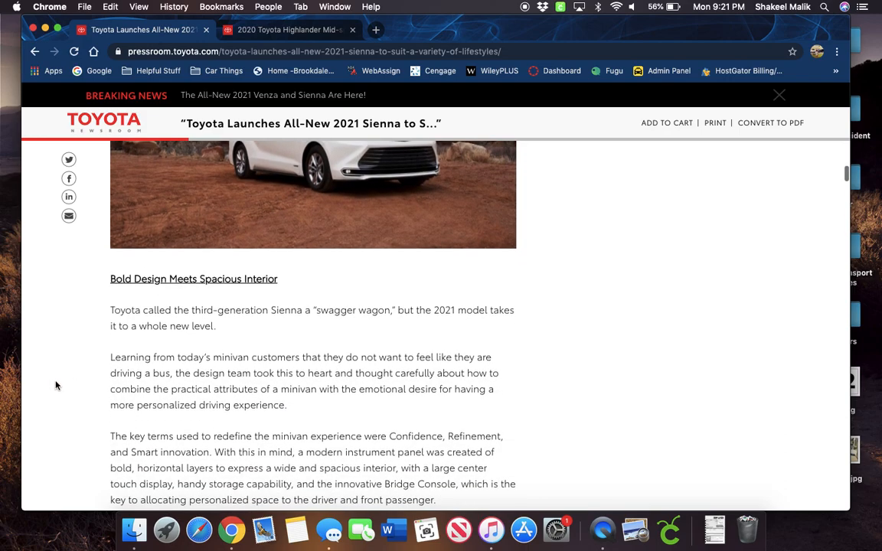
pyautogui.scroll(-3)
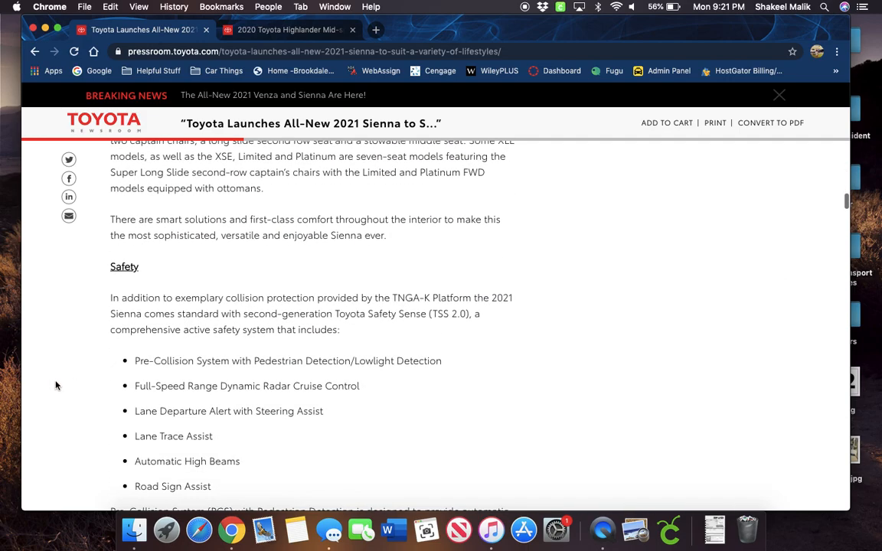
pyautogui.scroll(-3)
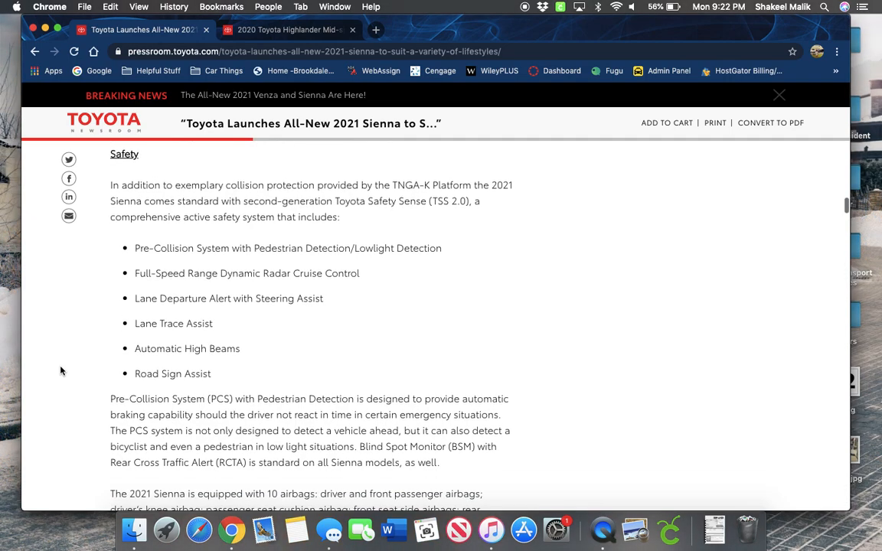
pyautogui.moveTo(141, 315)
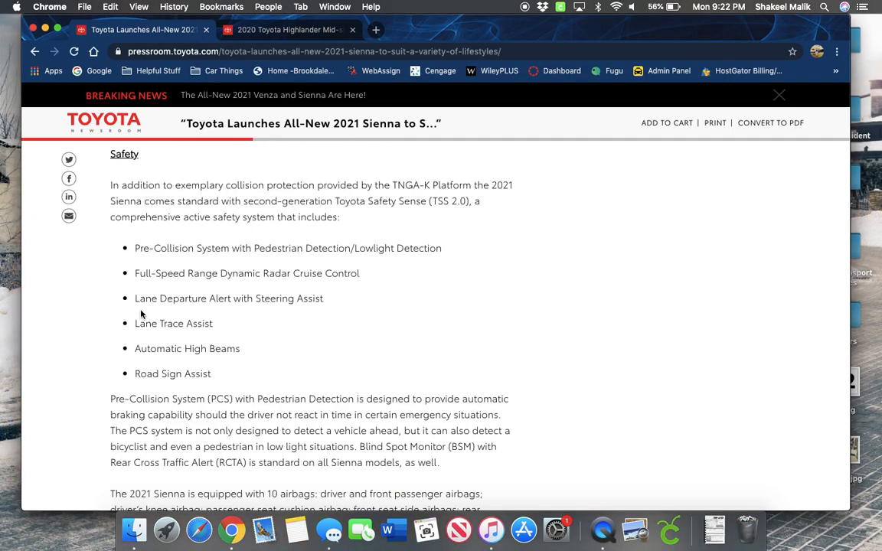
pyautogui.moveTo(95, 319)
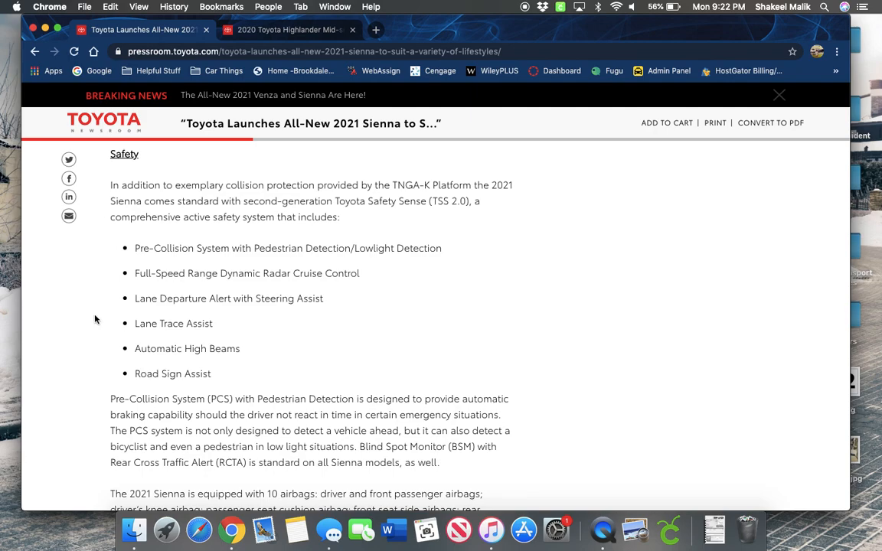
pyautogui.moveTo(151, 258)
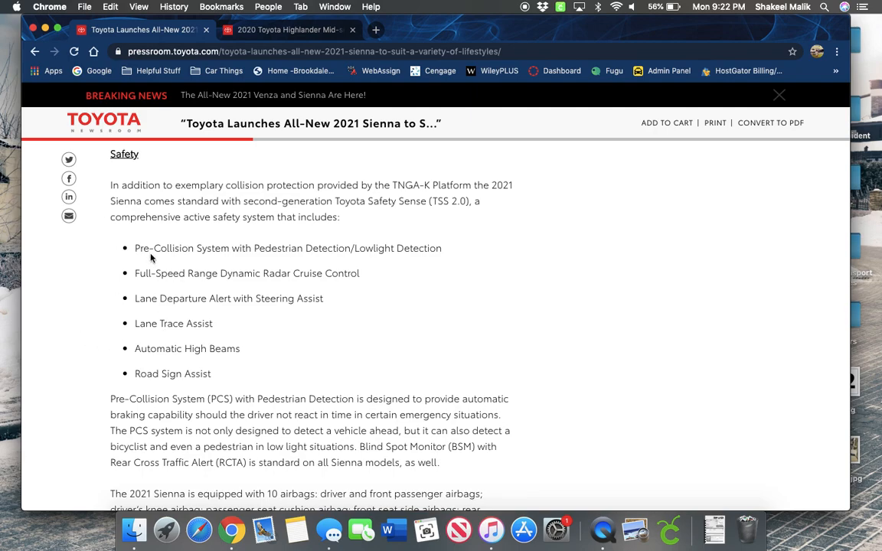
pyautogui.moveTo(120, 346)
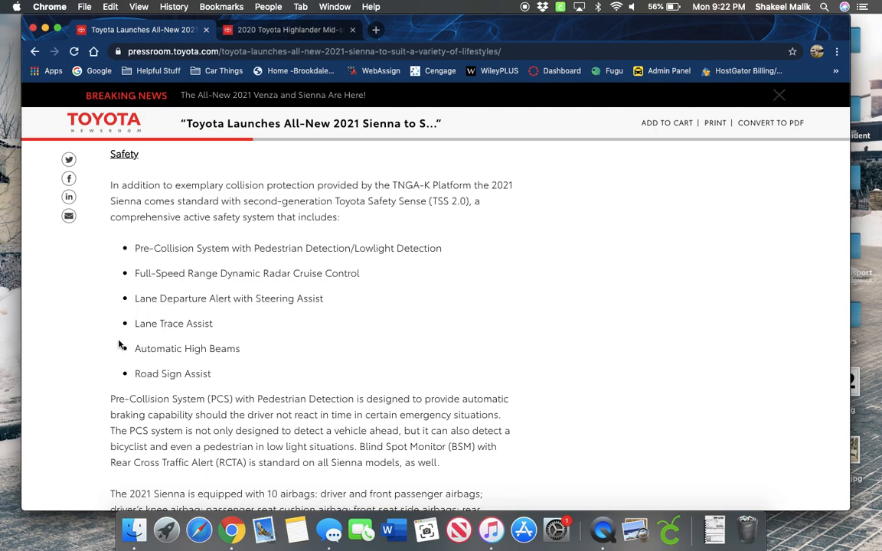
pyautogui.moveTo(94, 303)
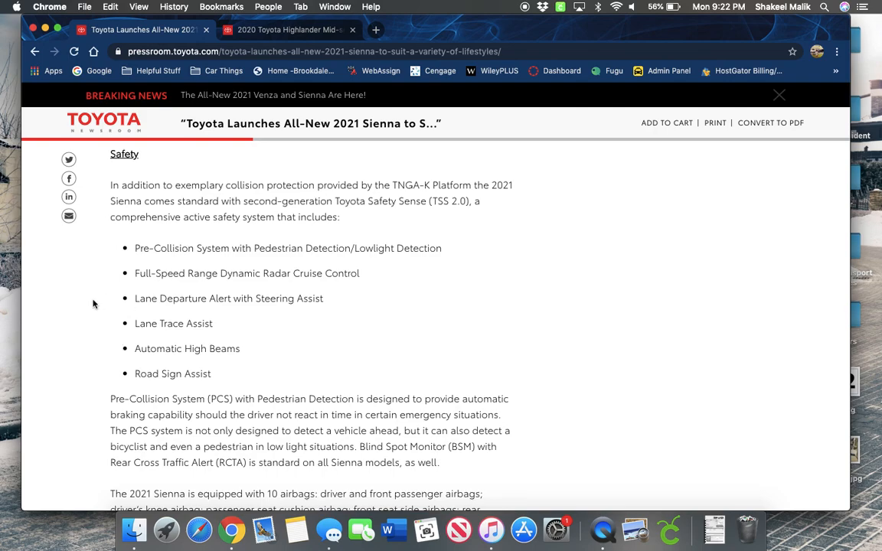
pyautogui.scroll(-3)
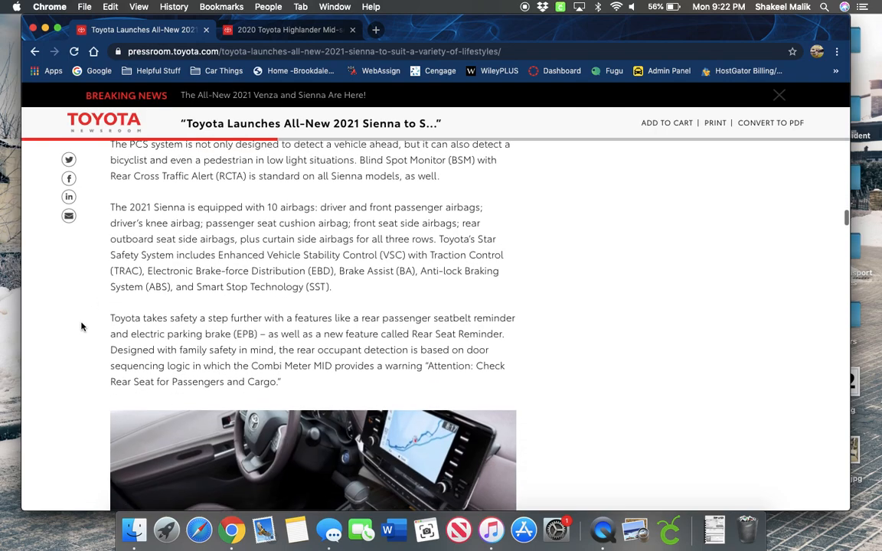
pyautogui.scroll(-3)
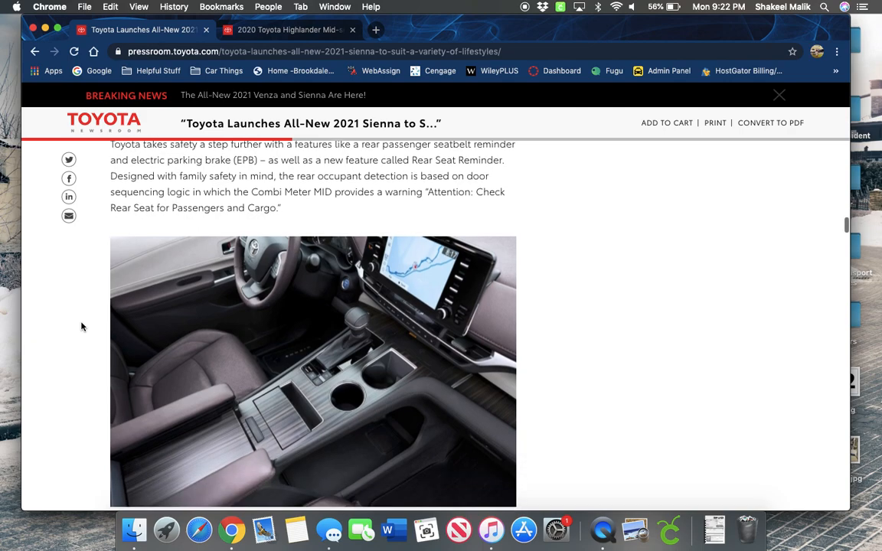
pyautogui.scroll(-3)
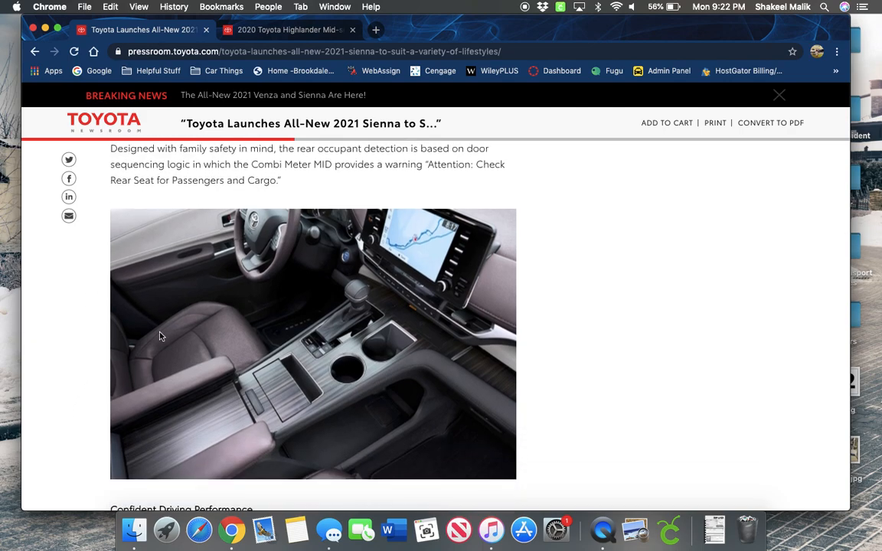
pyautogui.moveTo(382, 347)
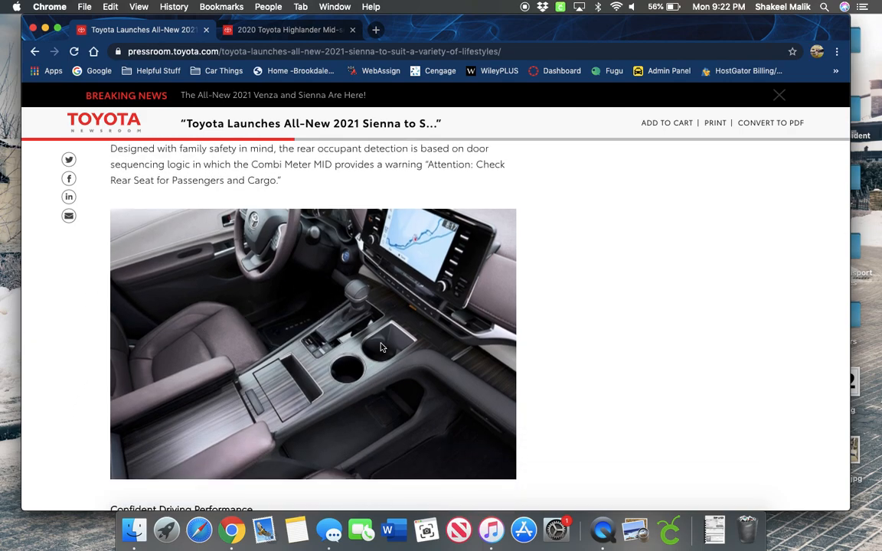
pyautogui.moveTo(439, 258)
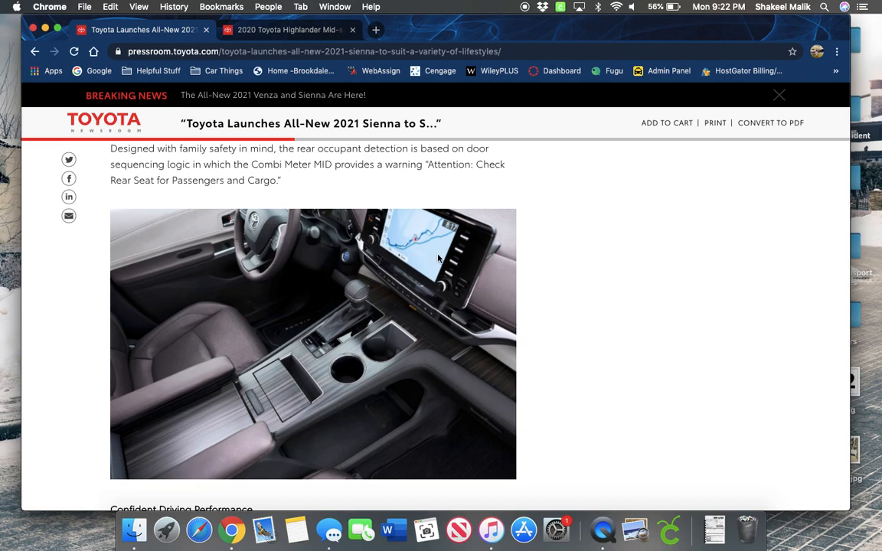
pyautogui.moveTo(283, 378)
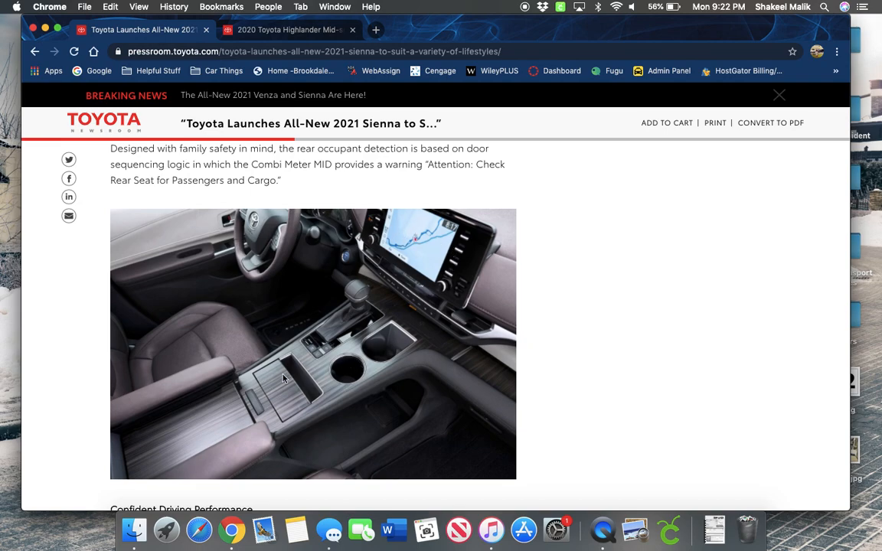
pyautogui.moveTo(392, 324)
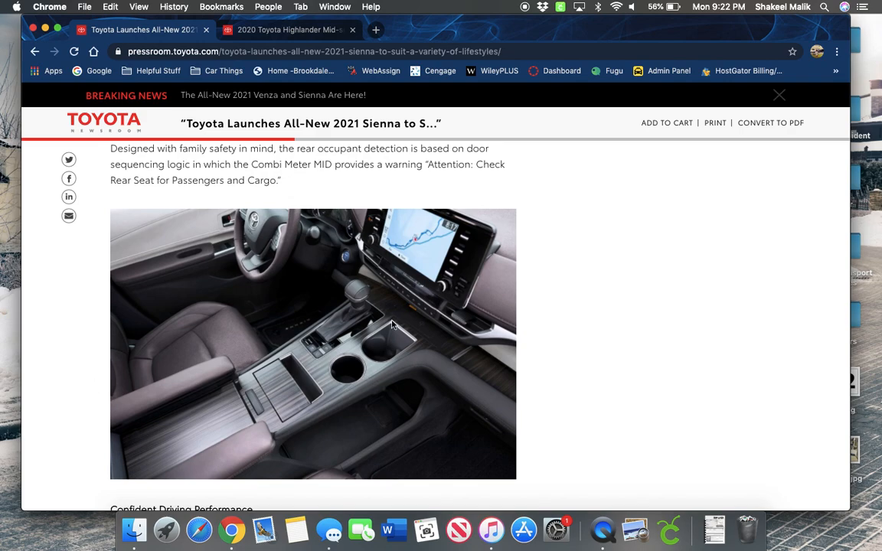
pyautogui.moveTo(201, 334)
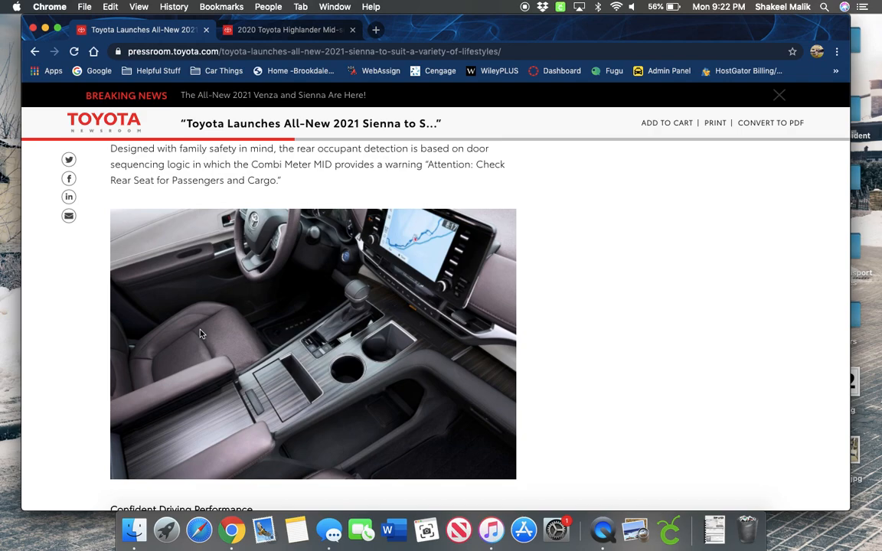
pyautogui.moveTo(235, 333)
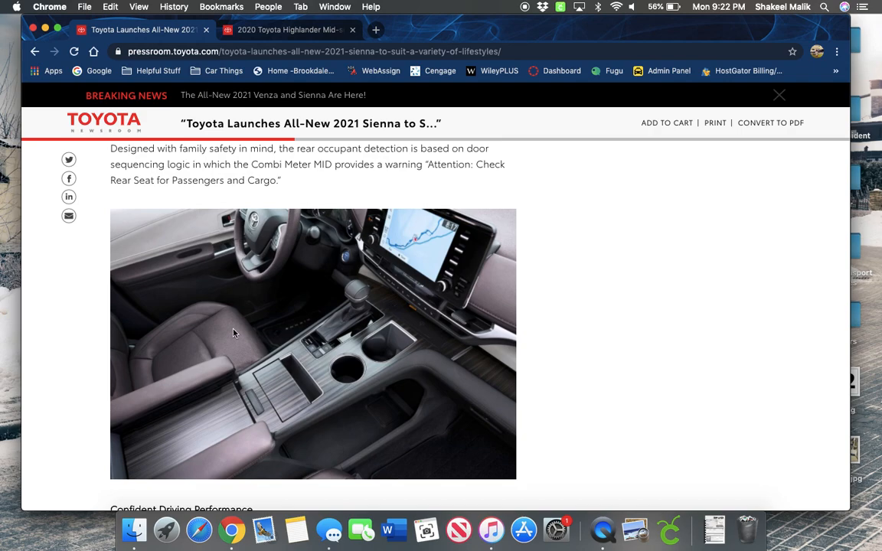
pyautogui.moveTo(302, 286)
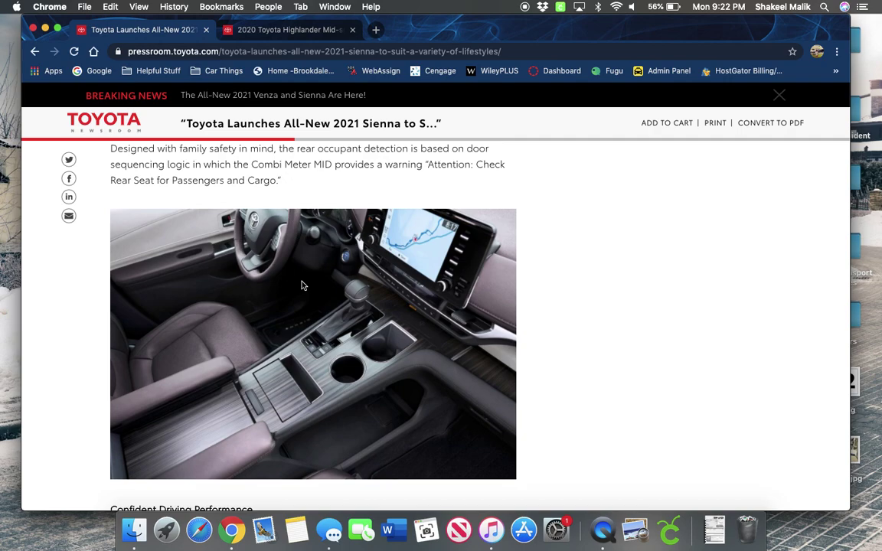
pyautogui.moveTo(236, 299)
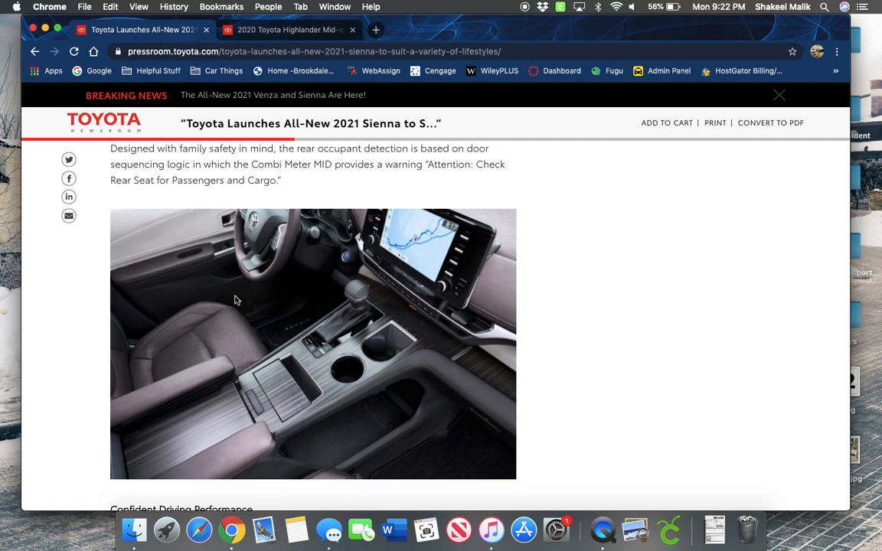
pyautogui.moveTo(345, 398)
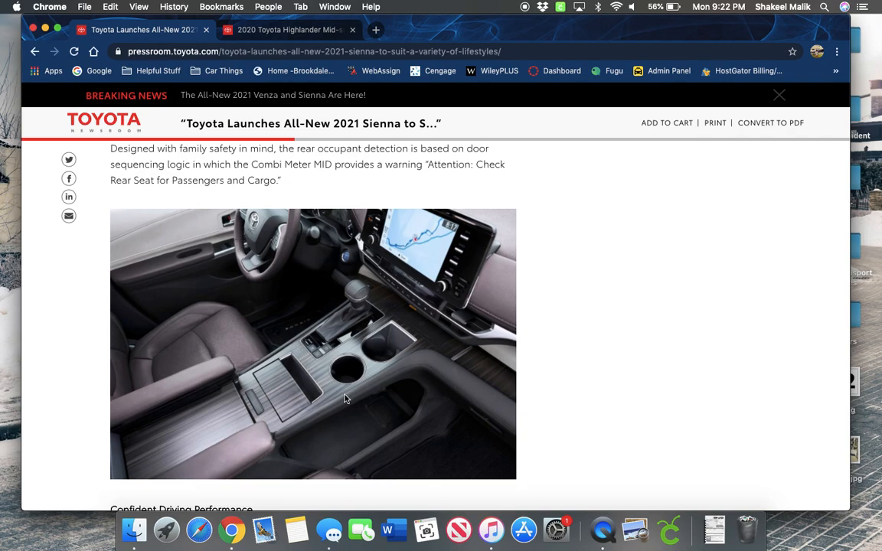
pyautogui.scroll(-3)
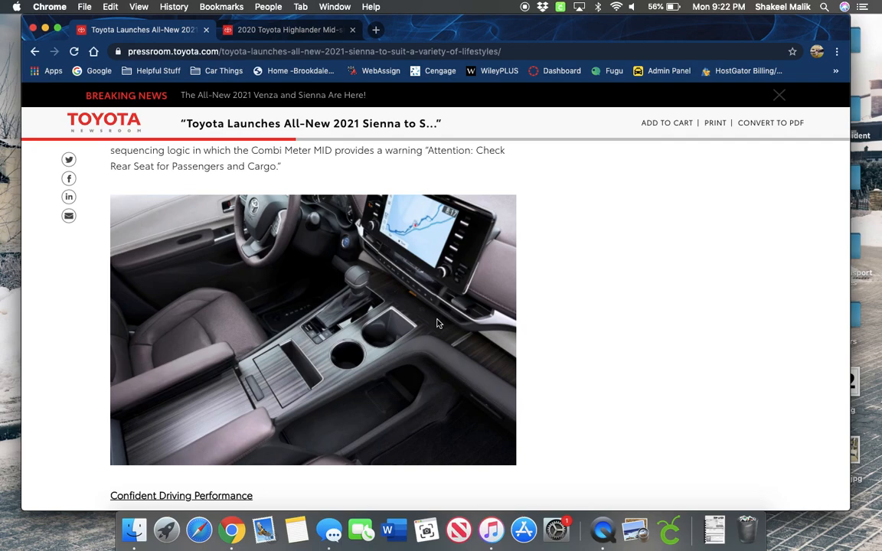
pyautogui.moveTo(329, 343)
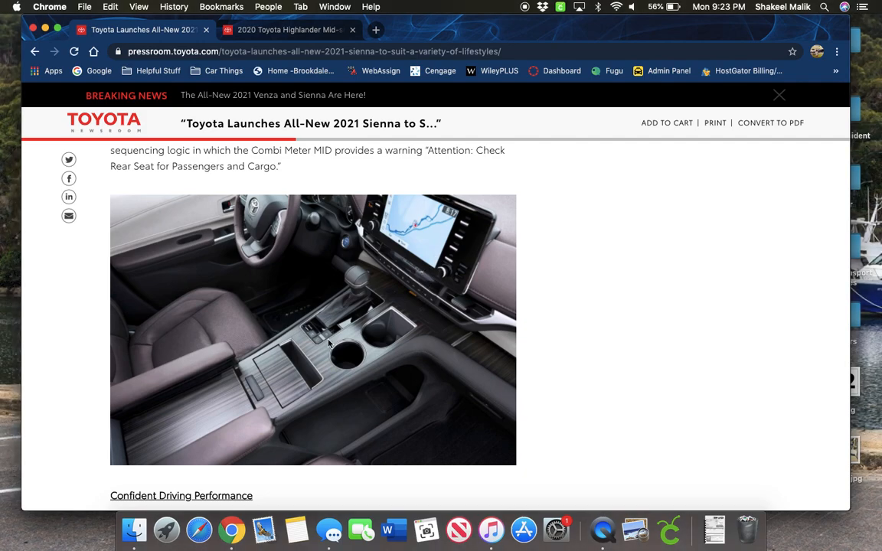
pyautogui.moveTo(372, 241)
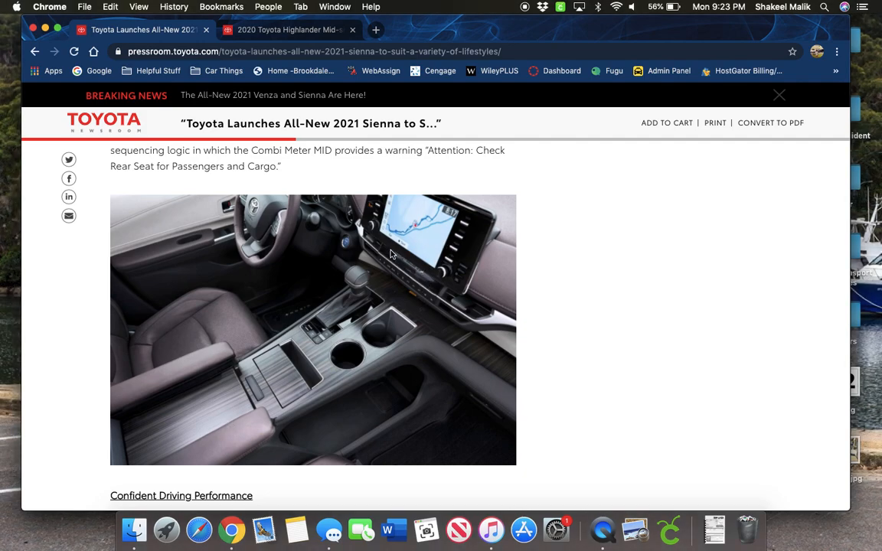
pyautogui.moveTo(557, 329)
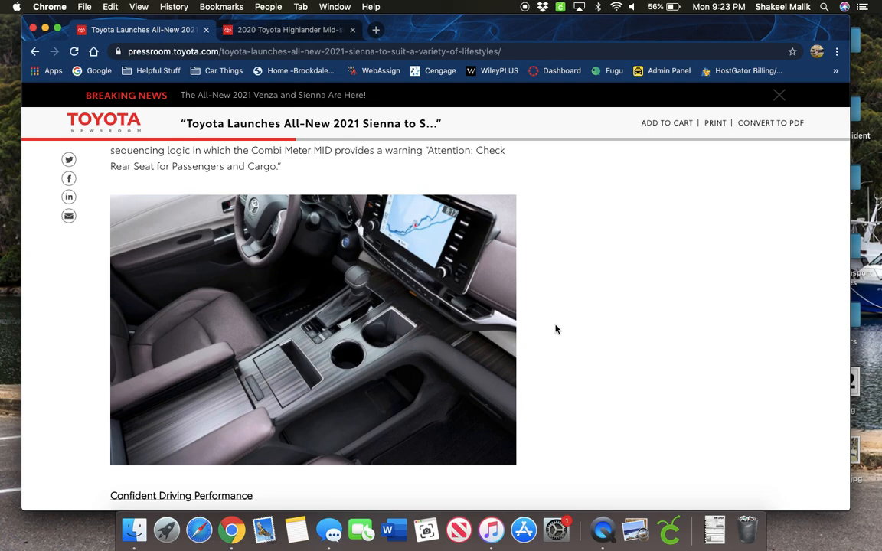
pyautogui.moveTo(348, 420)
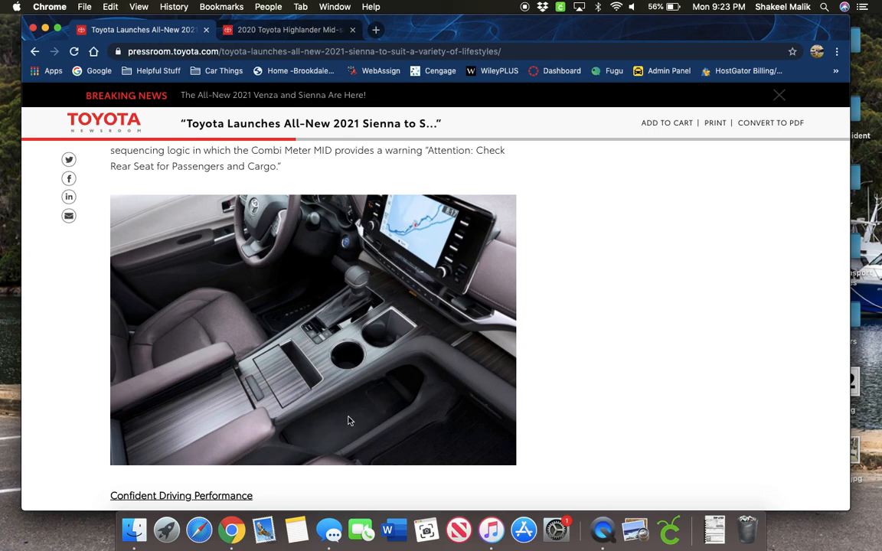
pyautogui.moveTo(366, 425)
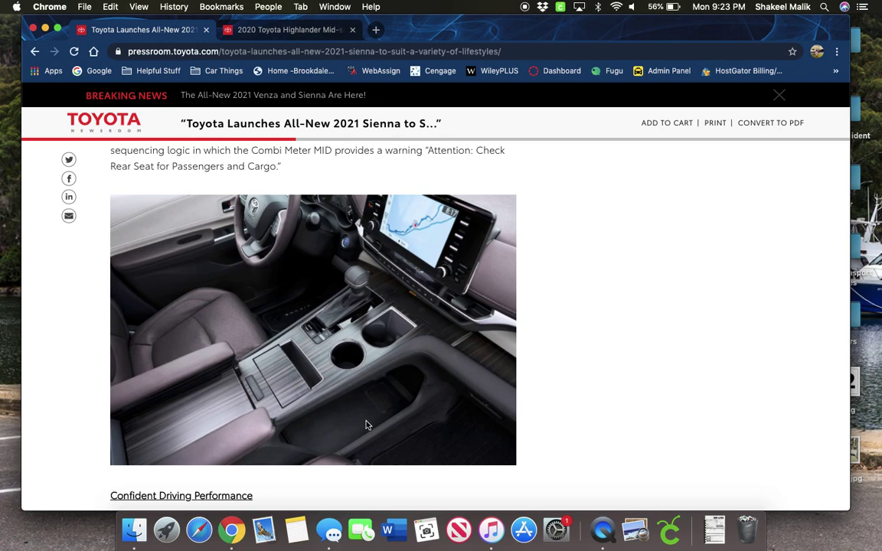
pyautogui.moveTo(123, 477)
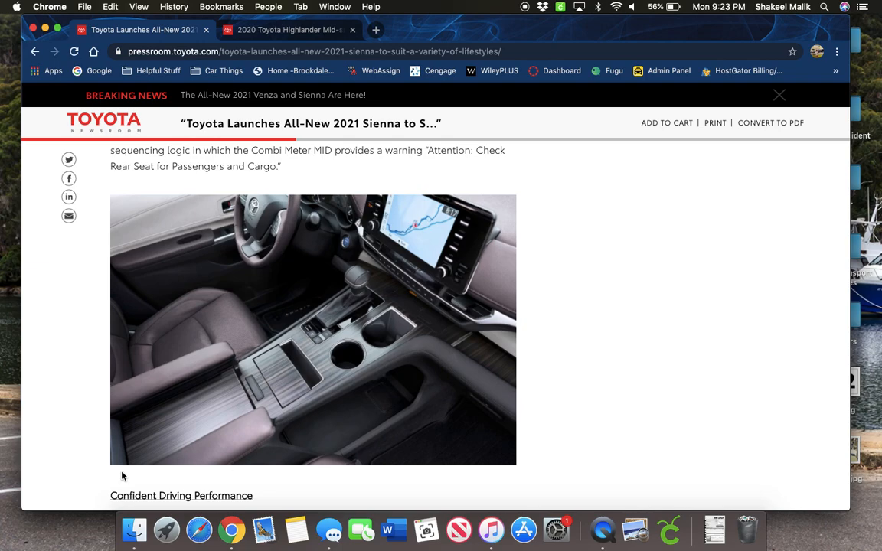
pyautogui.scroll(-3)
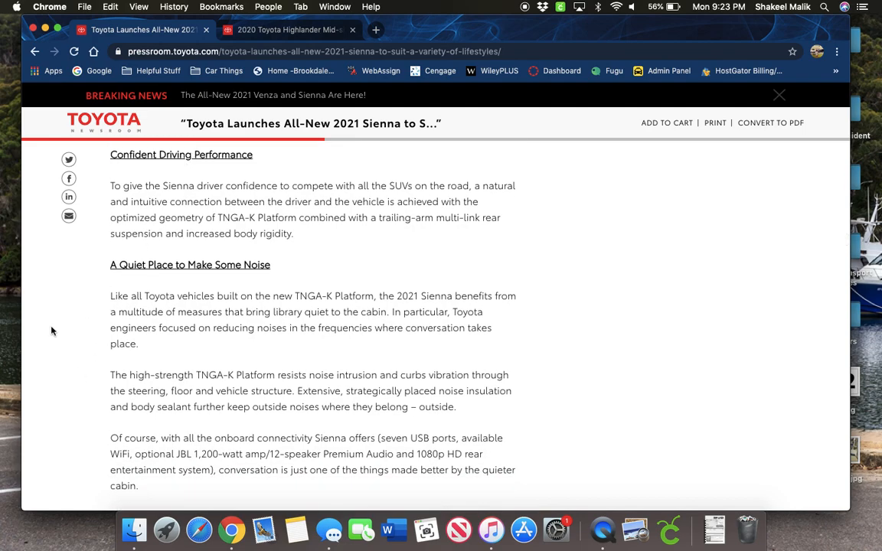
# Step: Scroll past 'A Quiet Place to Make Some Noise' and 'Seeing the Invisible' to 'Hybrid Done Right'
pyautogui.scroll(-3)
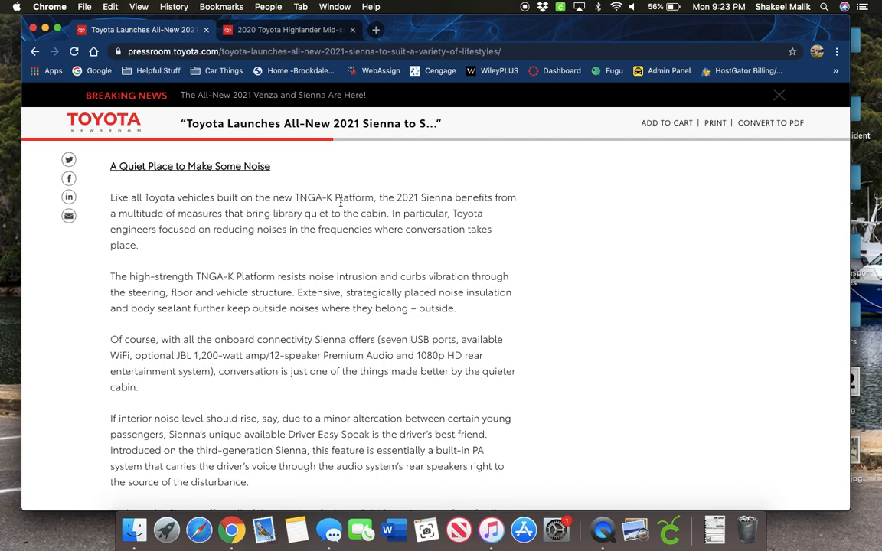
pyautogui.moveTo(203, 235)
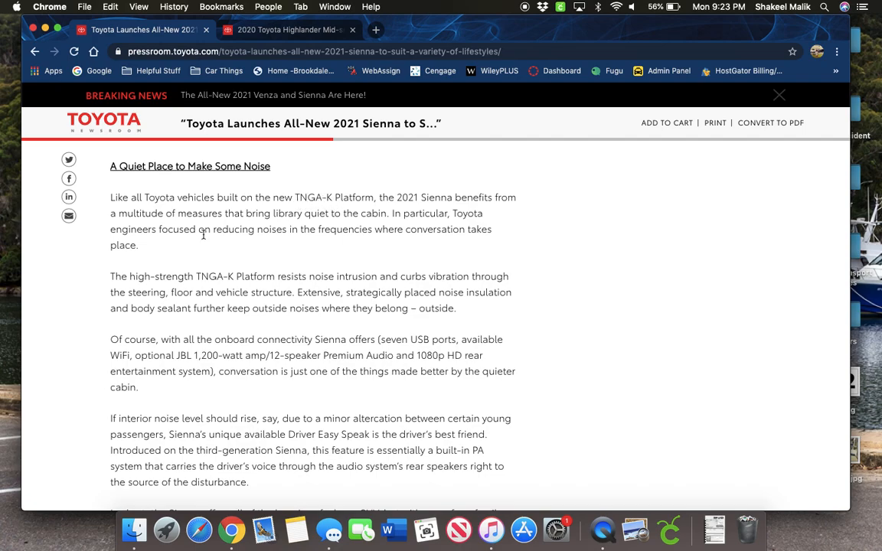
pyautogui.moveTo(67, 280)
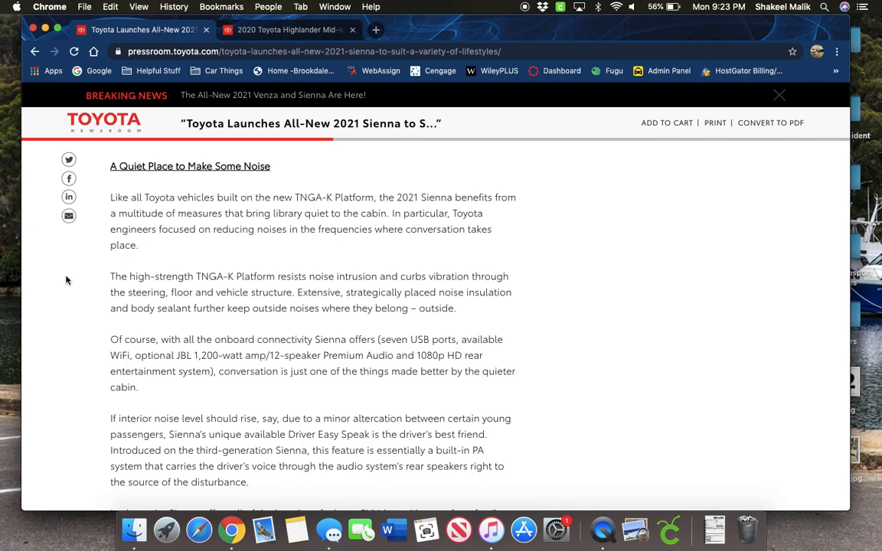
pyautogui.scroll(-3)
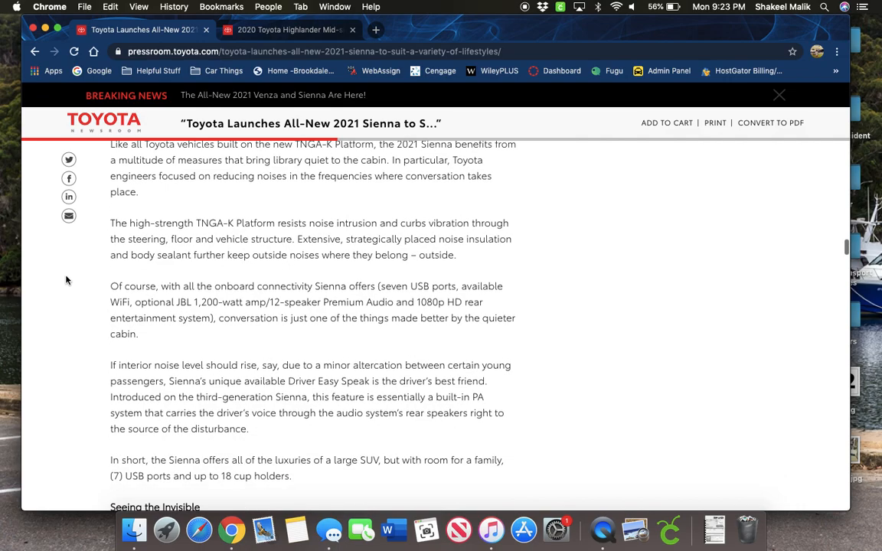
pyautogui.scroll(-3)
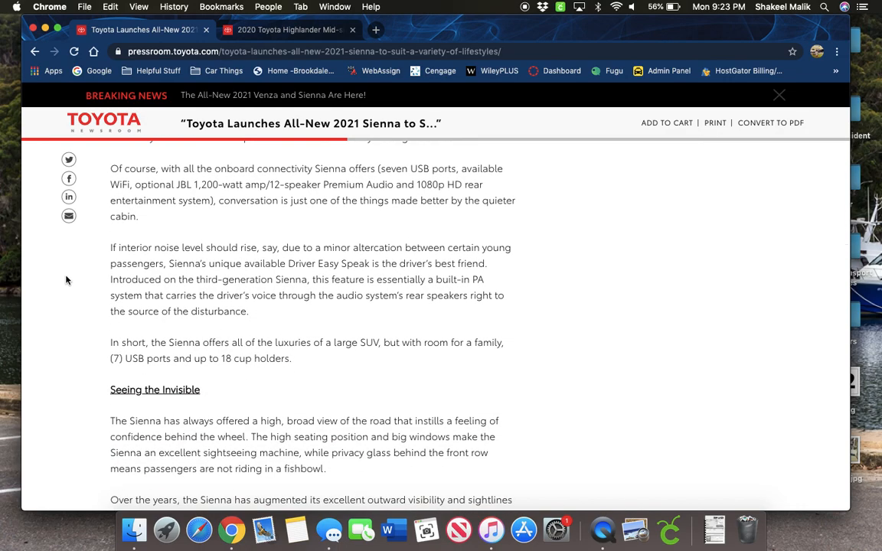
pyautogui.scroll(-3)
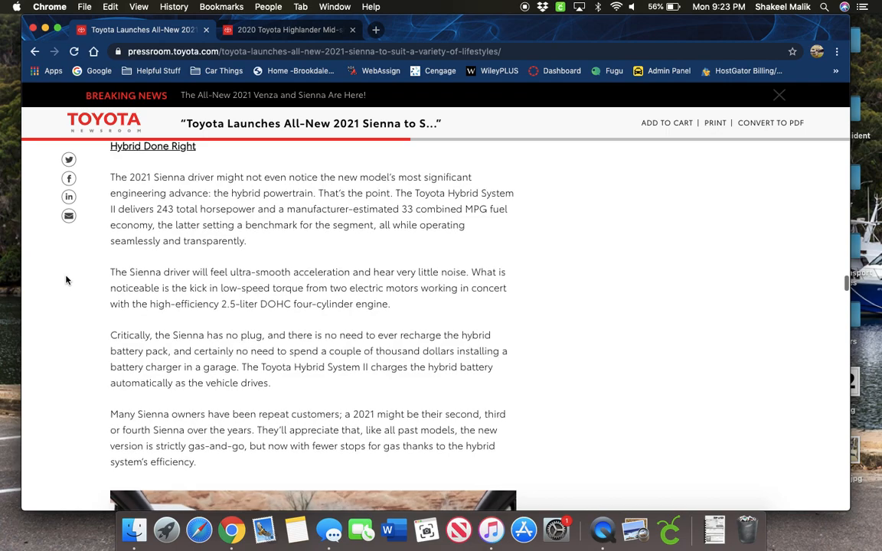
pyautogui.scroll(3)
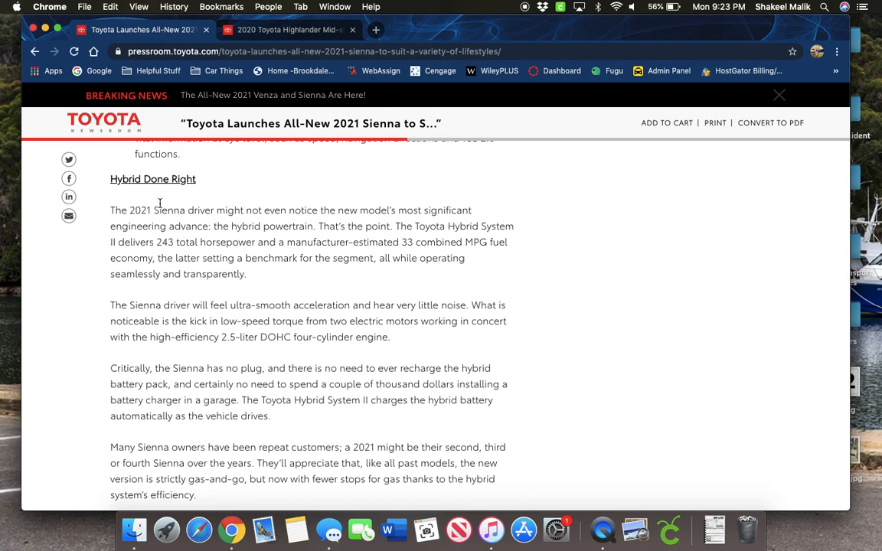
pyautogui.moveTo(87, 268)
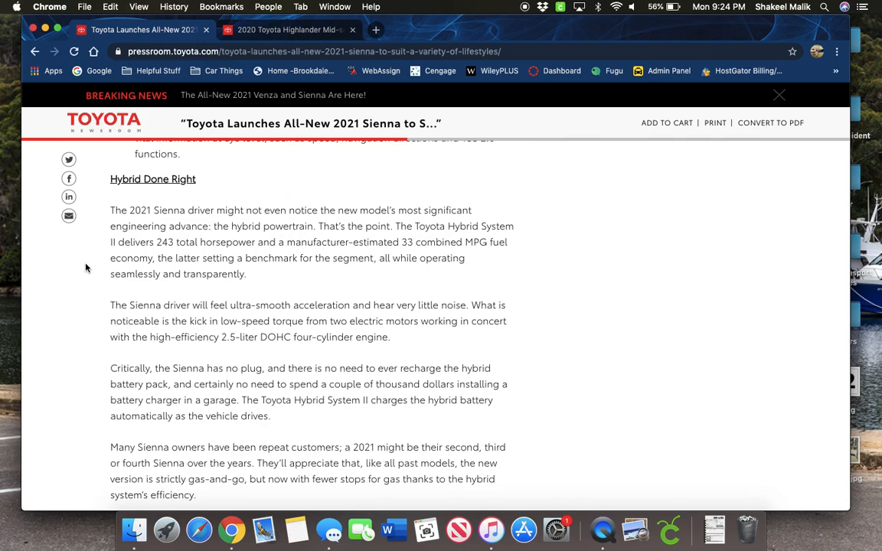
pyautogui.moveTo(119, 365)
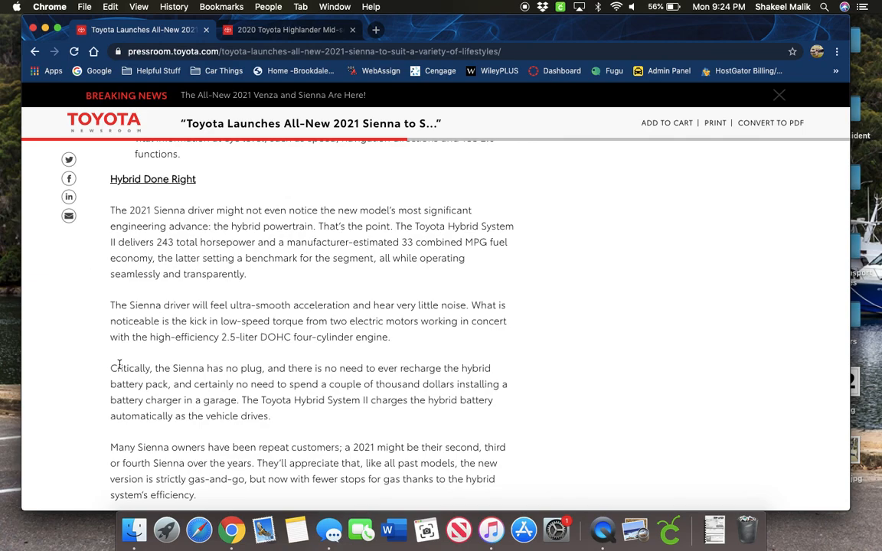
pyautogui.scroll(-3)
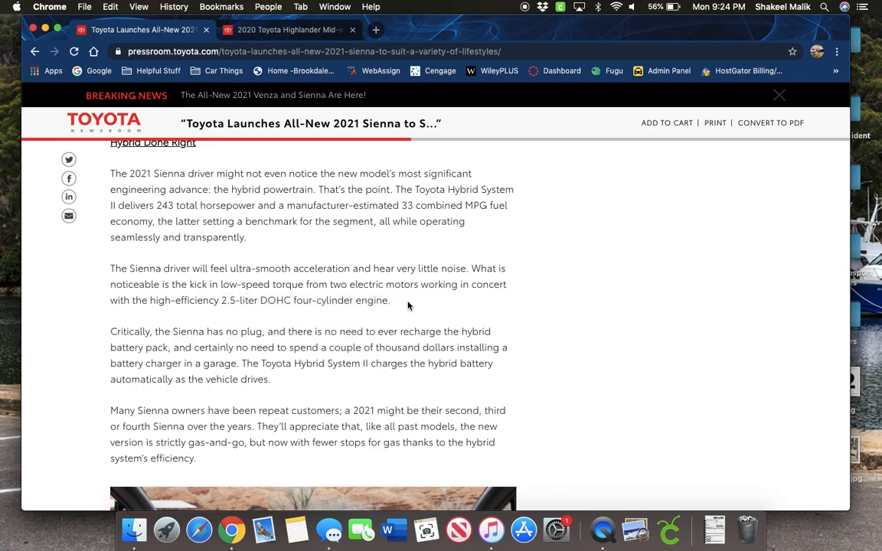
pyautogui.moveTo(233, 312)
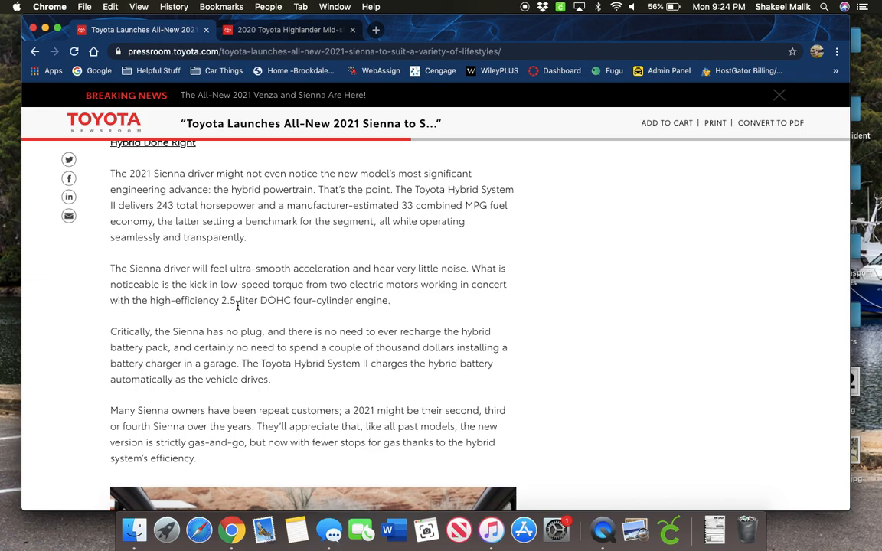
pyautogui.moveTo(273, 243)
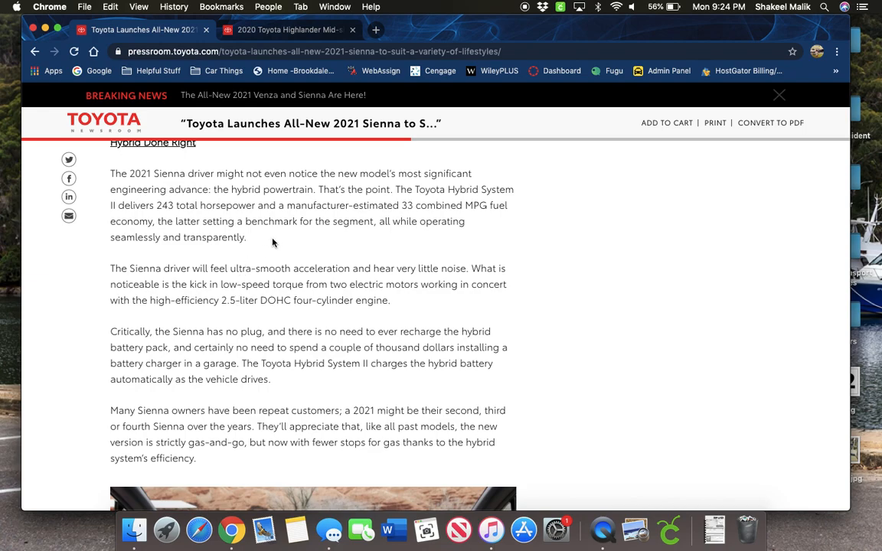
pyautogui.moveTo(193, 211)
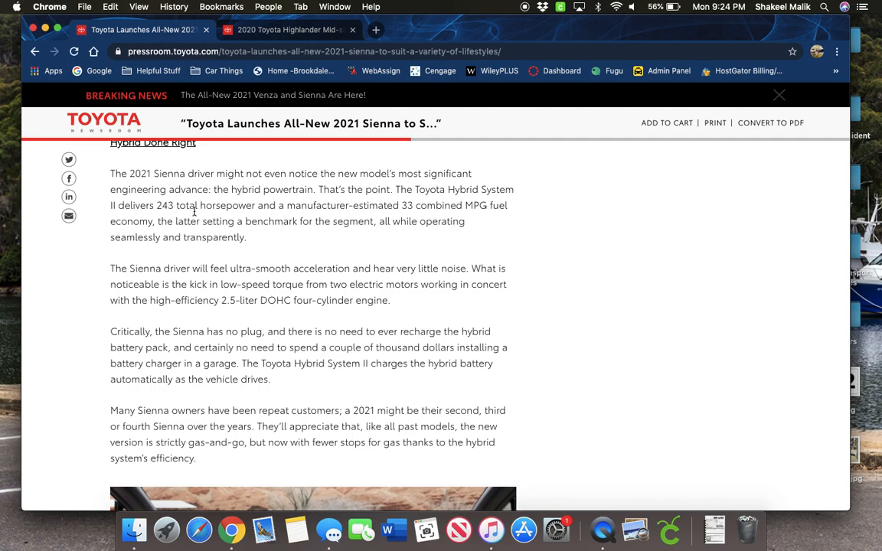
pyautogui.moveTo(399, 225)
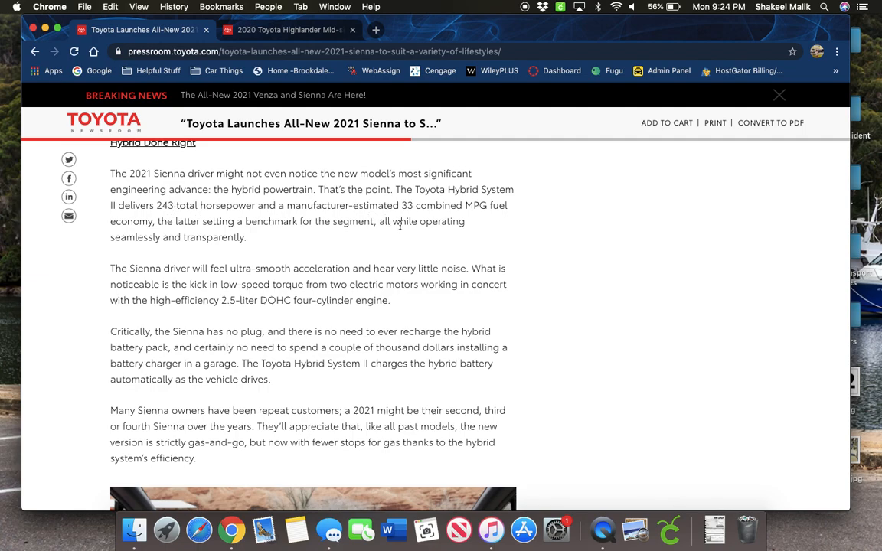
pyautogui.moveTo(414, 221)
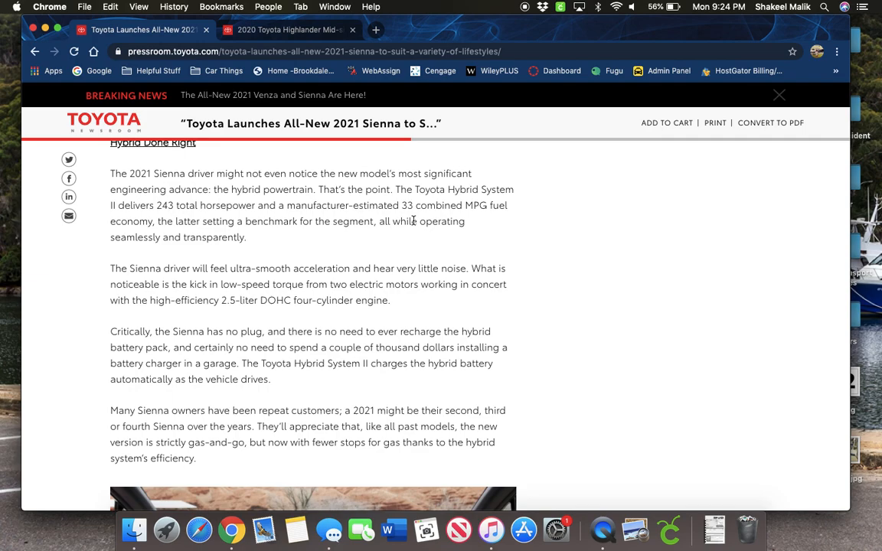
pyautogui.moveTo(75, 341)
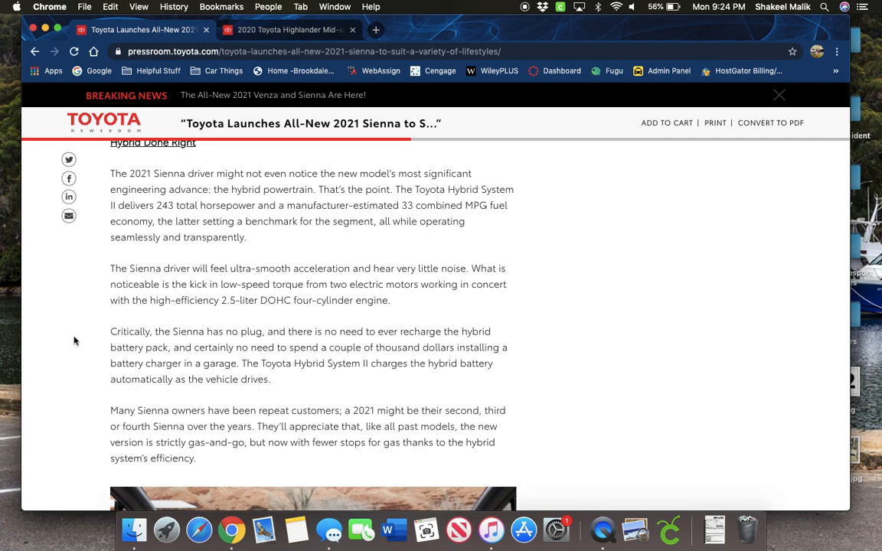
pyautogui.moveTo(171, 332)
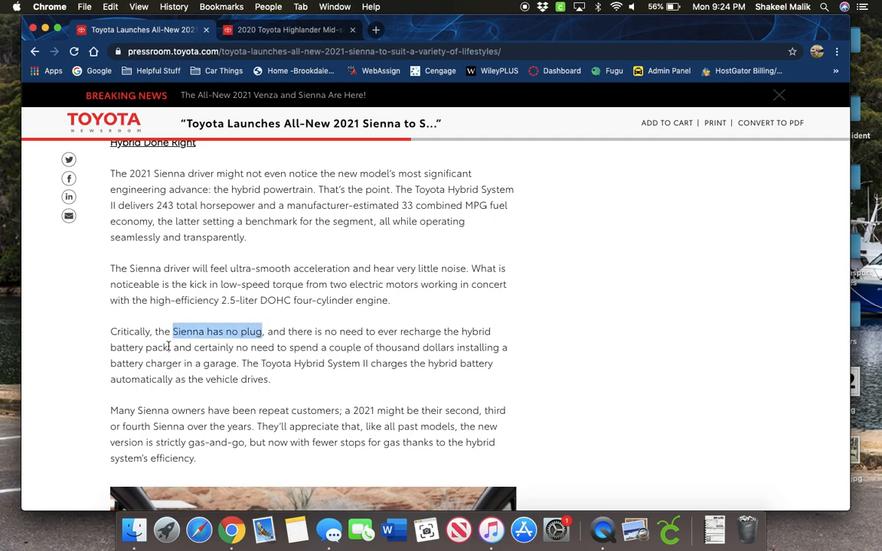
pyautogui.moveTo(103, 356)
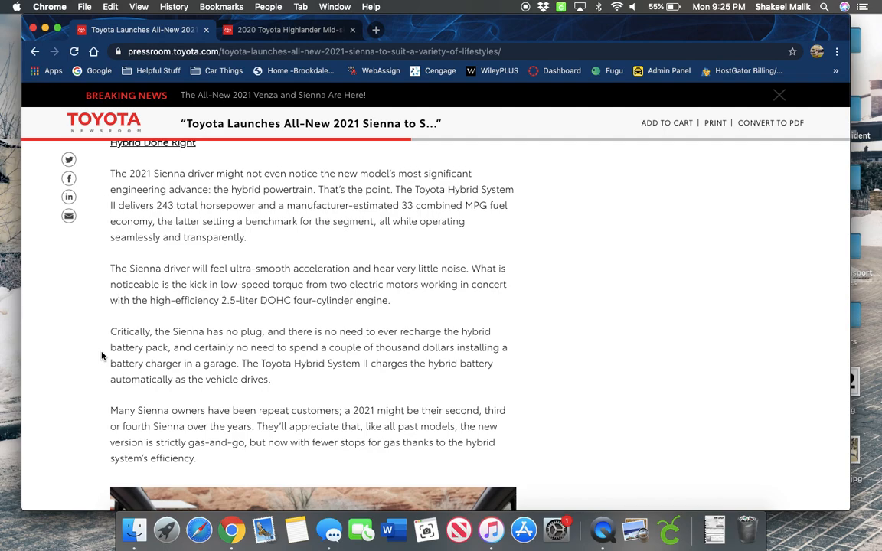
# Step: Scroll the Sienna article down until the full interior dashboard photo is in view
pyautogui.scroll(-3)
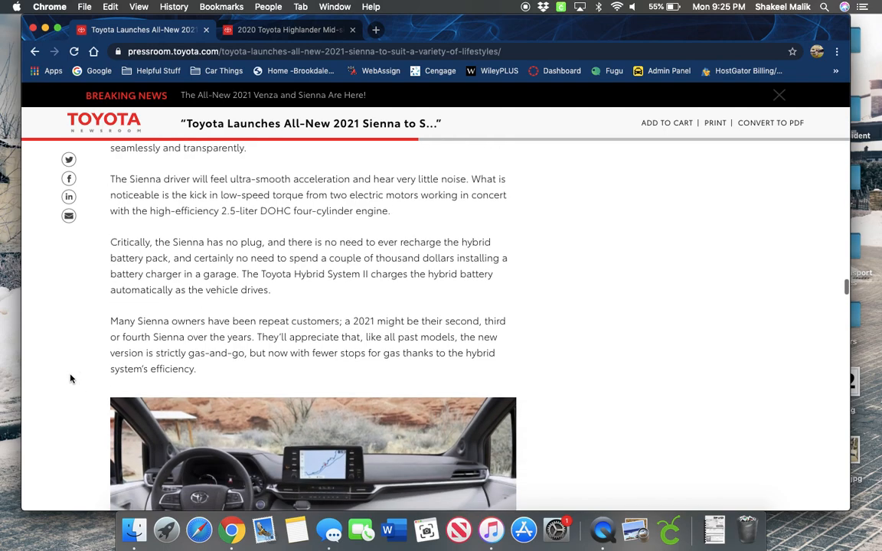
pyautogui.scroll(-3)
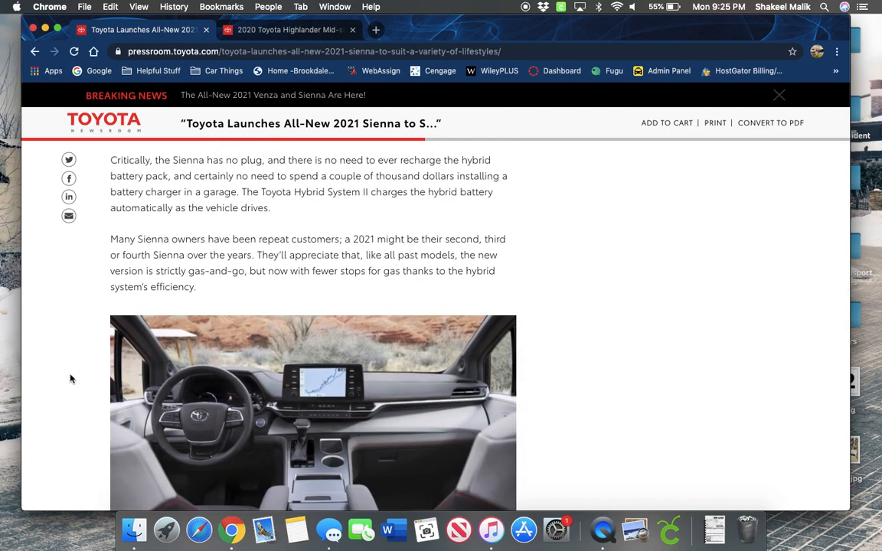
pyautogui.scroll(3)
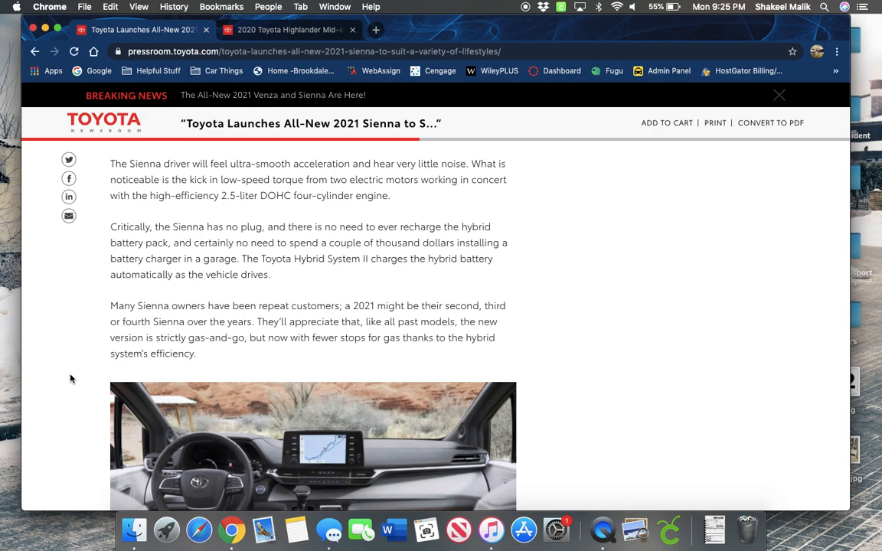
pyautogui.scroll(-3)
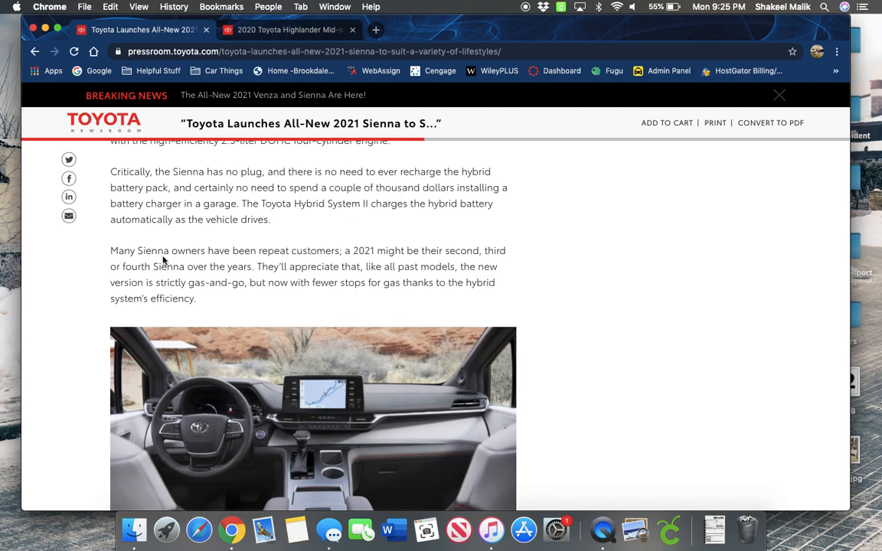
pyautogui.scroll(-3)
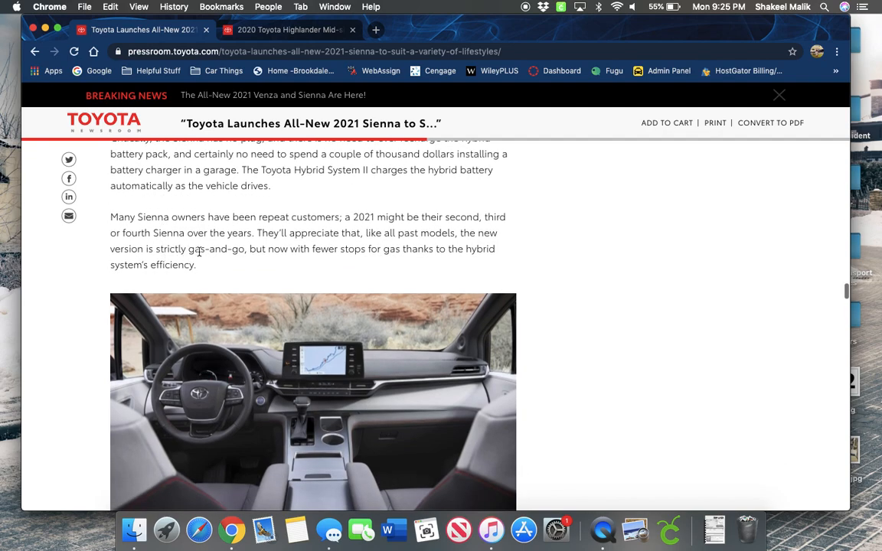
pyautogui.moveTo(58, 341)
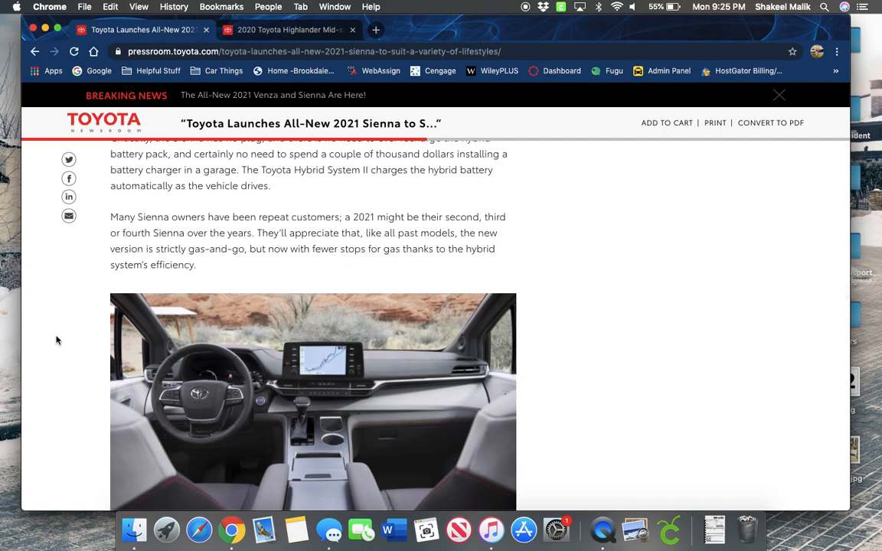
pyautogui.scroll(-3)
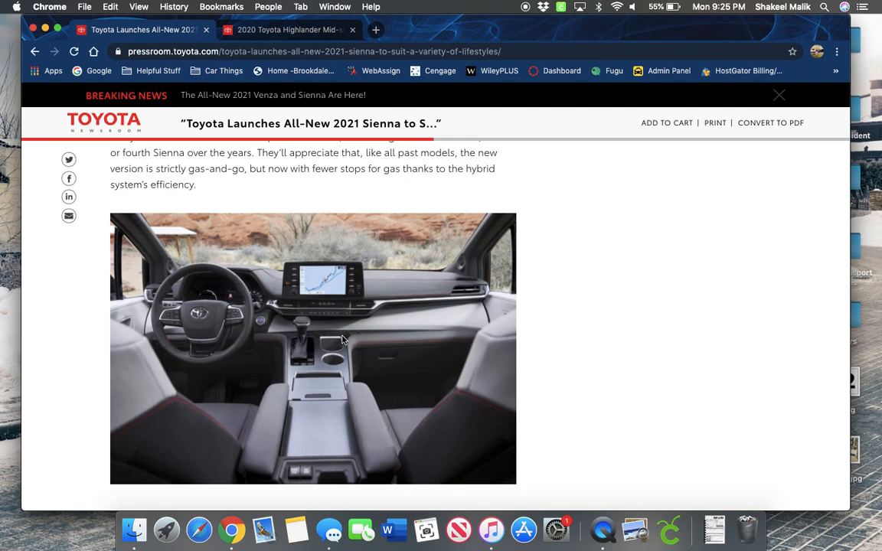
pyautogui.moveTo(125, 325)
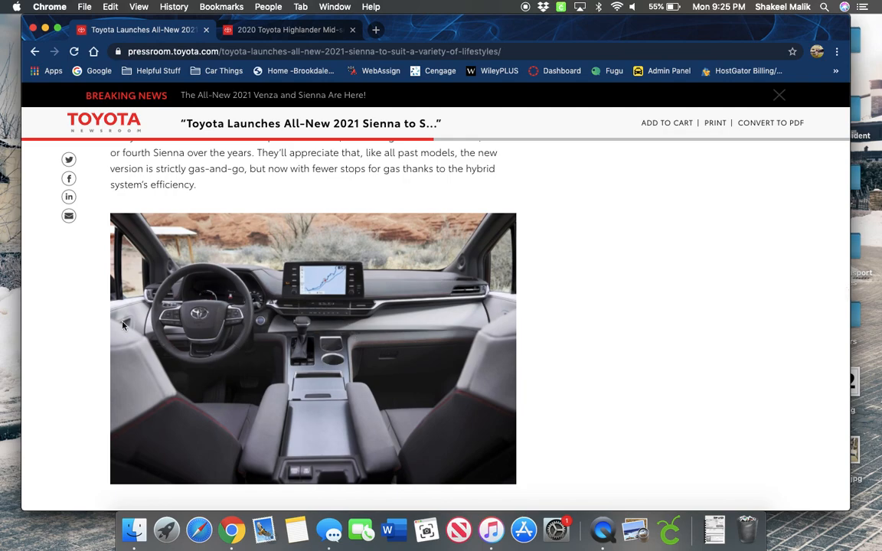
pyautogui.moveTo(99, 361)
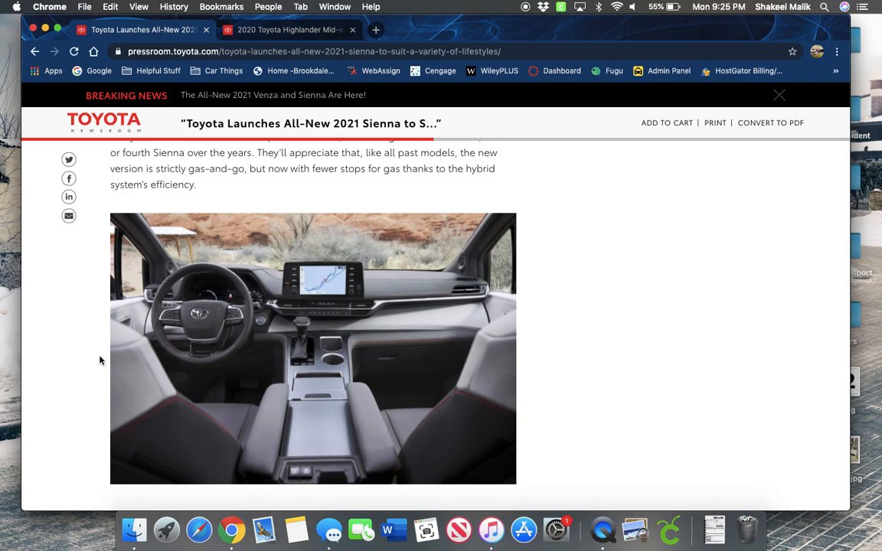
pyautogui.scroll(-3)
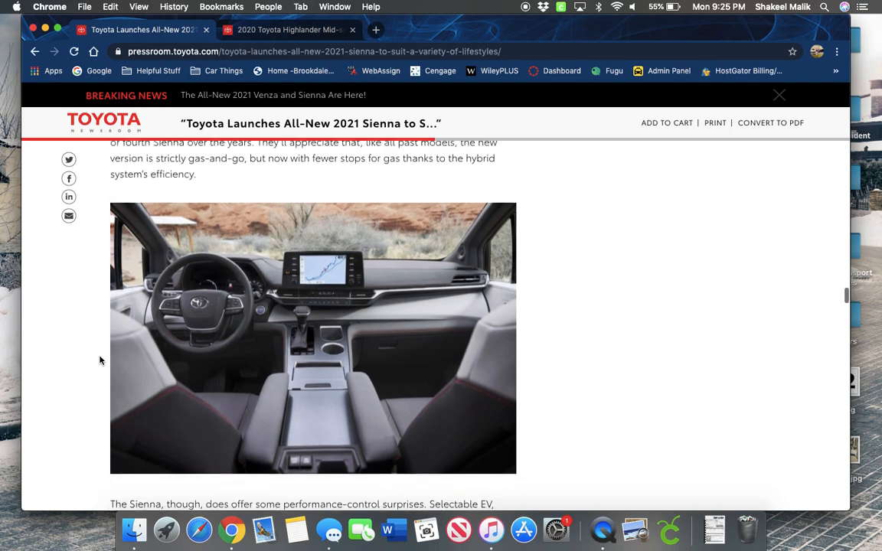
# Step: Scroll past the dashboard photo and 'The Hybrid That Thinks About Fuel Economy' section
pyautogui.scroll(-3)
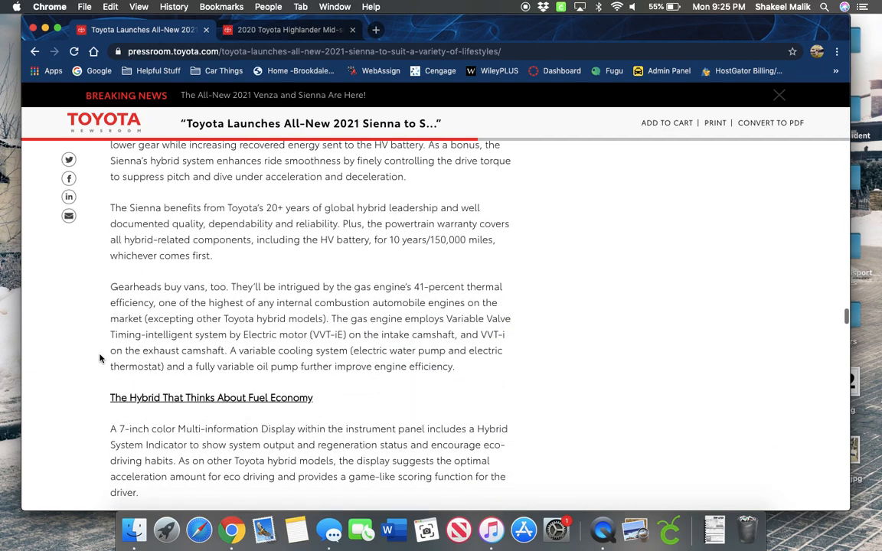
pyautogui.scroll(-3)
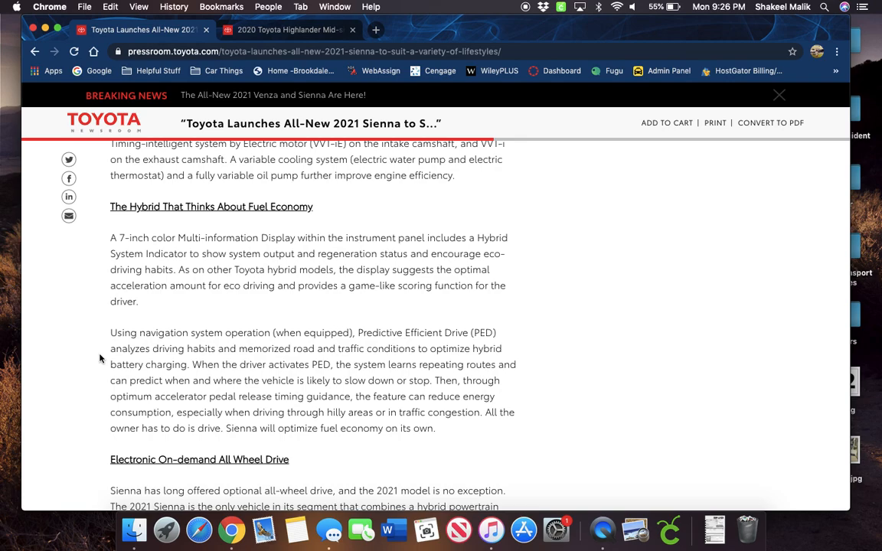
# Step: Scroll into the 'Electronic On-demand All Wheel Drive' section covering Hybrid AWD traction
pyautogui.scroll(-3)
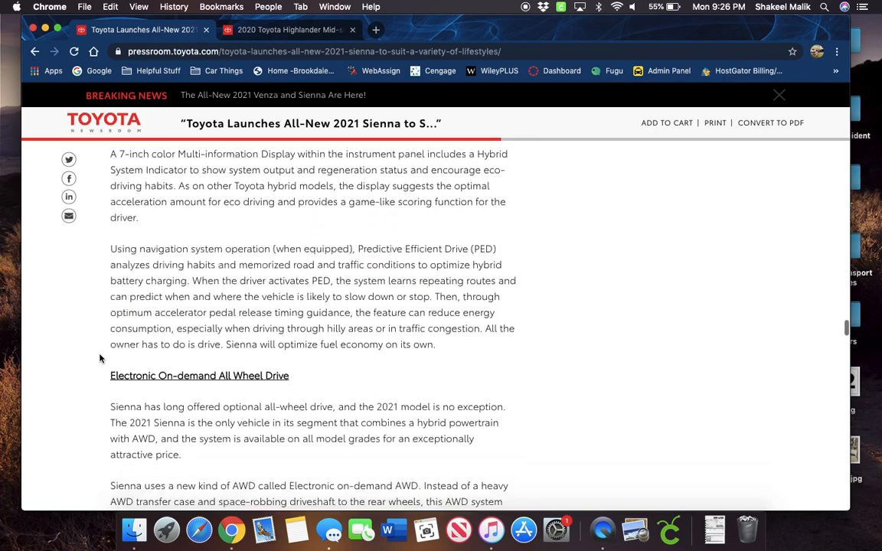
pyautogui.scroll(-3)
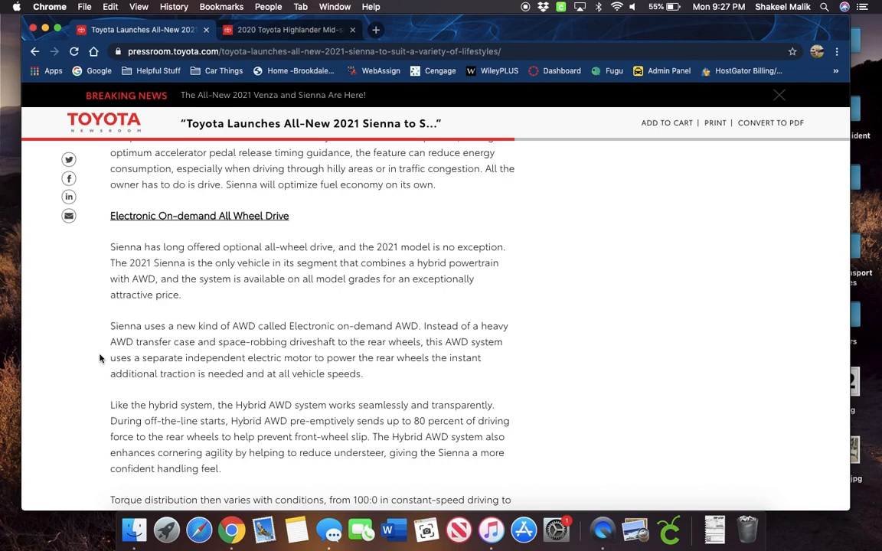
pyautogui.moveTo(135, 277)
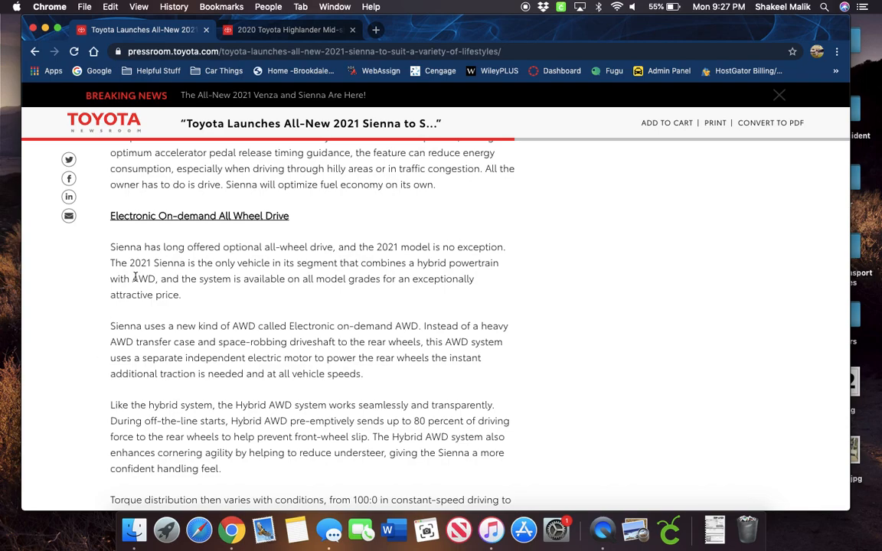
pyautogui.moveTo(76, 292)
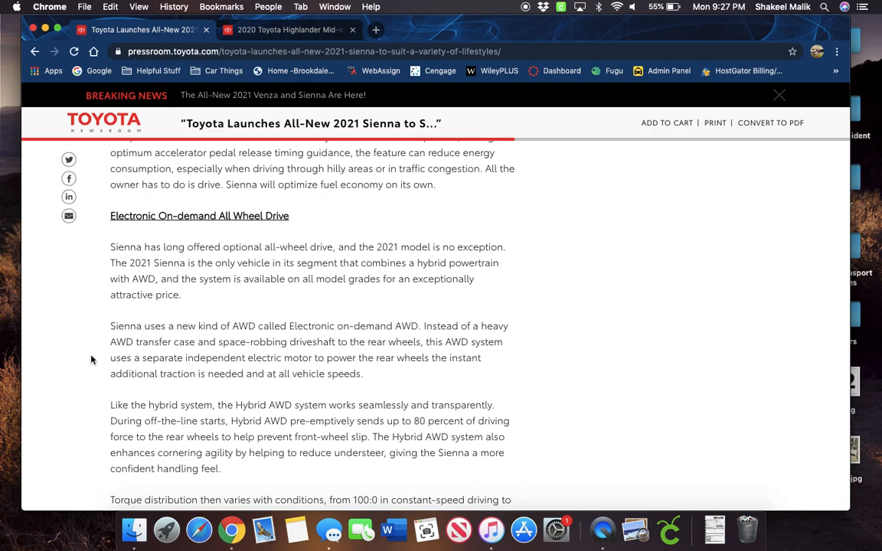
# Step: Read past the 80-percent rear-wheel torque paragraph until 'Sienna, the Entertainer' appears
pyautogui.scroll(-3)
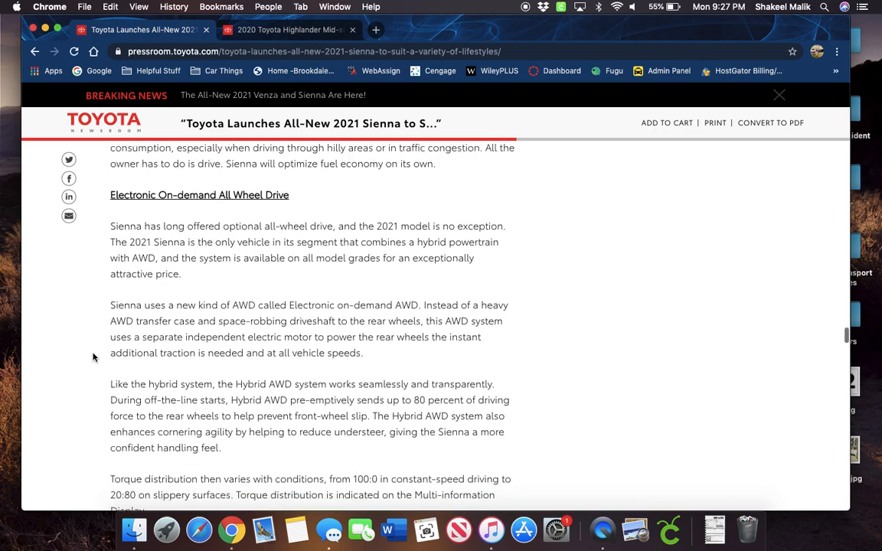
pyautogui.scroll(-3)
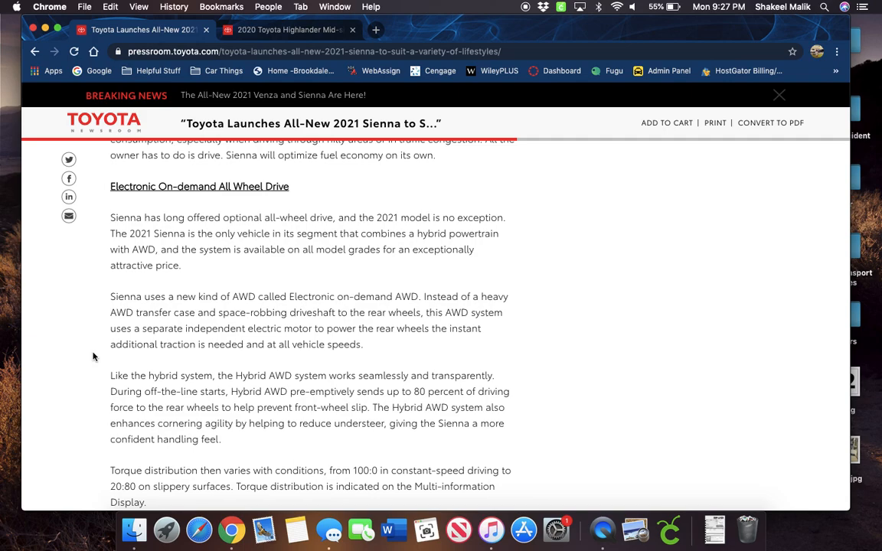
pyautogui.moveTo(106, 370)
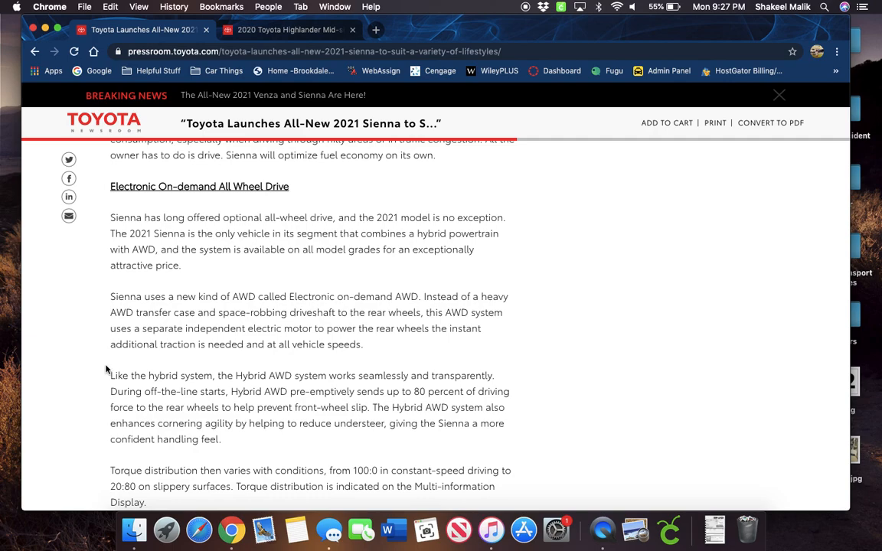
pyautogui.scroll(-3)
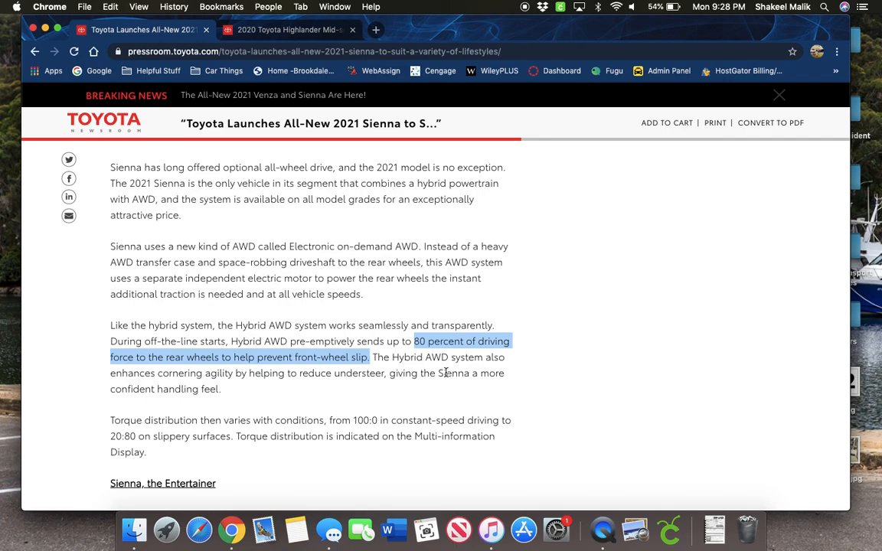
pyautogui.moveTo(529, 394)
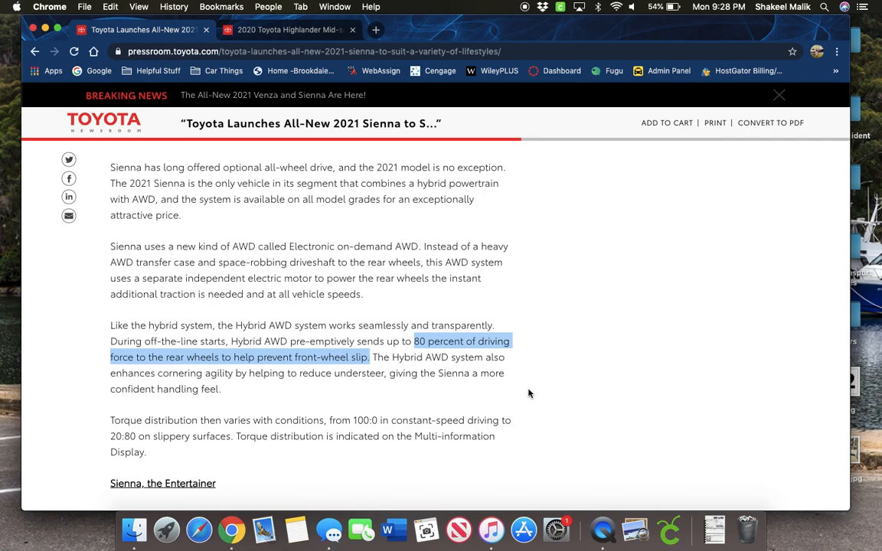
pyautogui.scroll(-3)
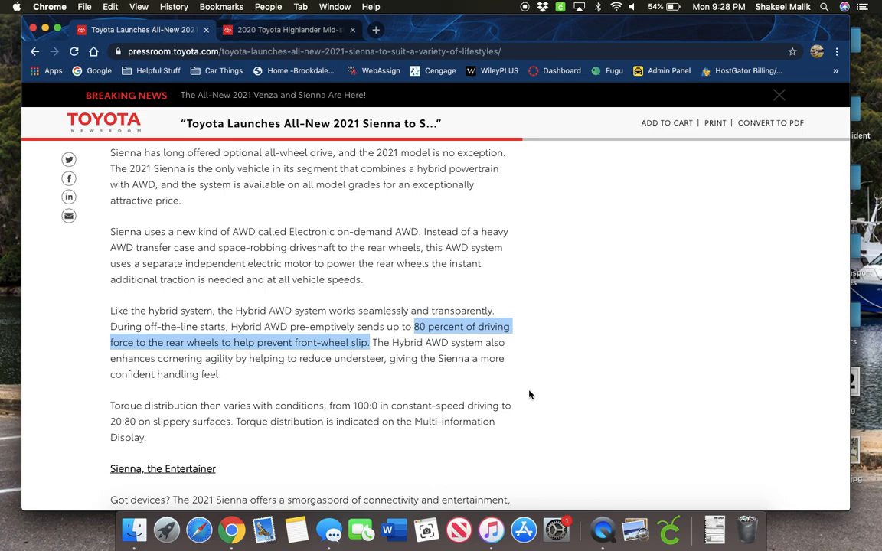
# Step: Scroll through the audio tiers into 'Sienna Feature Highlights' and the red minivan photo
pyautogui.scroll(-3)
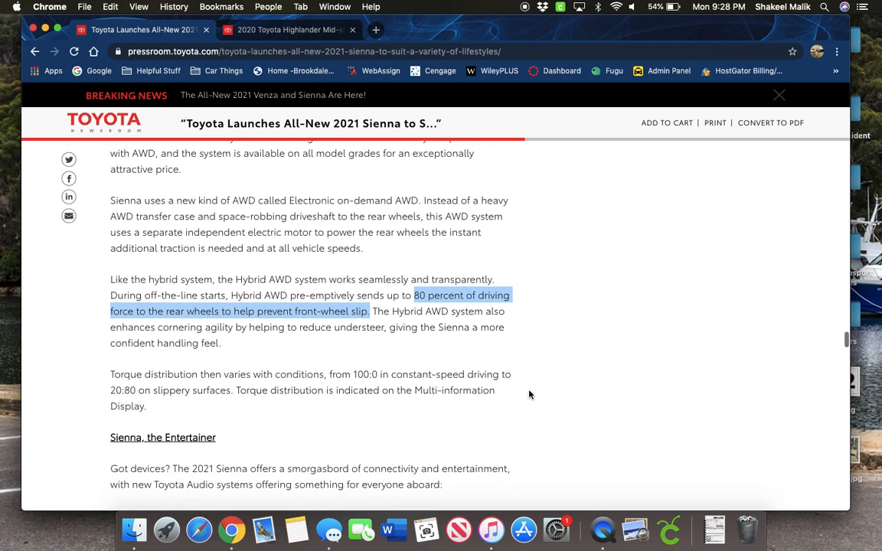
pyautogui.scroll(-3)
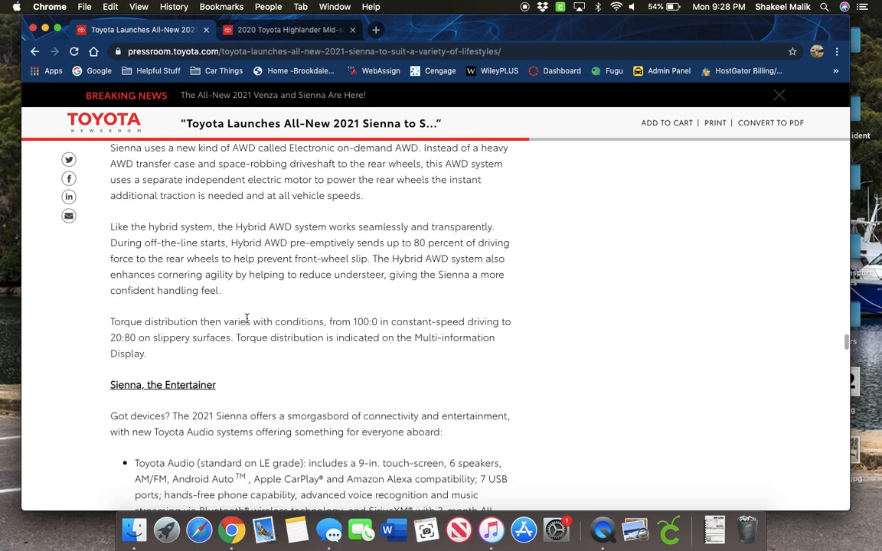
pyautogui.scroll(-3)
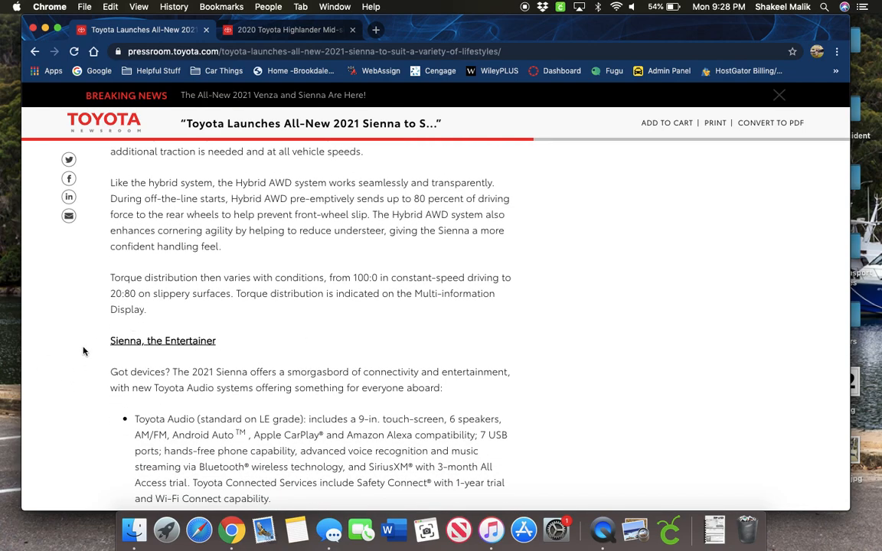
pyautogui.scroll(-3)
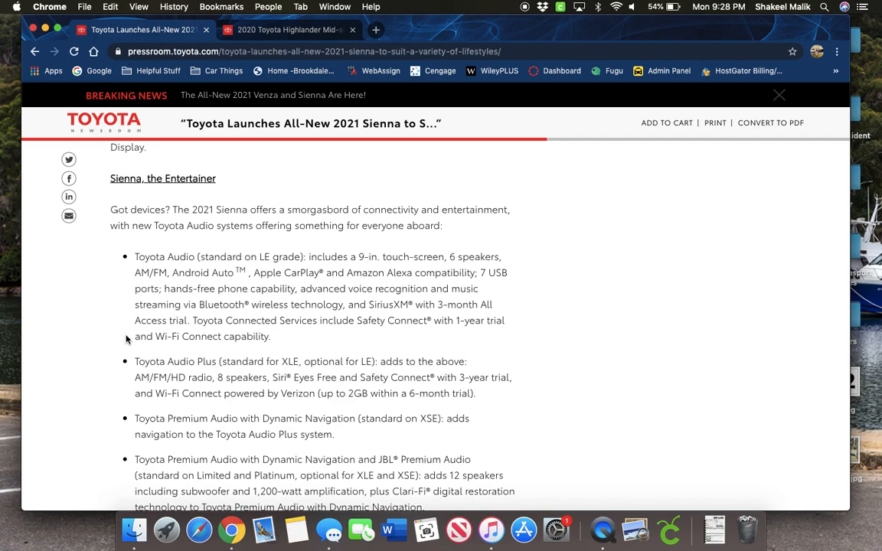
pyautogui.scroll(-3)
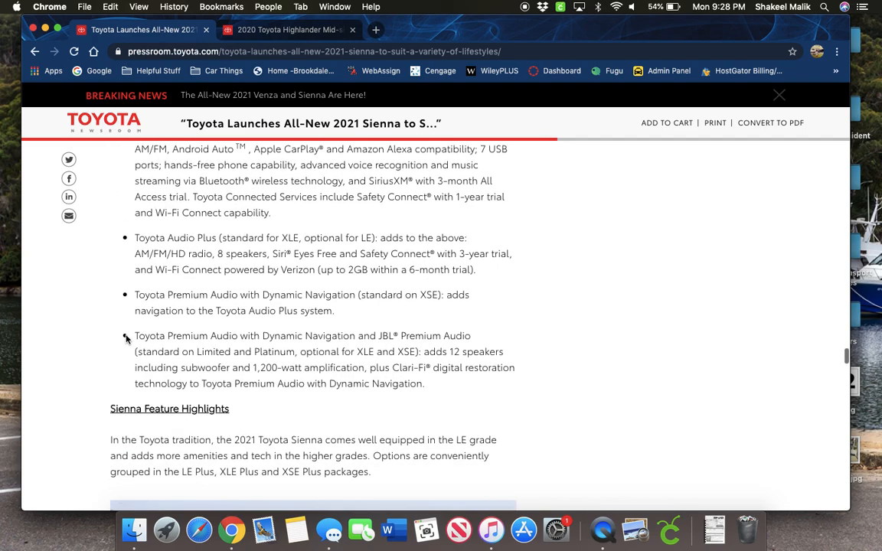
pyautogui.scroll(-3)
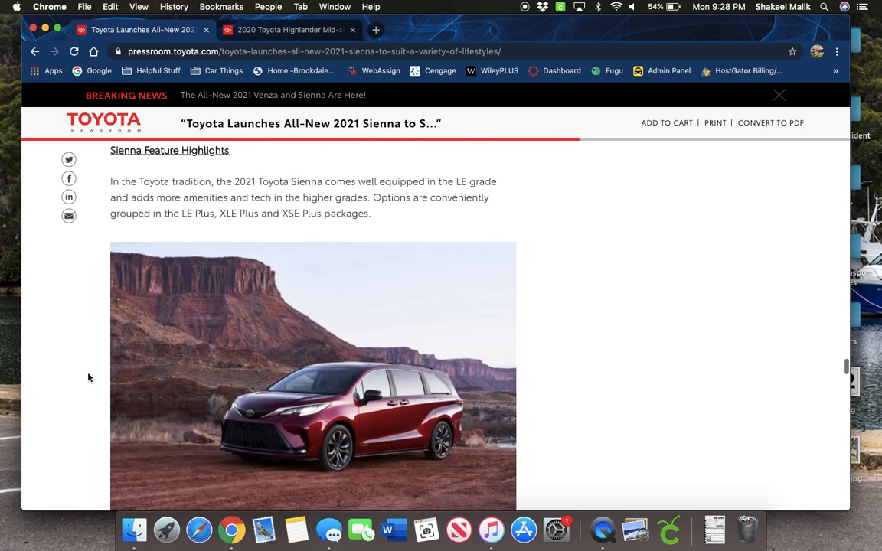
pyautogui.scroll(-3)
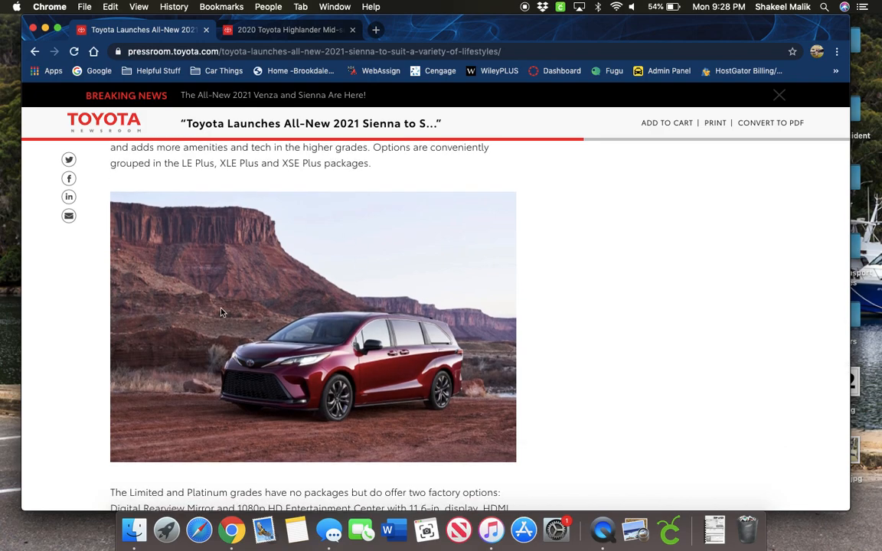
pyautogui.moveTo(52, 346)
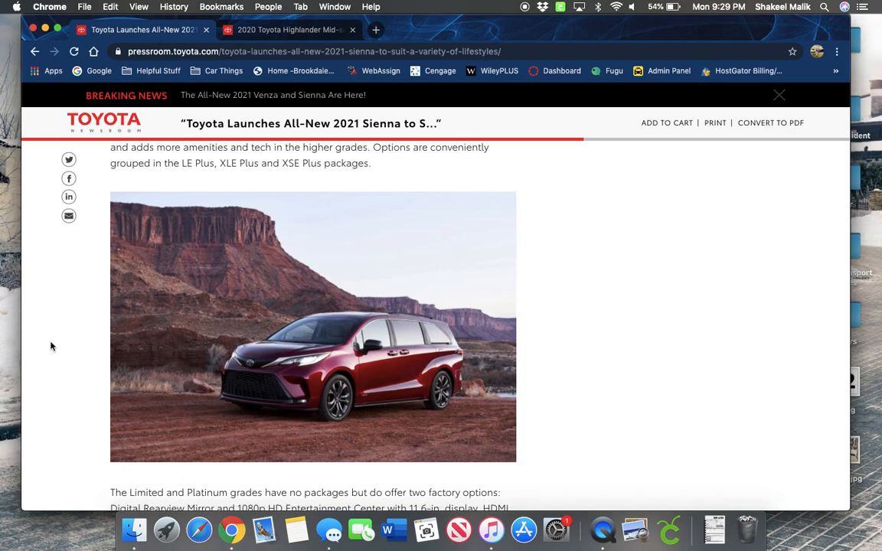
pyautogui.moveTo(44, 357)
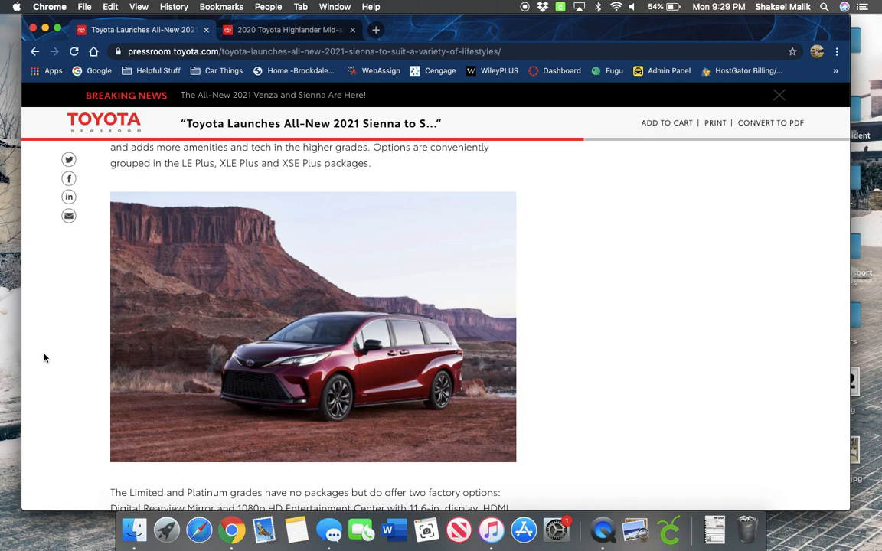
# Step: Scroll below the red minivan photo to the 20-inch wheels paragraph and feature table
pyautogui.scroll(-3)
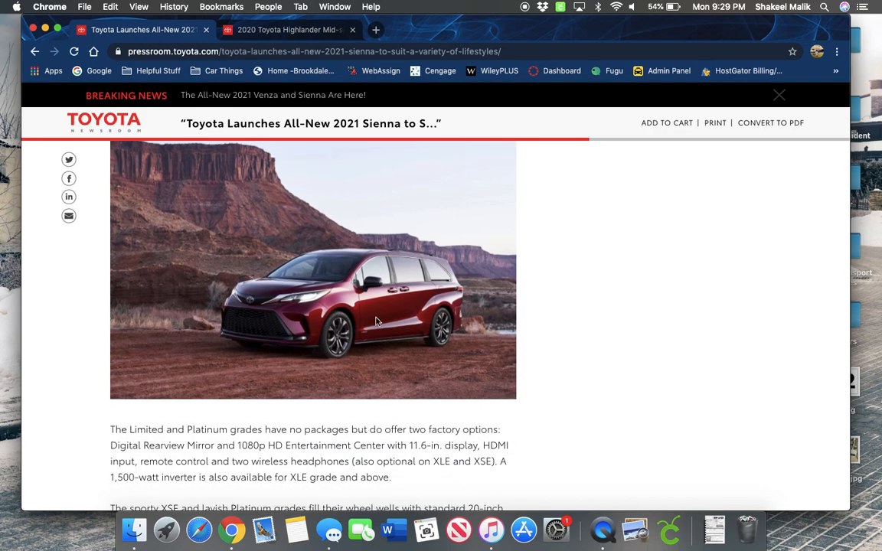
pyautogui.moveTo(315, 322)
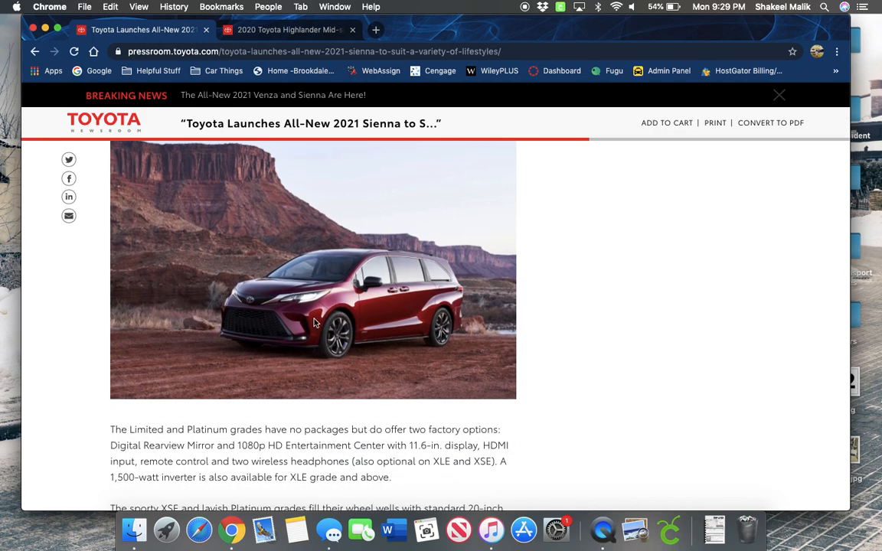
pyautogui.moveTo(89, 346)
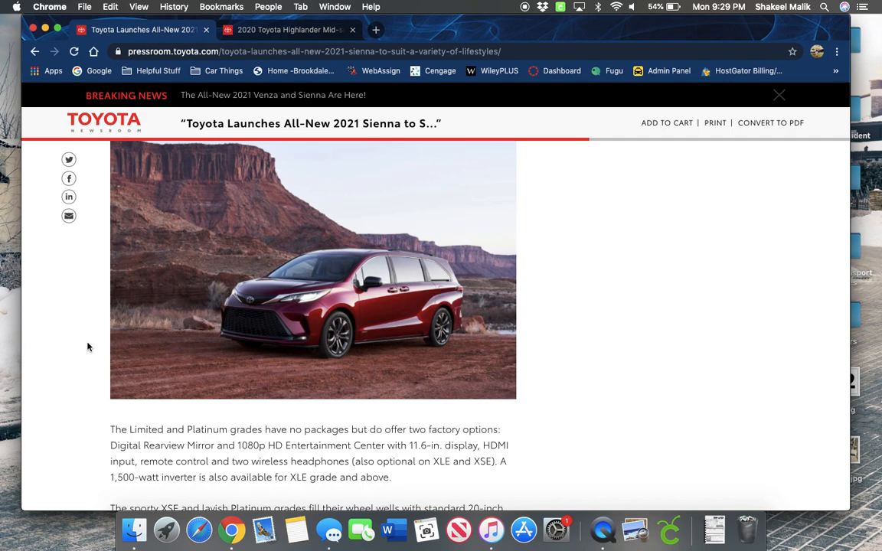
pyautogui.moveTo(322, 319)
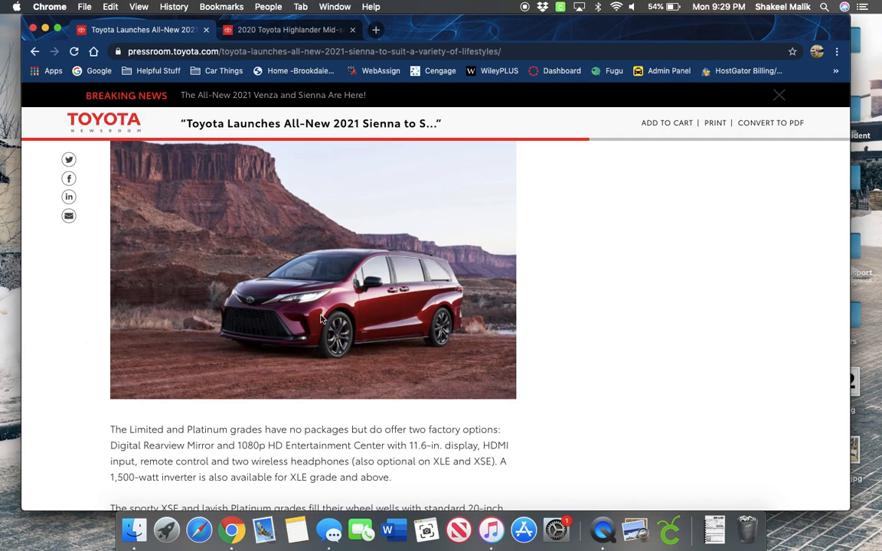
pyautogui.moveTo(84, 344)
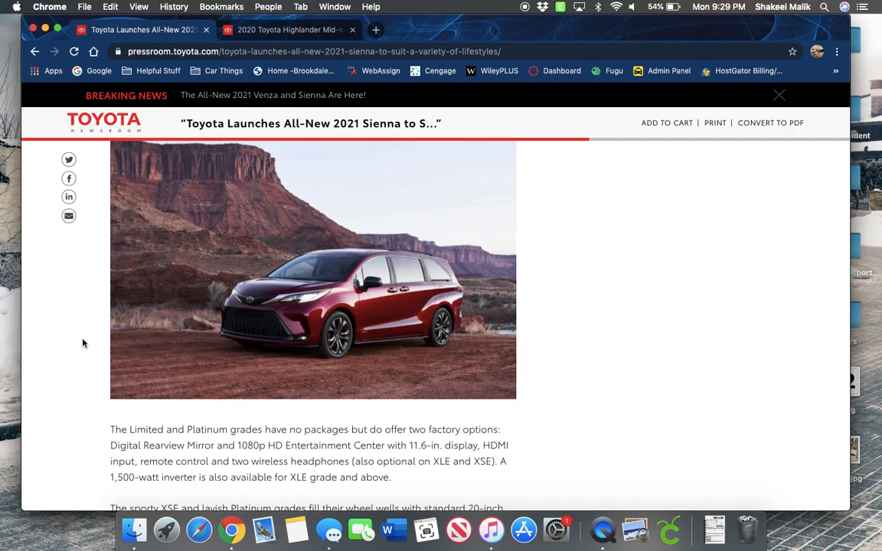
pyautogui.moveTo(63, 310)
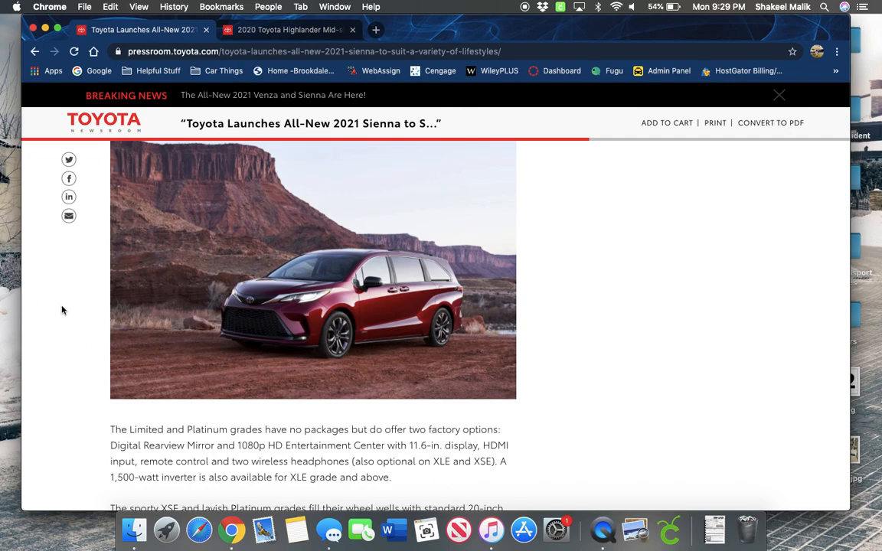
pyautogui.scroll(-3)
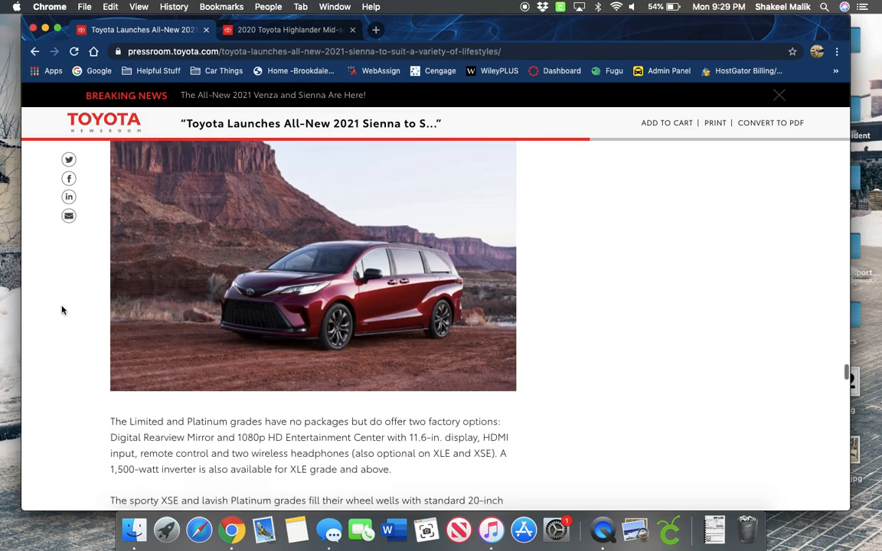
pyautogui.scroll(-3)
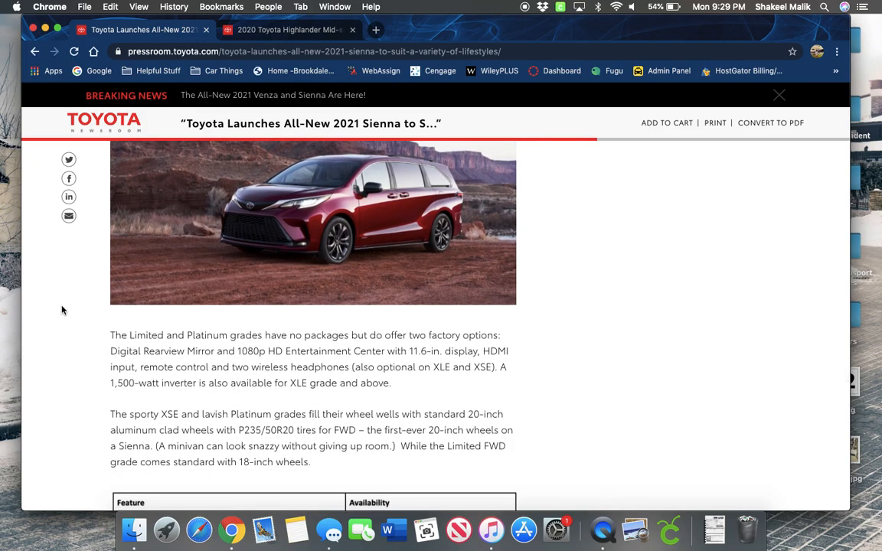
pyautogui.scroll(-3)
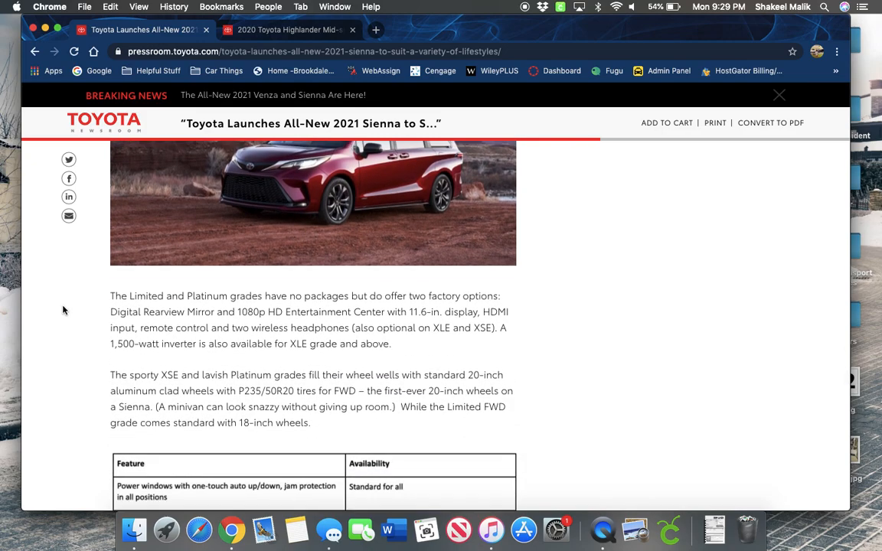
pyautogui.moveTo(125, 297)
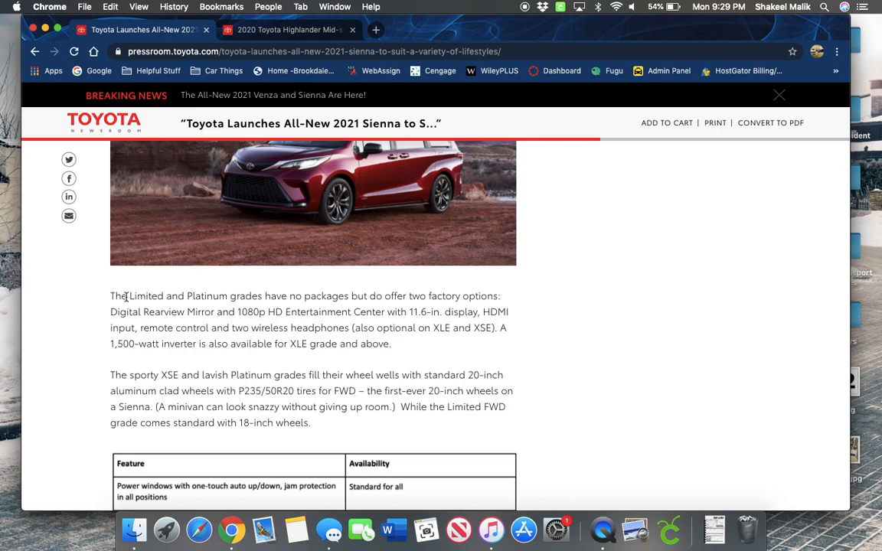
# Step: Scroll through the Sienna photo collage to the Media Contacts, Add to Cart and Print
pyautogui.scroll(-3)
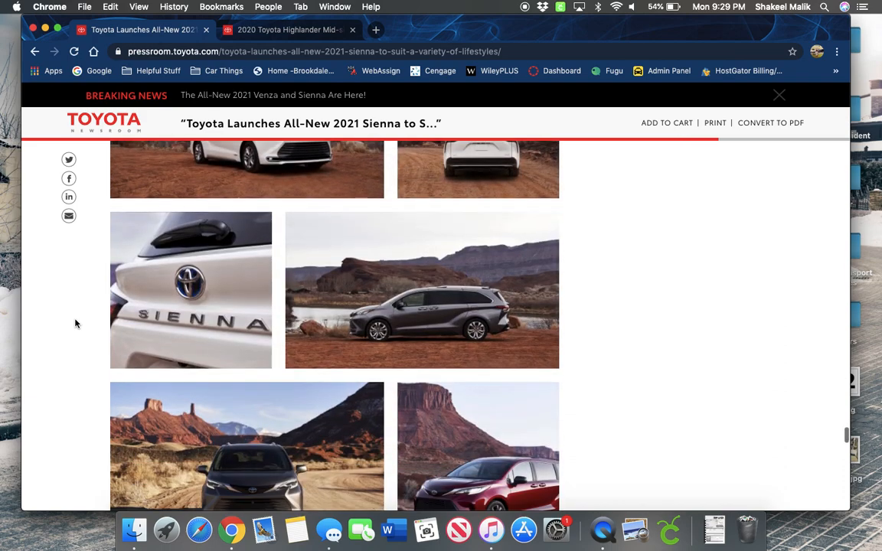
pyautogui.scroll(3)
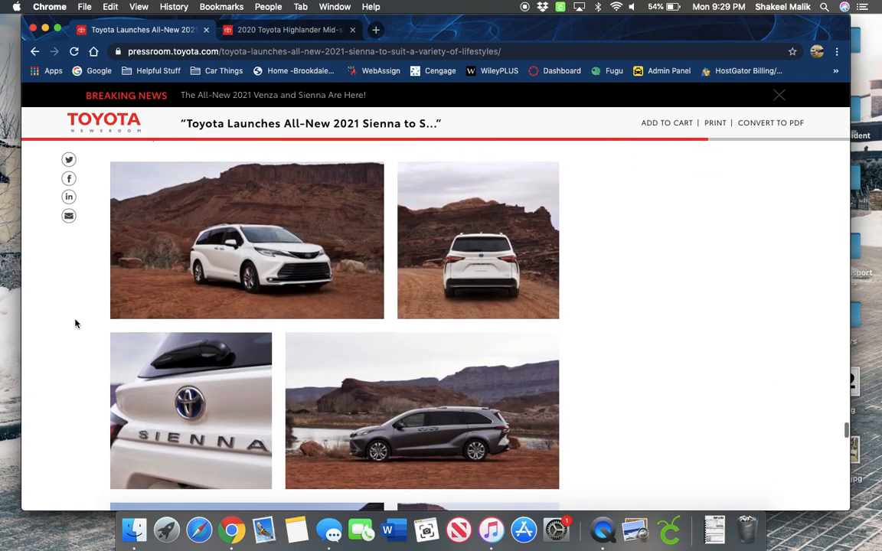
pyautogui.scroll(-3)
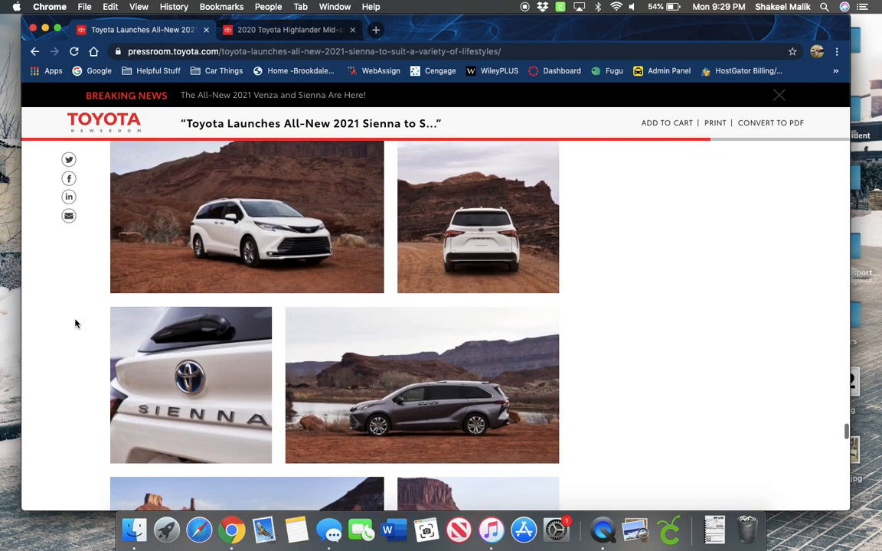
pyautogui.scroll(-3)
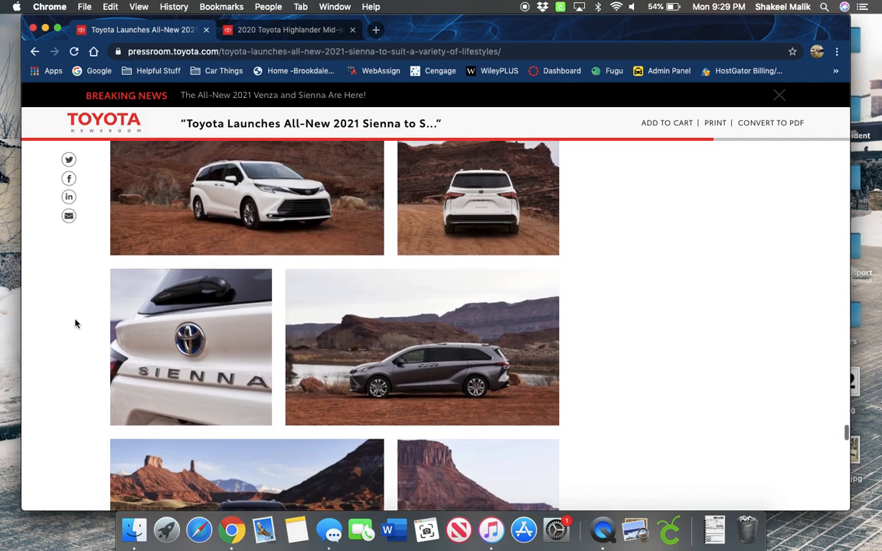
pyautogui.scroll(-3)
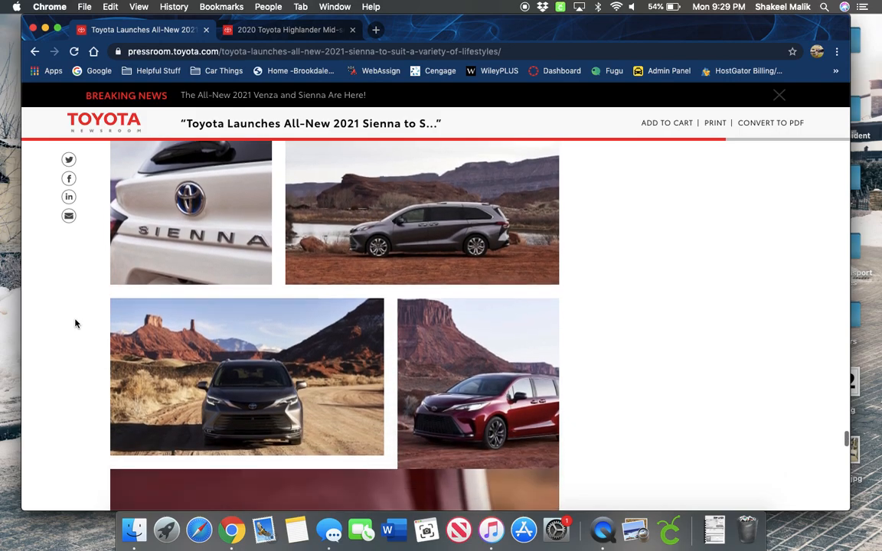
pyautogui.scroll(-3)
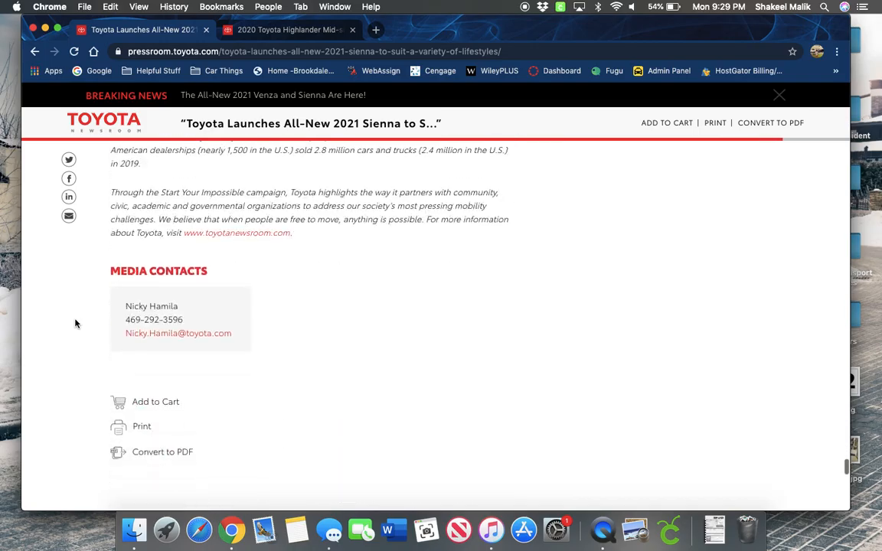
pyautogui.scroll(3)
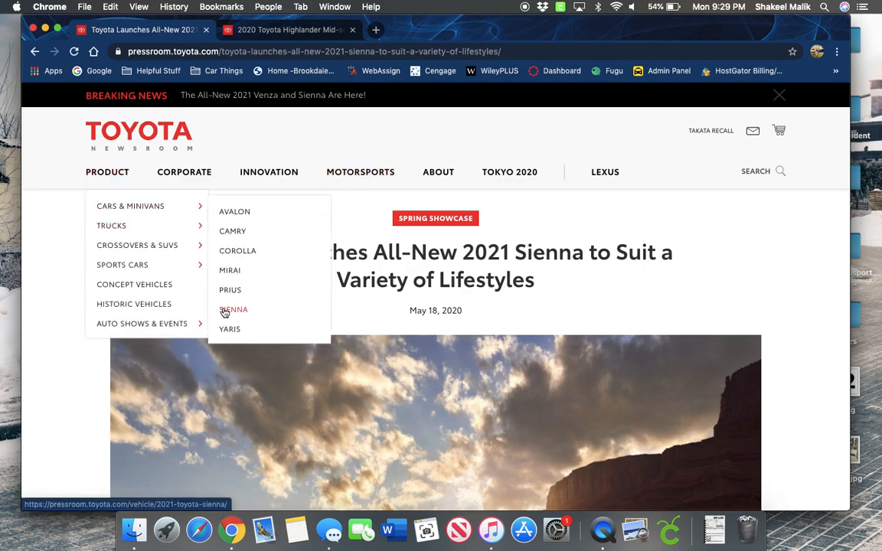
# Step: Open the 2021 Toyota Sienna page and scroll its gallery to Platinum shots 012–015
pyautogui.click(234, 310)
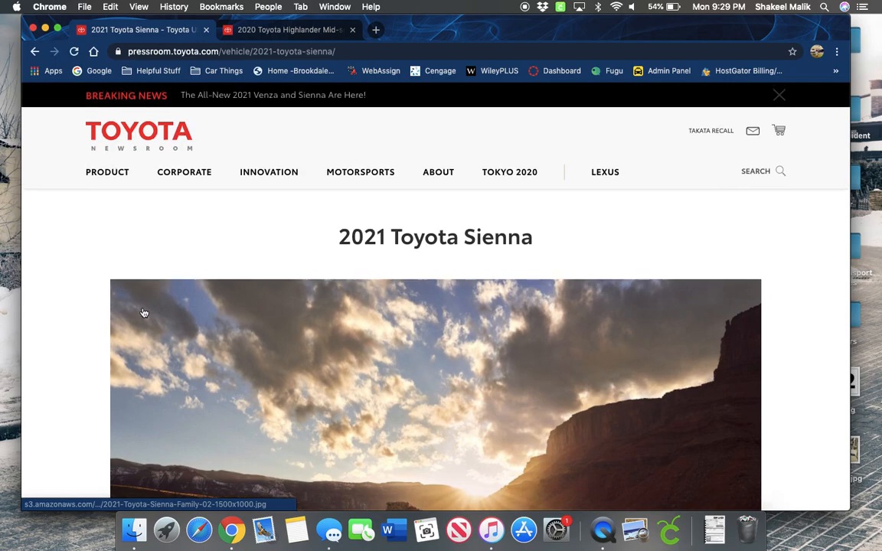
pyautogui.scroll(-3)
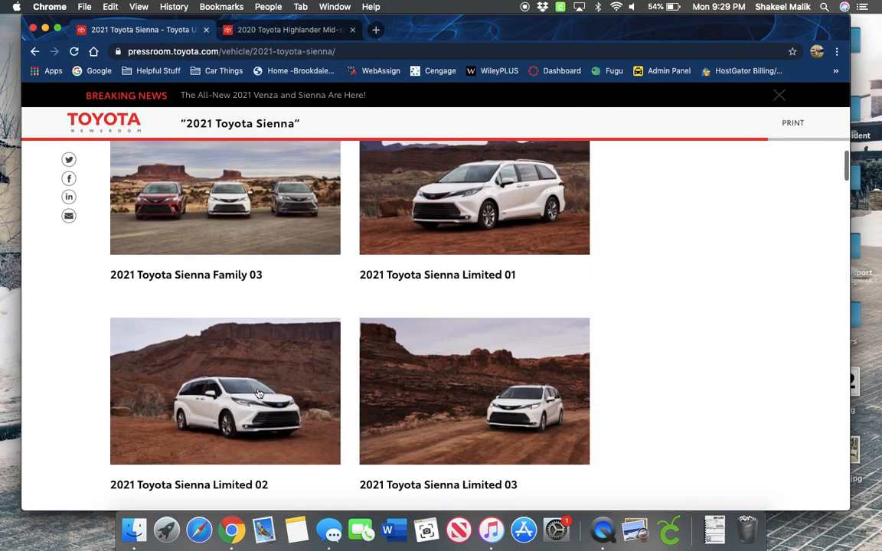
pyautogui.scroll(-3)
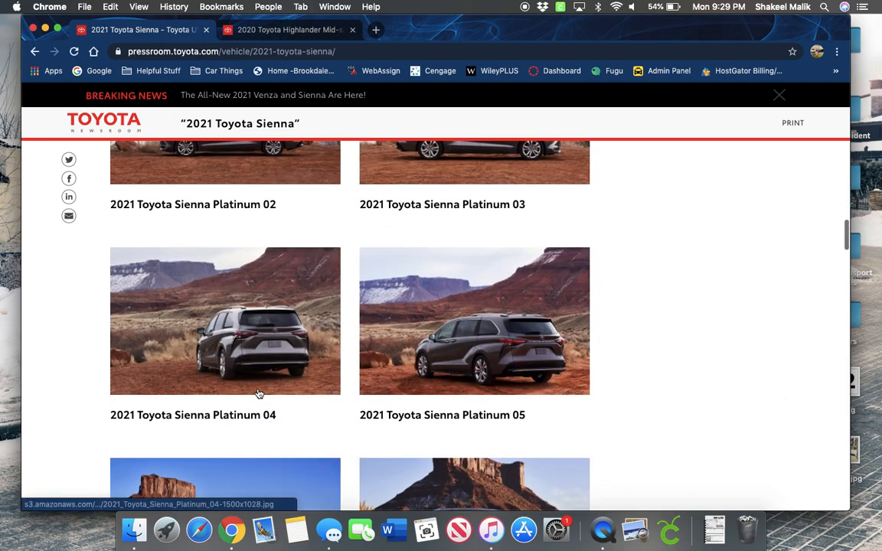
pyautogui.scroll(-3)
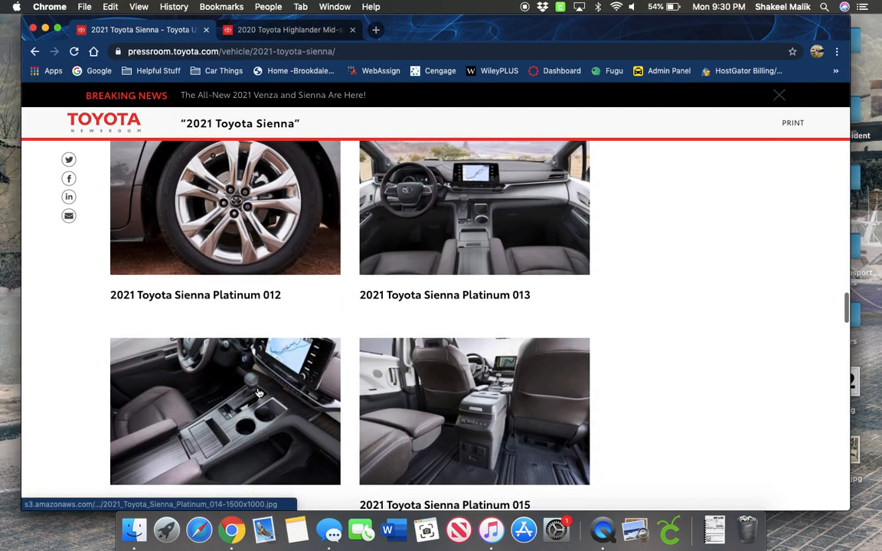
pyautogui.scroll(-3)
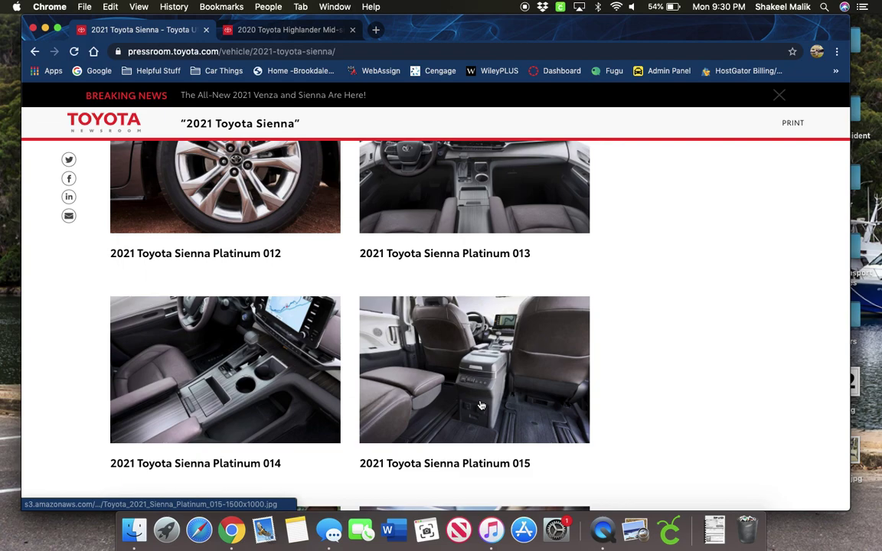
pyautogui.moveTo(432, 378)
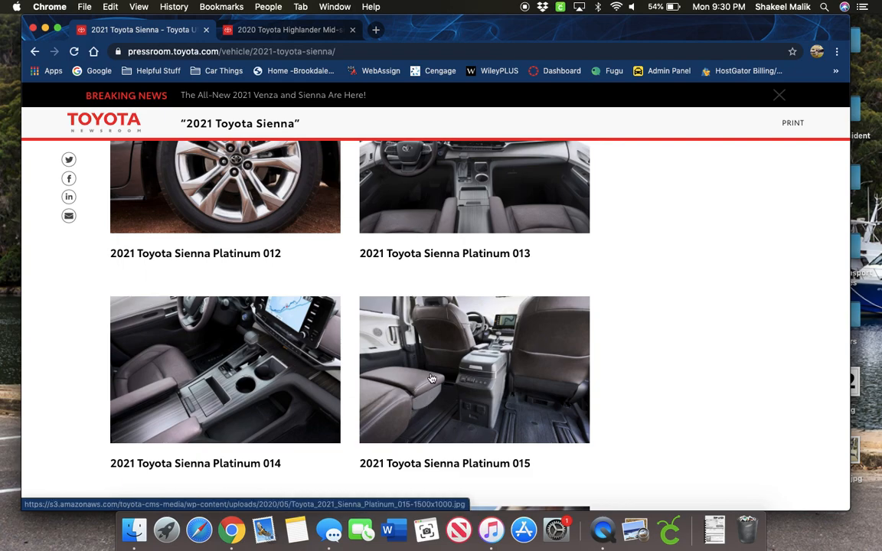
pyautogui.moveTo(456, 397)
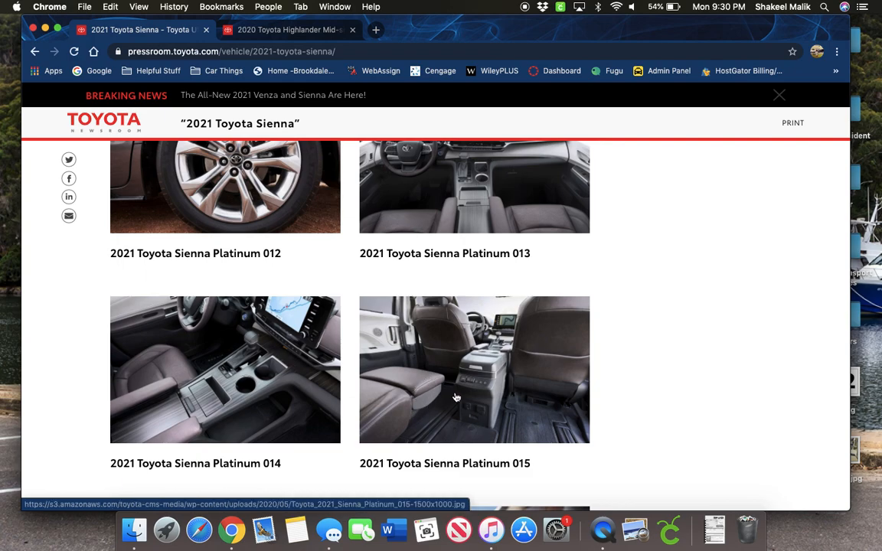
pyautogui.scroll(-3)
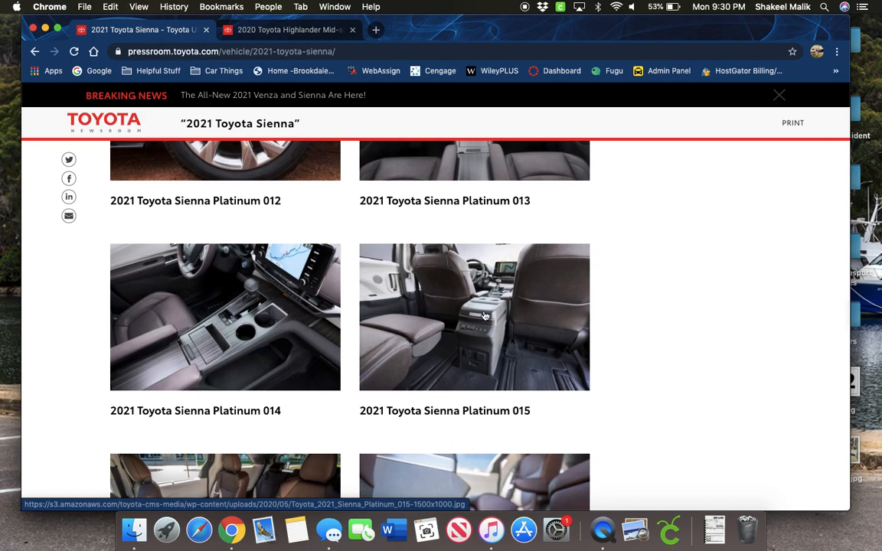
pyautogui.moveTo(482, 334)
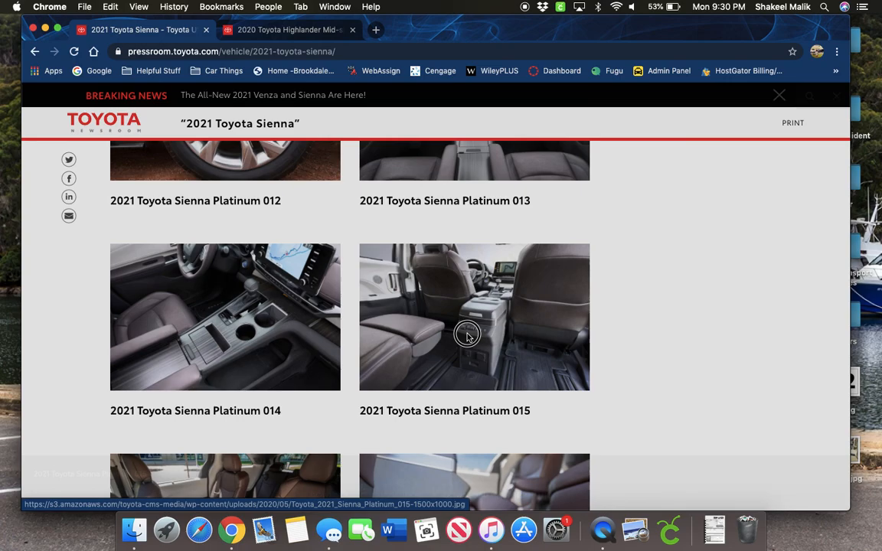
# Step: Enlarge the Platinum 015 rear-cabin photo in the lightbox viewer
pyautogui.click(474, 317)
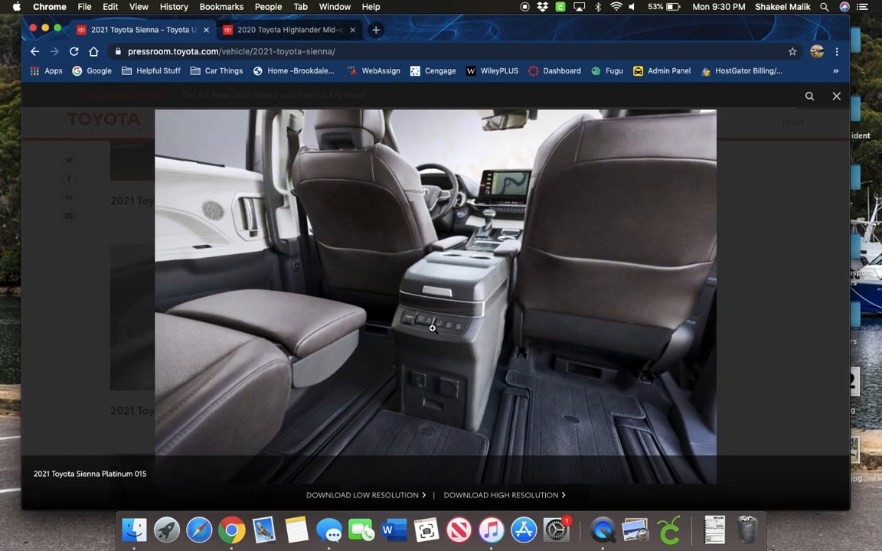
pyautogui.moveTo(468, 362)
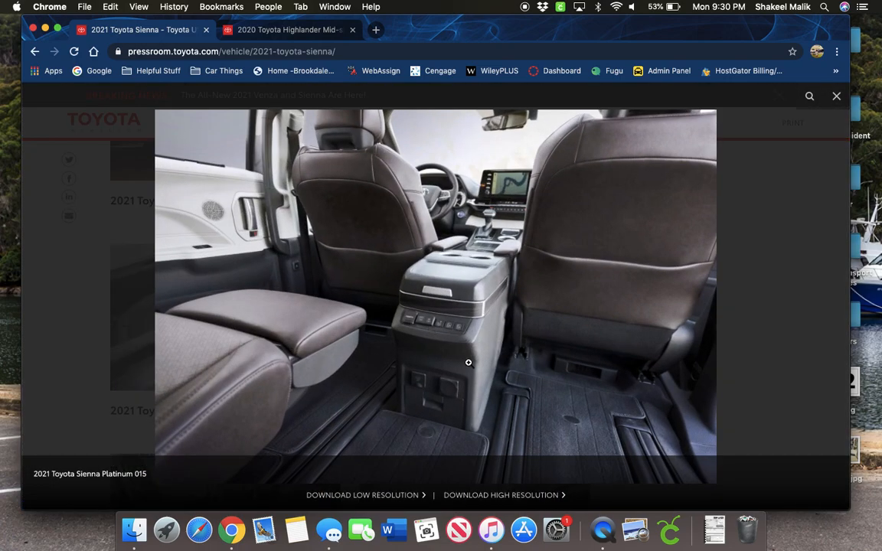
pyautogui.moveTo(485, 381)
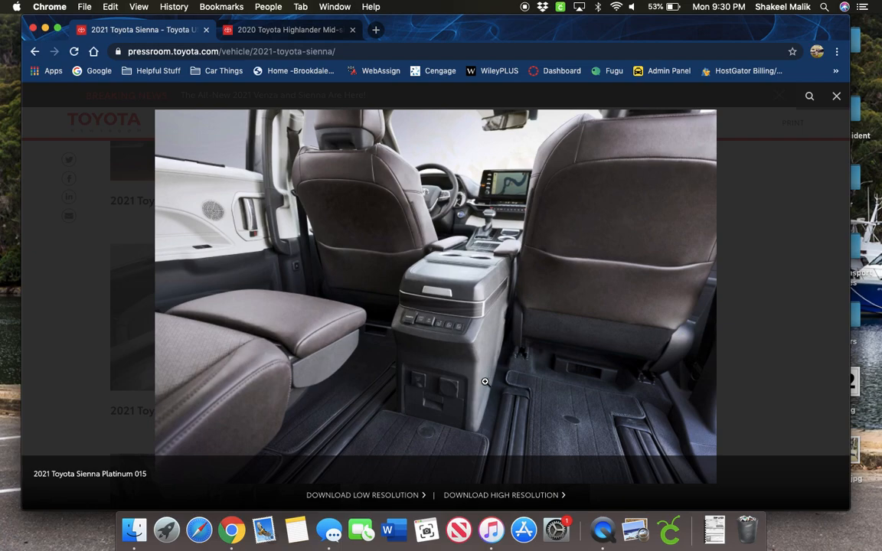
pyautogui.moveTo(433, 331)
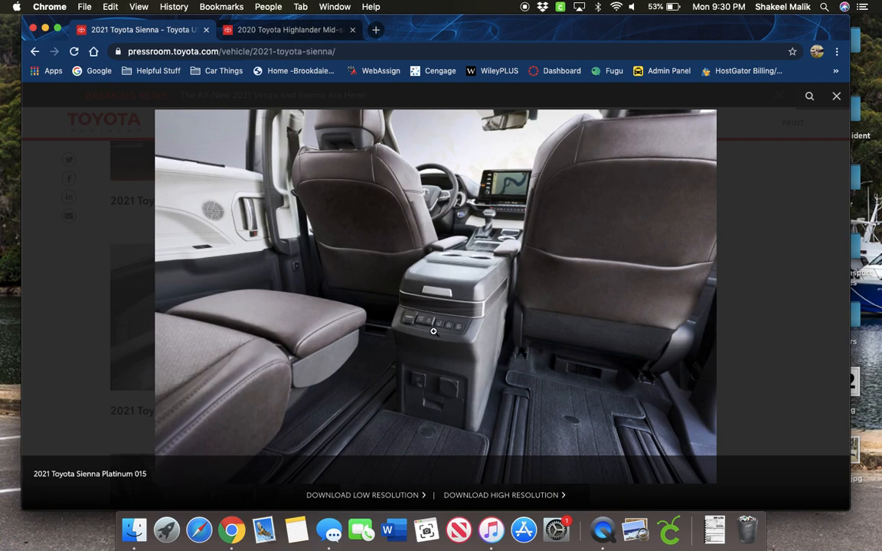
pyautogui.moveTo(442, 383)
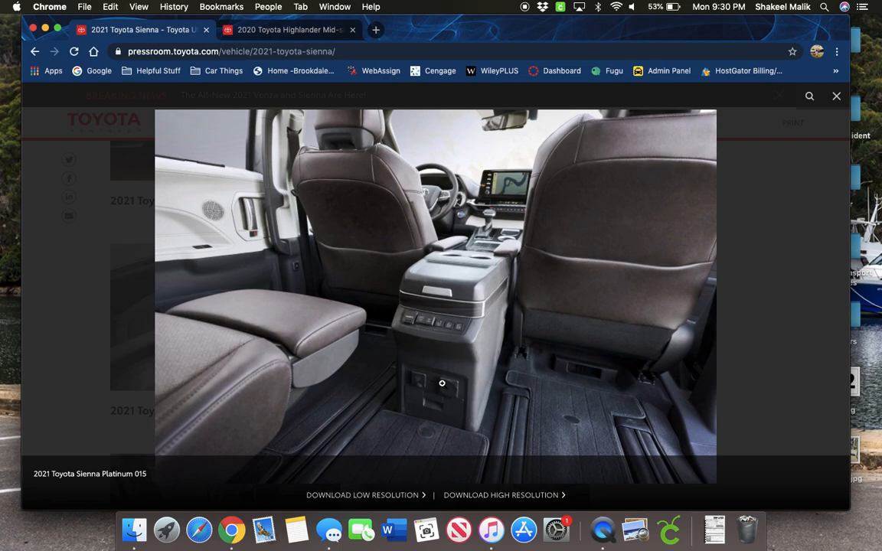
pyautogui.moveTo(436, 403)
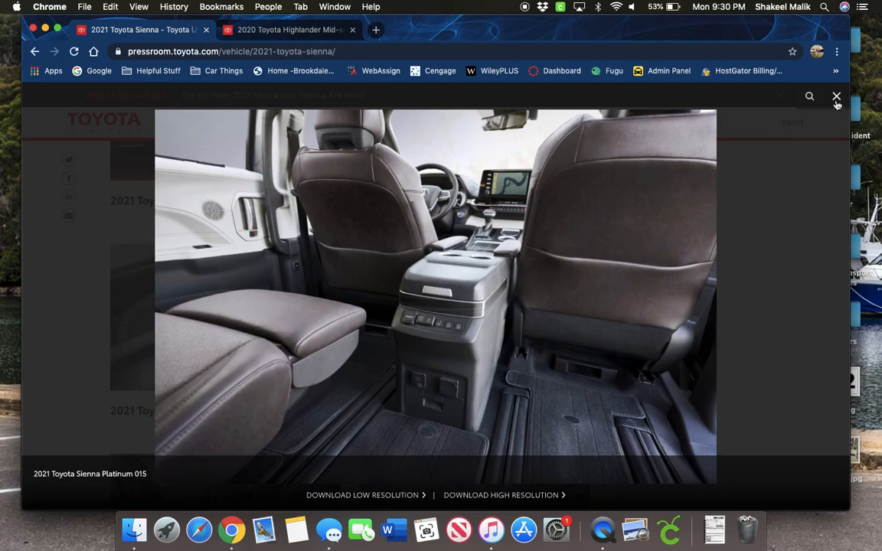
# Step: Close the lightbox and scroll past Platinum 016–019 to the red XSE exterior shots
pyautogui.click(836, 98)
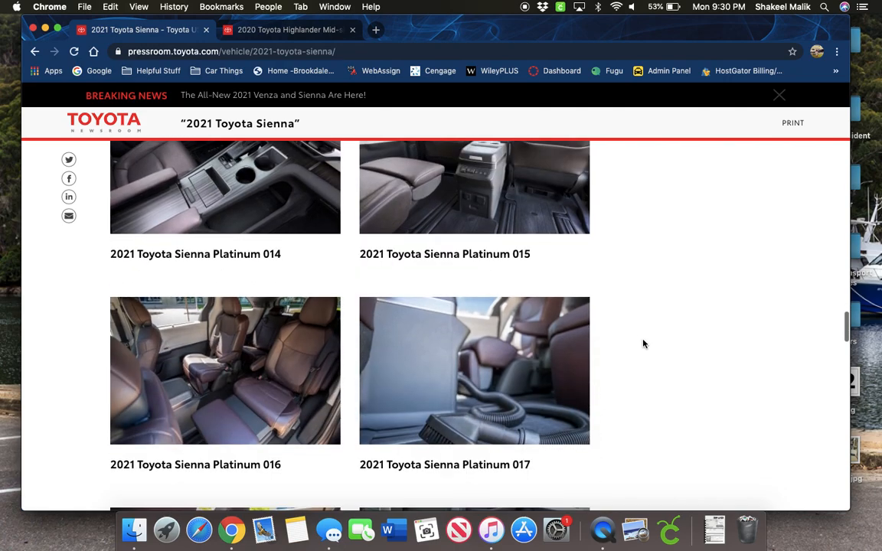
pyautogui.moveTo(388, 395)
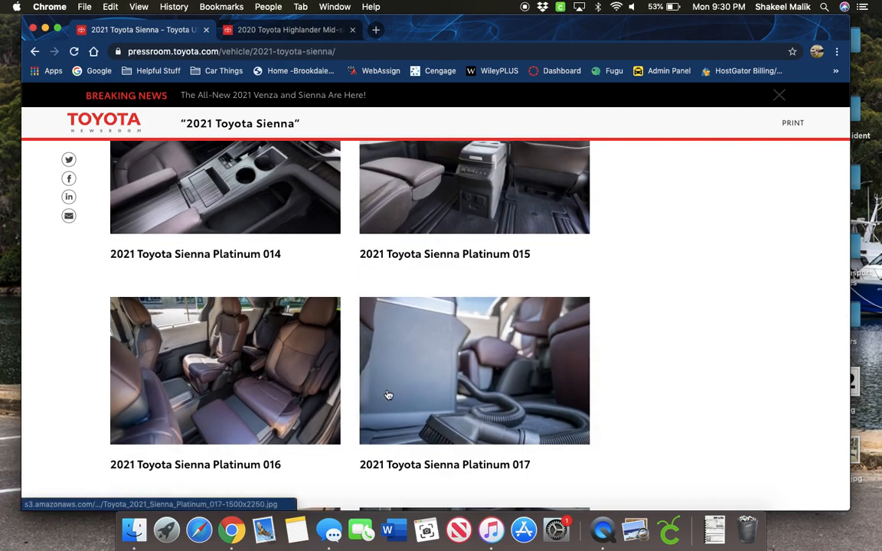
pyautogui.moveTo(664, 352)
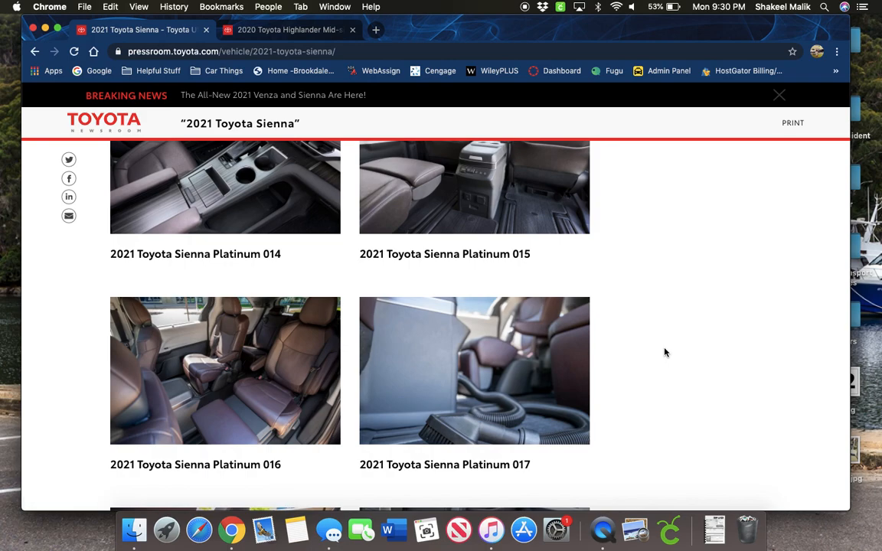
pyautogui.scroll(-3)
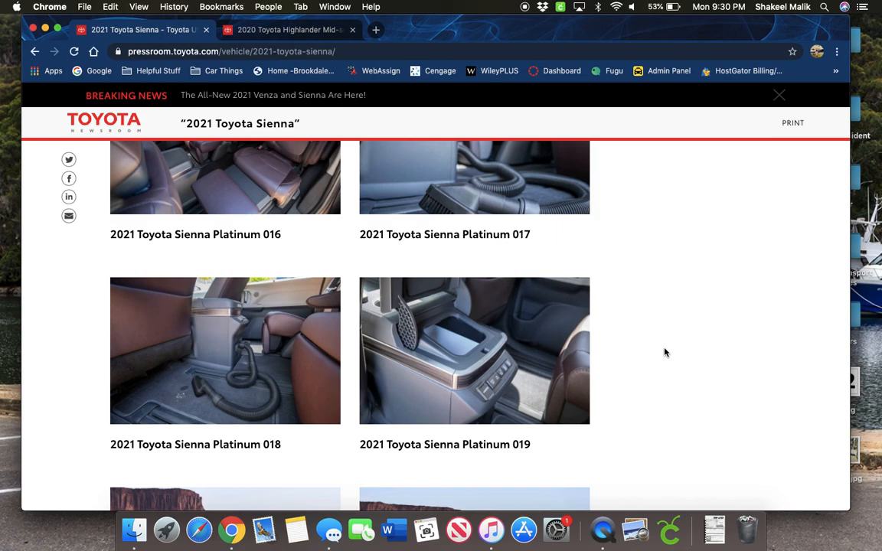
pyautogui.scroll(-3)
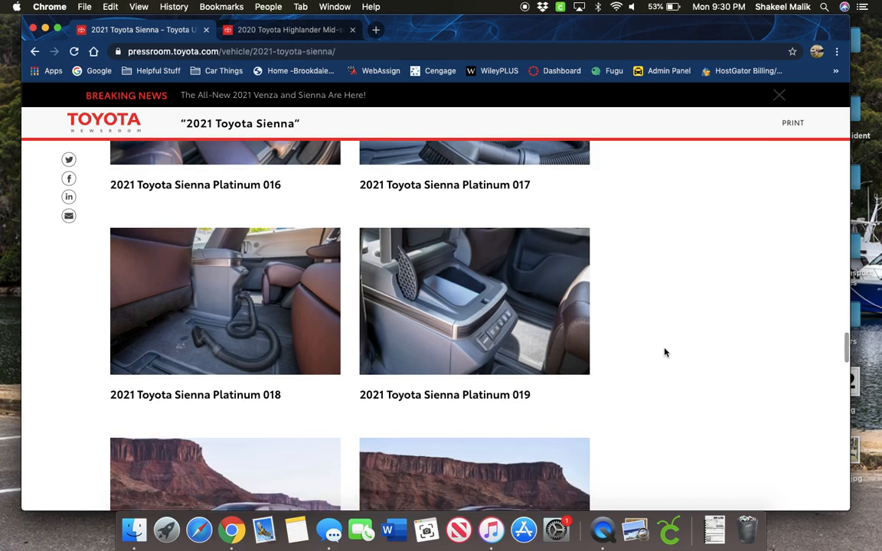
pyautogui.scroll(-3)
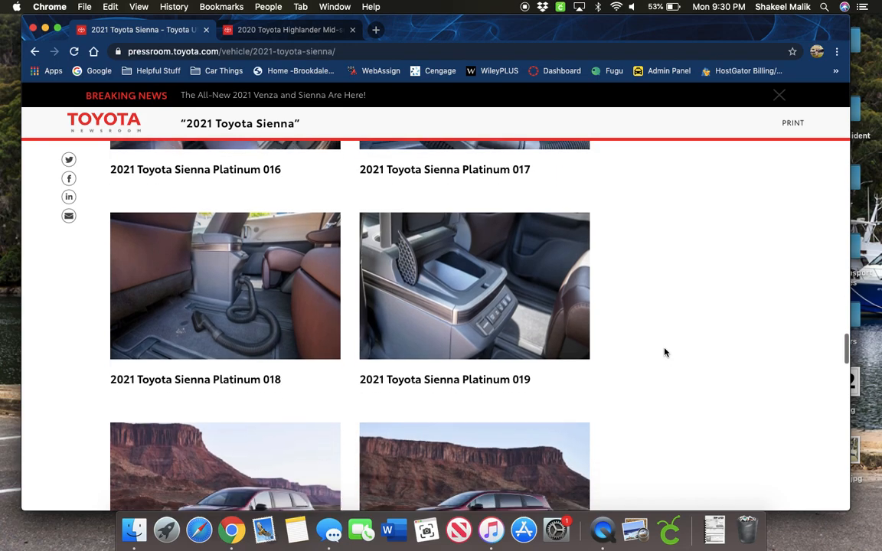
pyautogui.scroll(-3)
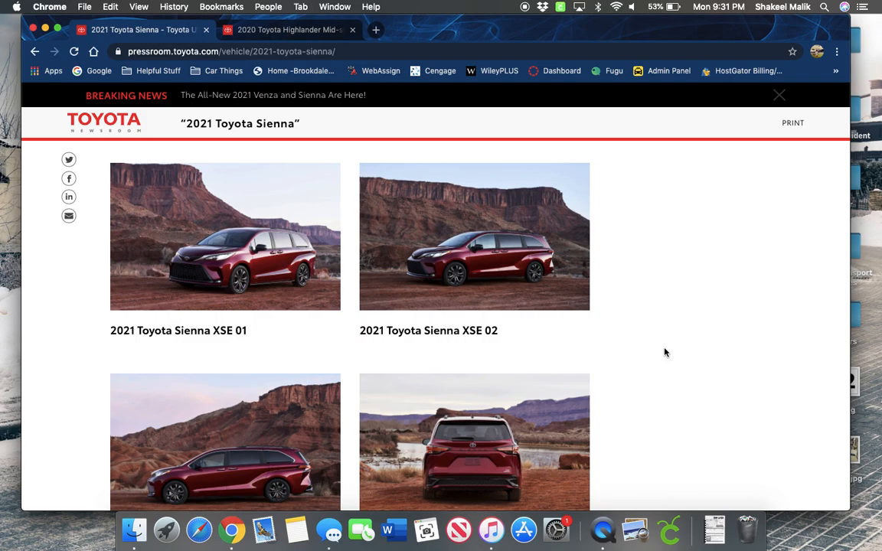
# Step: Scroll through XSE photos 03 to 11 until the Videos heading appears
pyautogui.scroll(-3)
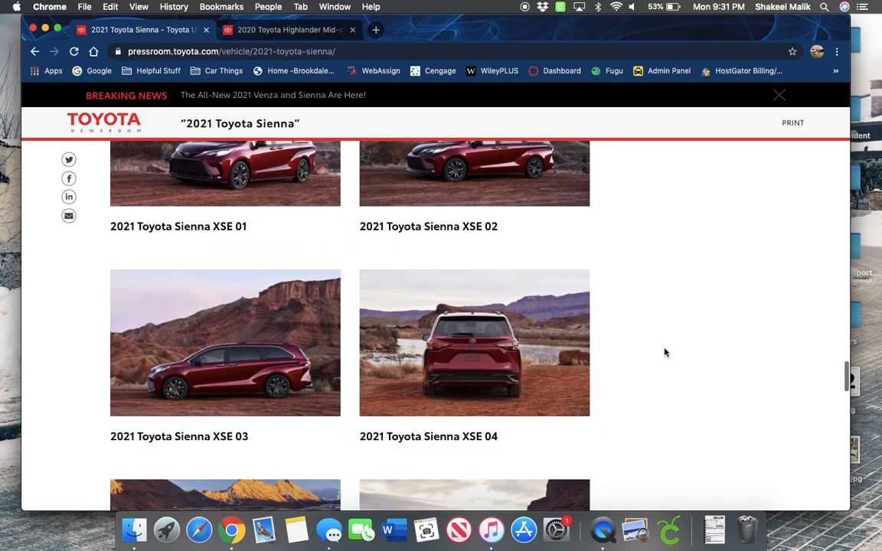
pyautogui.scroll(-3)
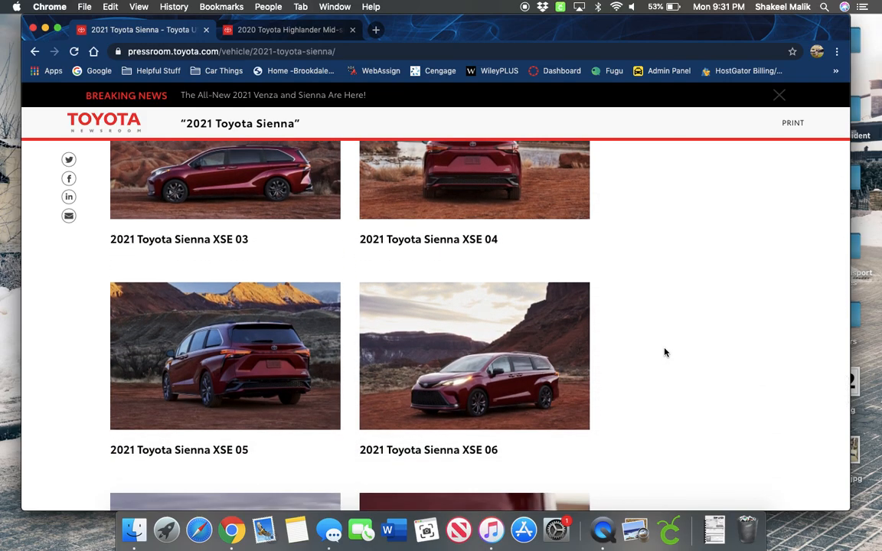
pyautogui.moveTo(360, 319)
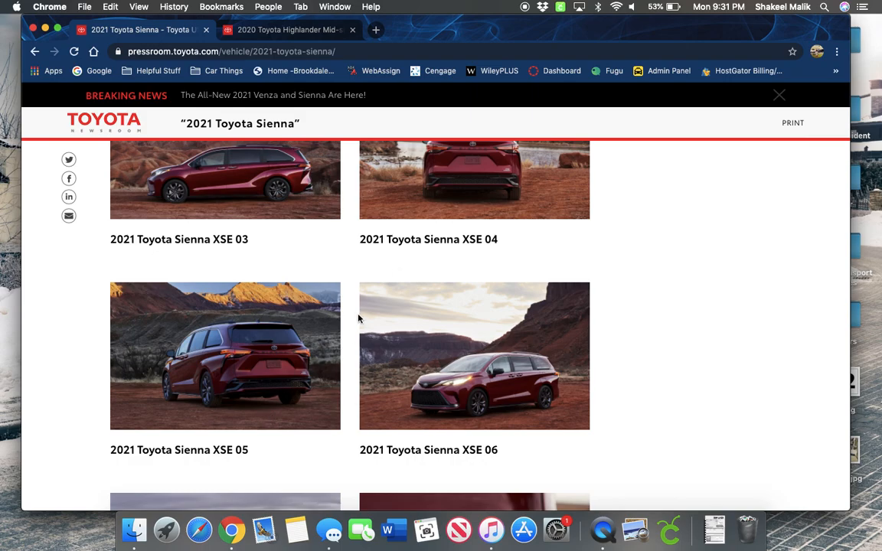
pyautogui.moveTo(653, 366)
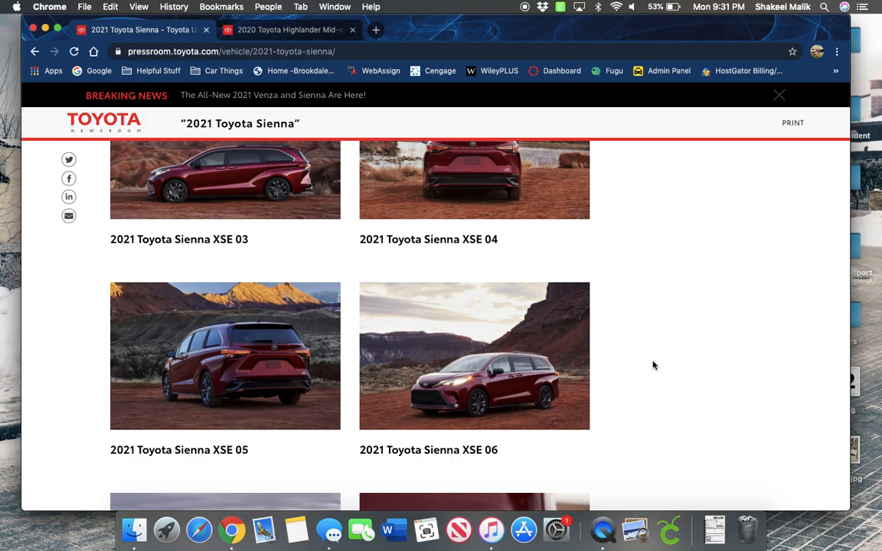
pyautogui.scroll(-3)
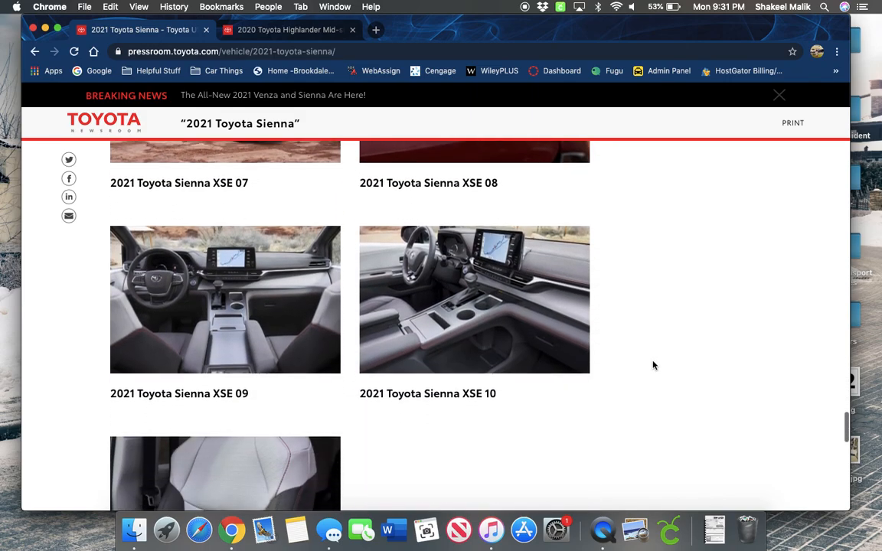
pyautogui.scroll(-3)
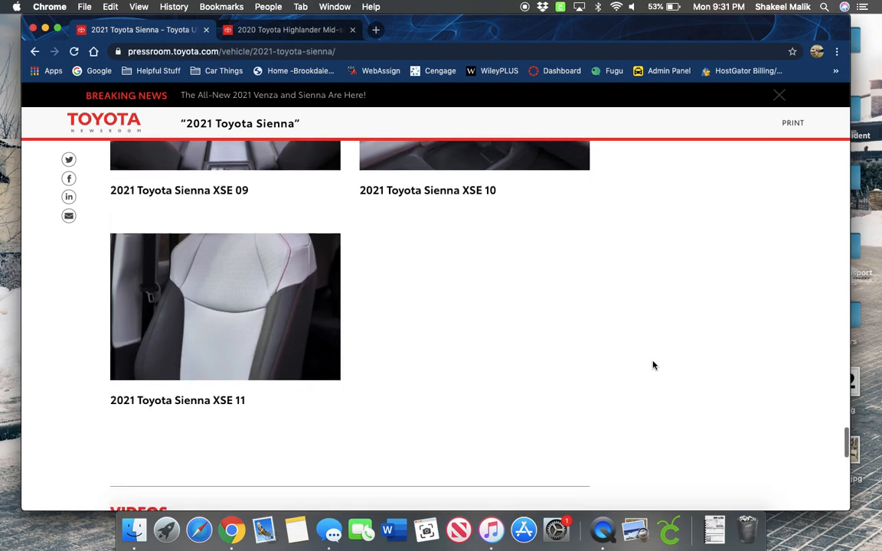
pyautogui.scroll(-3)
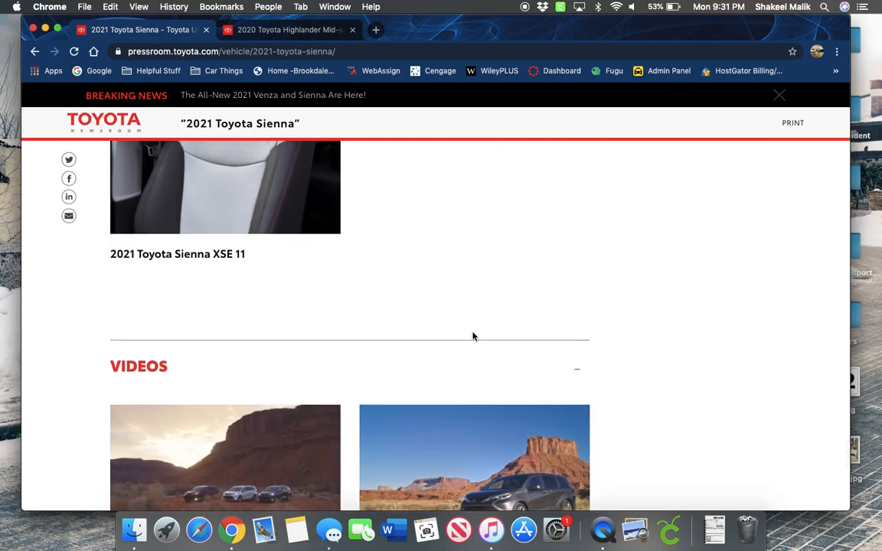
pyautogui.scroll(-3)
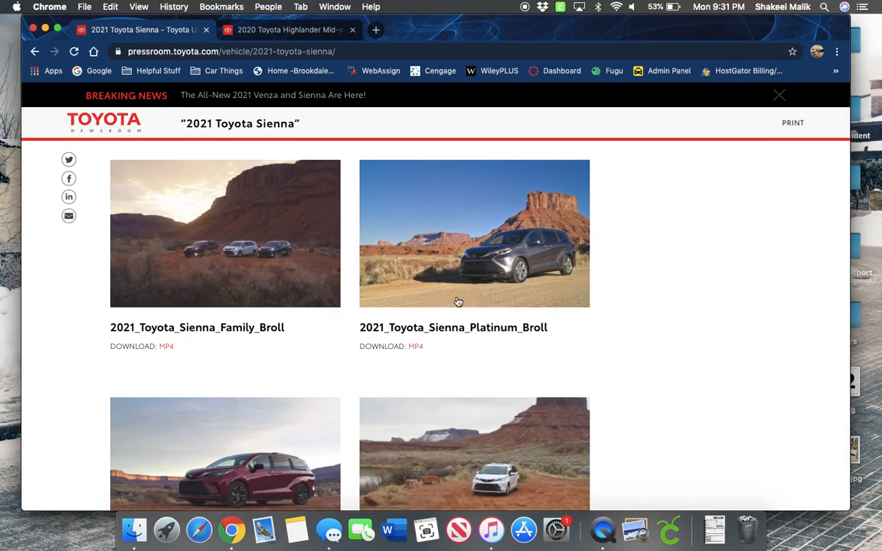
pyautogui.moveTo(642, 345)
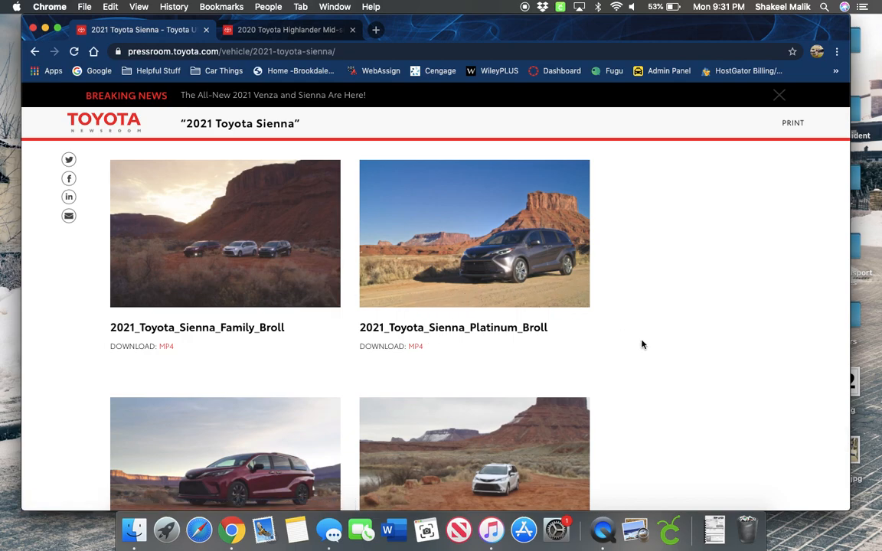
pyautogui.scroll(-3)
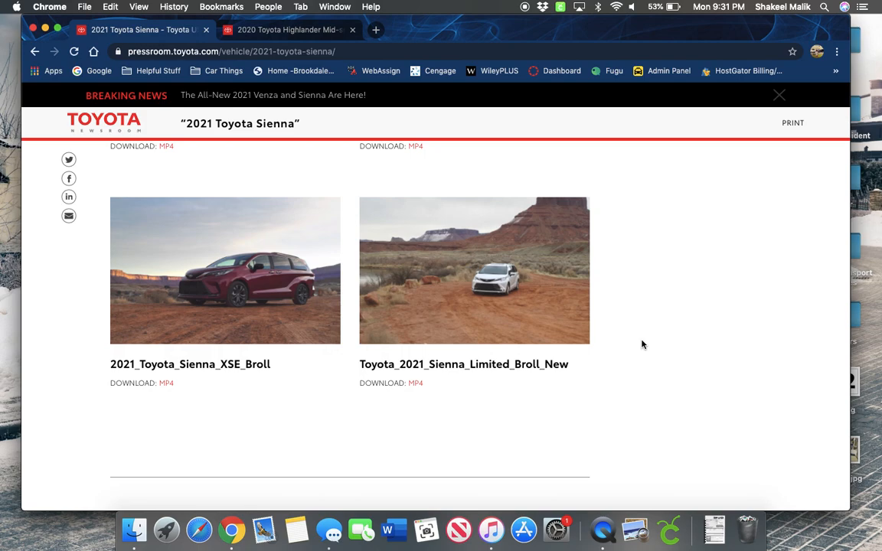
pyautogui.scroll(3)
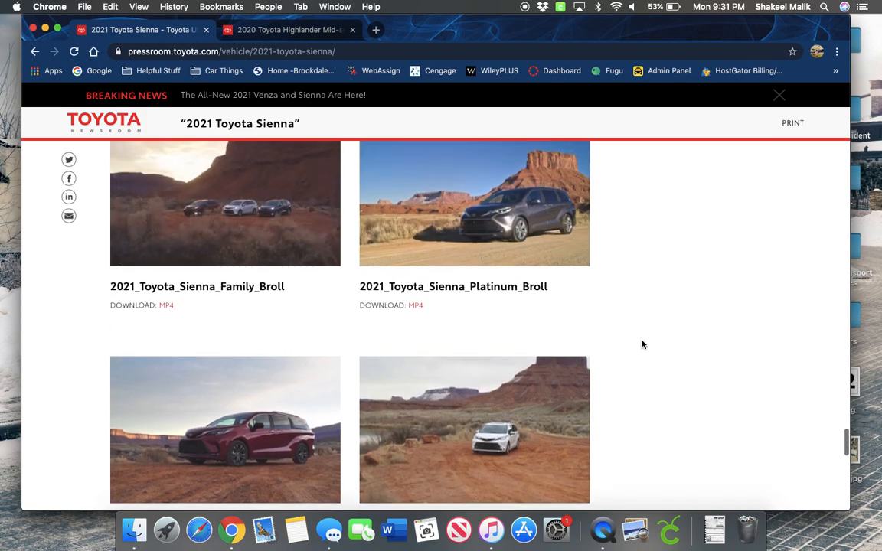
pyautogui.scroll(-3)
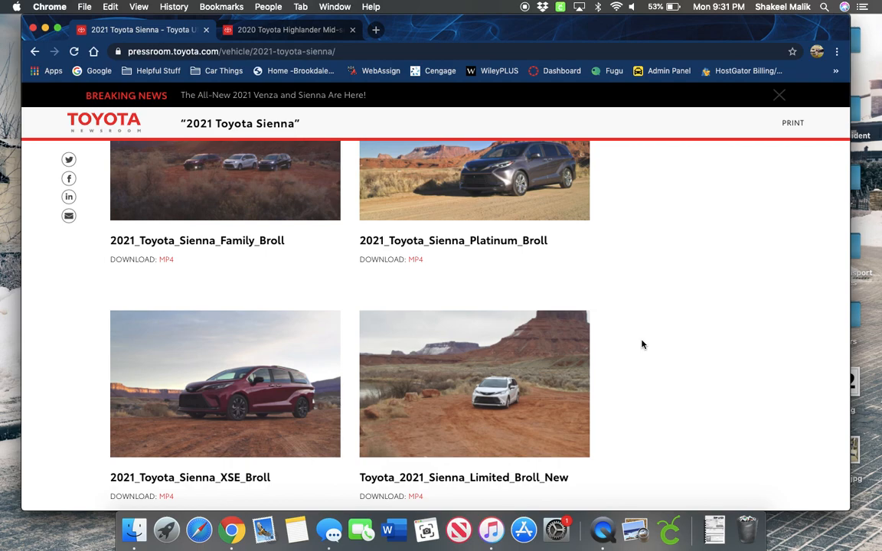
pyautogui.scroll(-3)
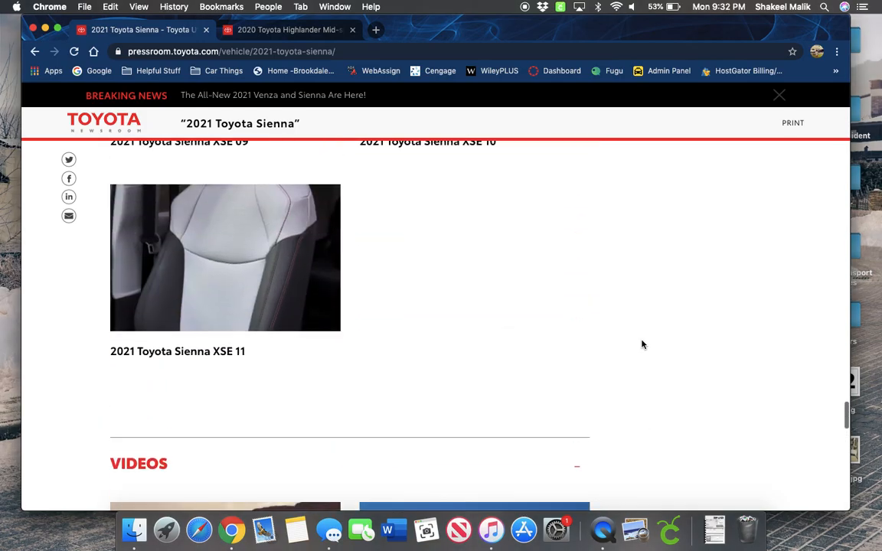
# Step: Scroll back up to the Images gallery top showing Family 01 and Family 02
pyautogui.scroll(3)
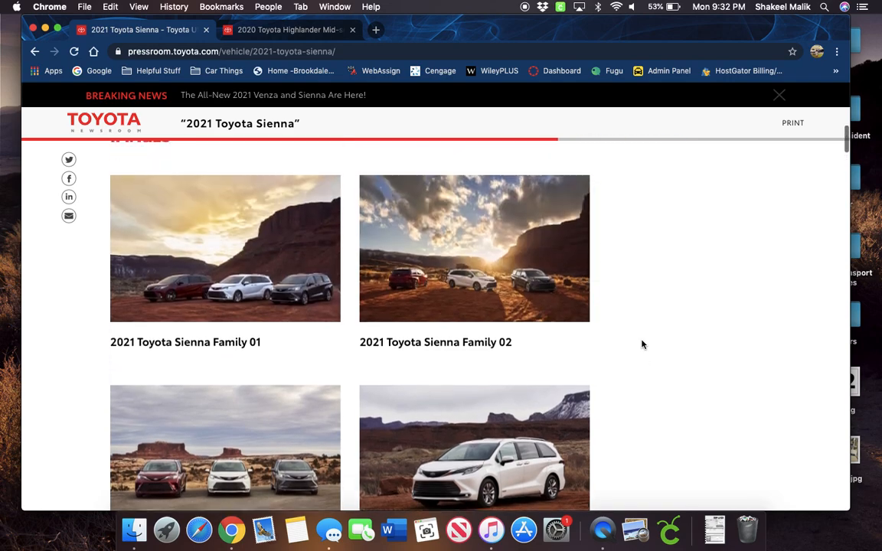
pyautogui.scroll(3)
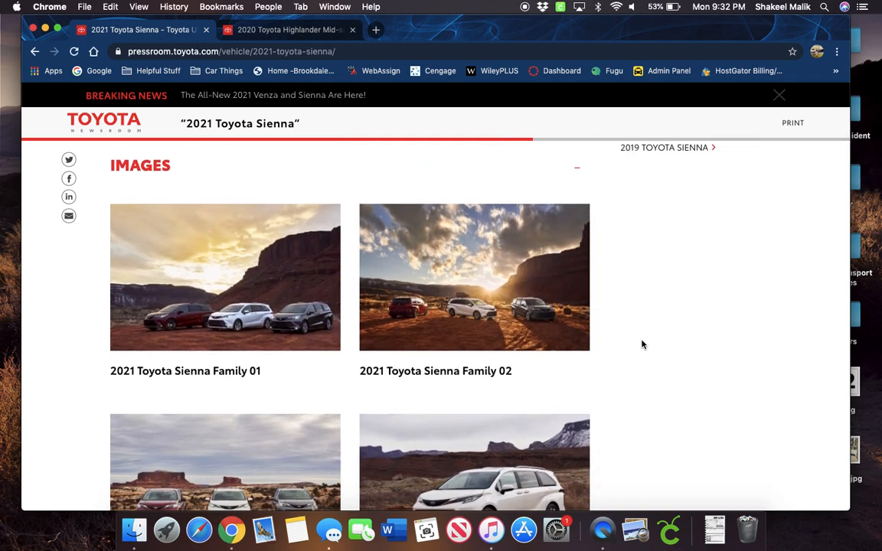
pyautogui.scroll(-3)
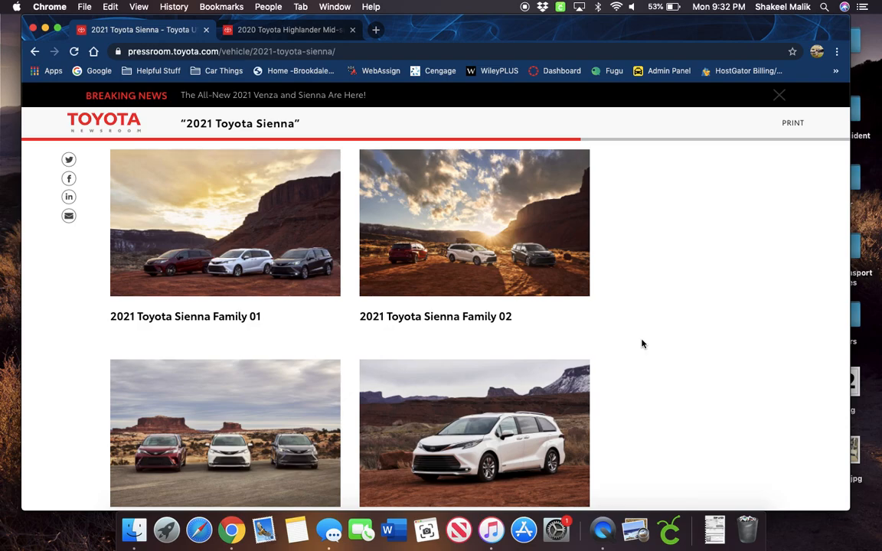
pyautogui.moveTo(630, 345)
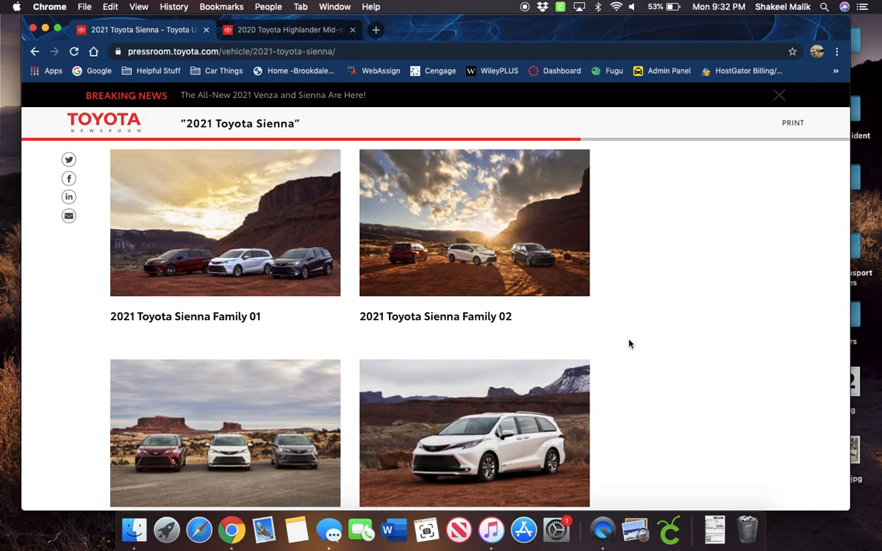
pyautogui.moveTo(655, 337)
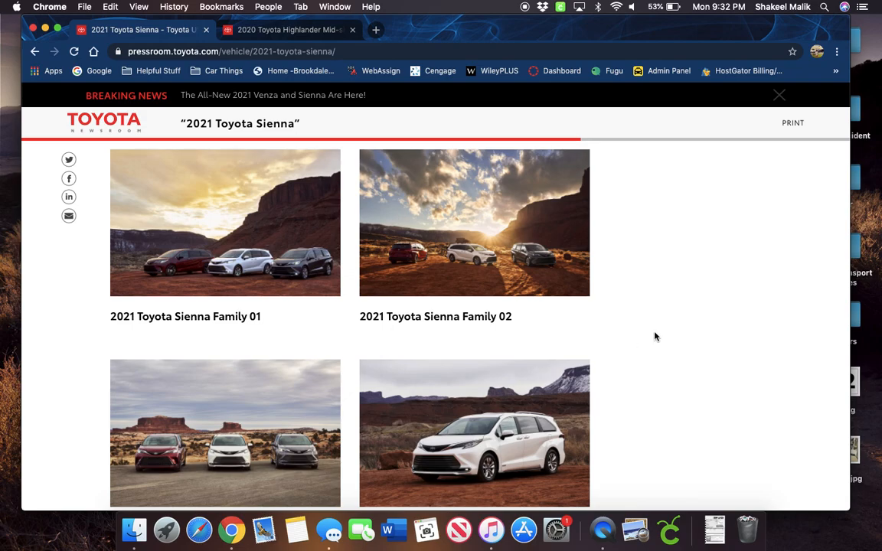
# Step: Open the Family 02 photo of three Siennas at sunset in large view
pyautogui.click(474, 222)
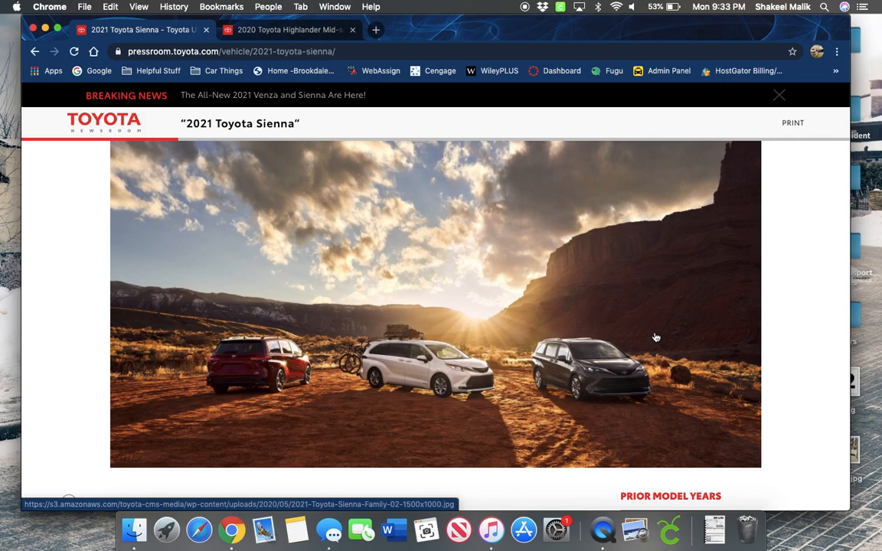
pyautogui.moveTo(605, 217)
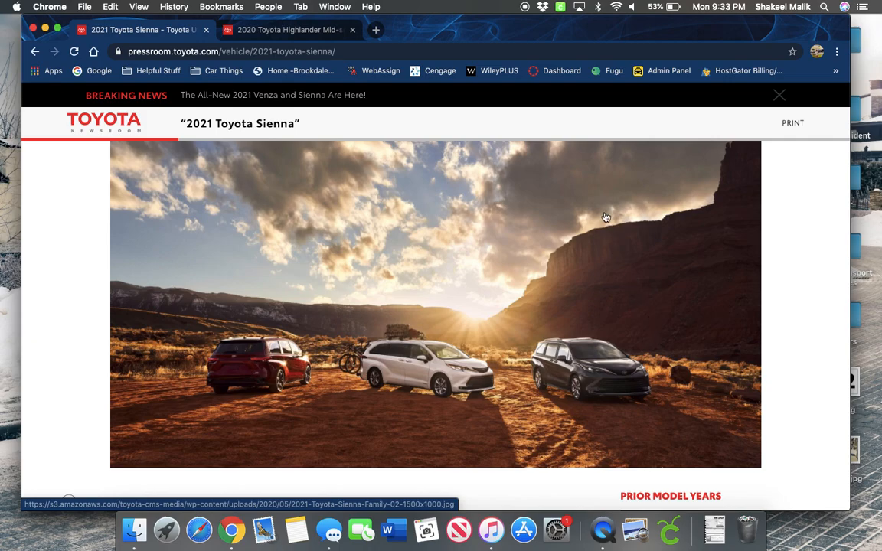
pyautogui.moveTo(533, 66)
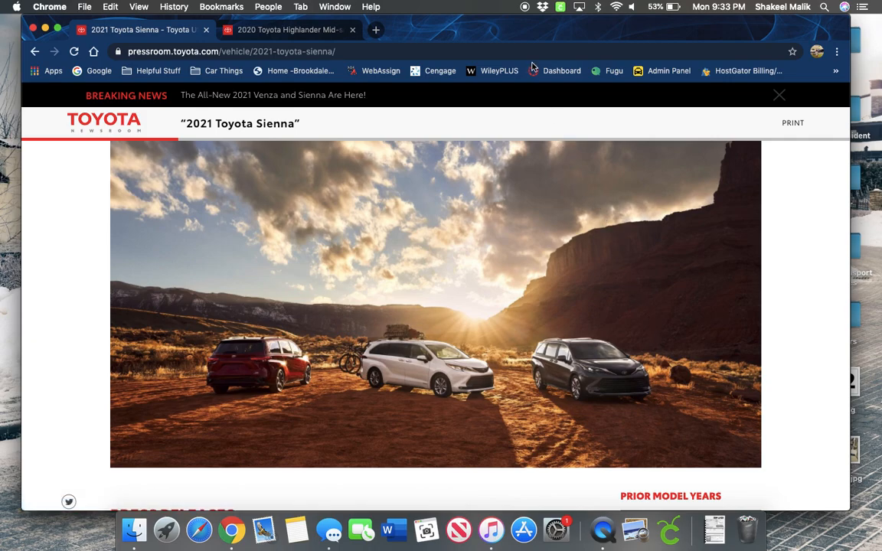